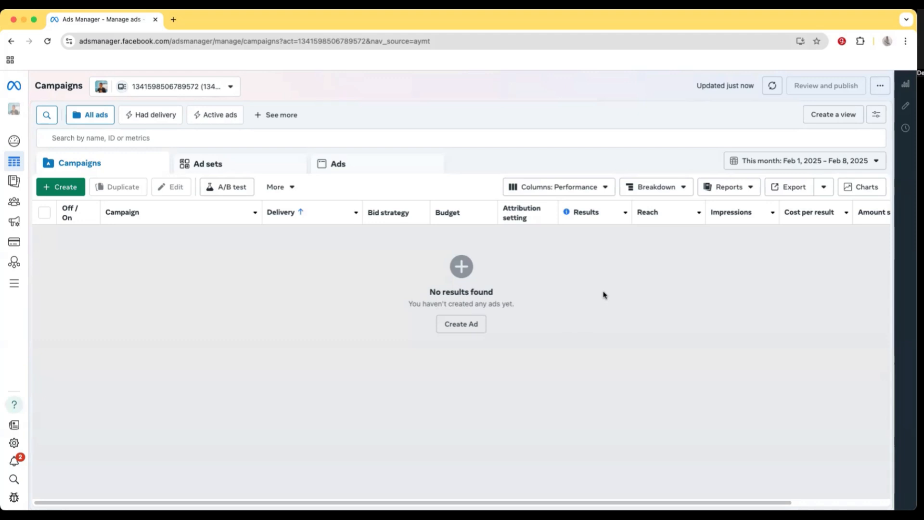
{"action": "mouse_move", "coordinate": [352, 372]}
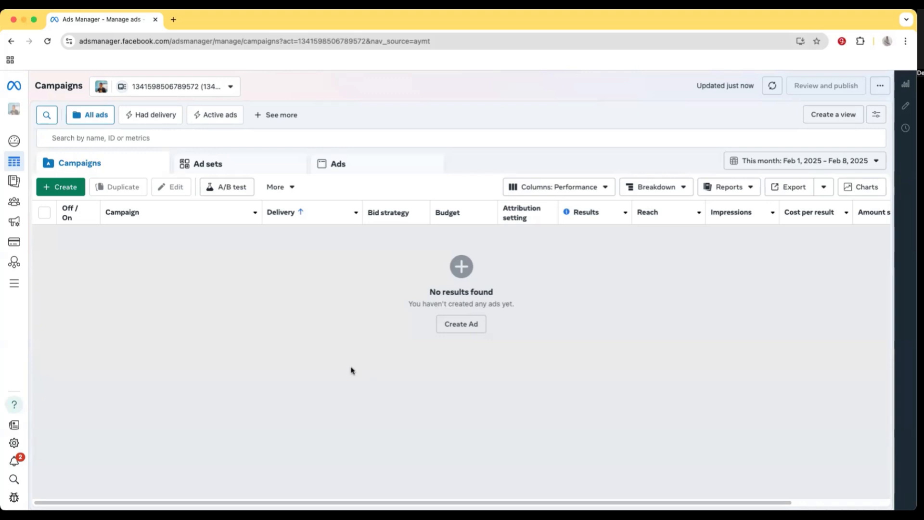
{"action": "mouse_move", "coordinate": [207, 163]}
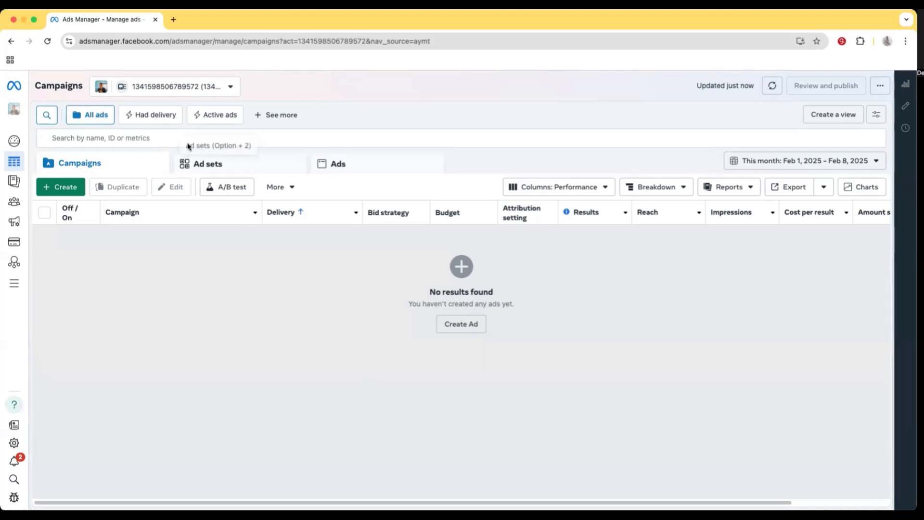
{"action": "mouse_move", "coordinate": [262, 179]}
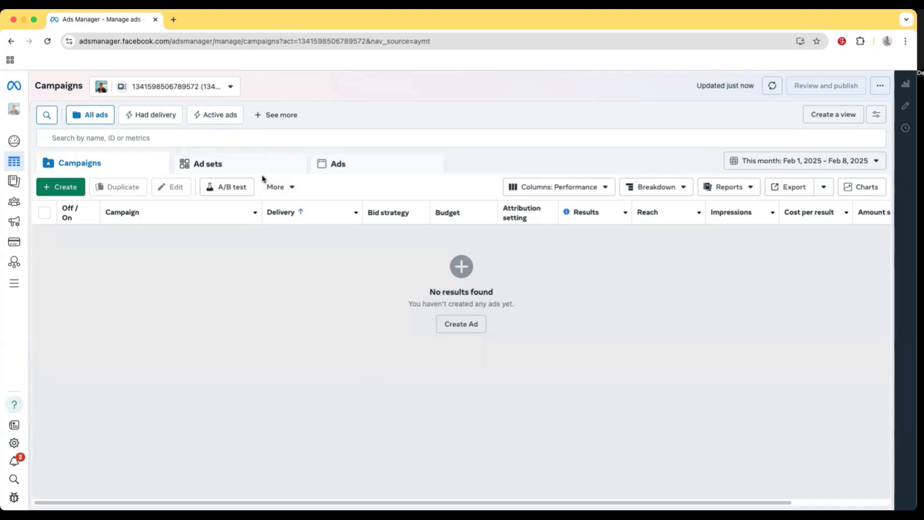
{"action": "mouse_move", "coordinate": [179, 231]}
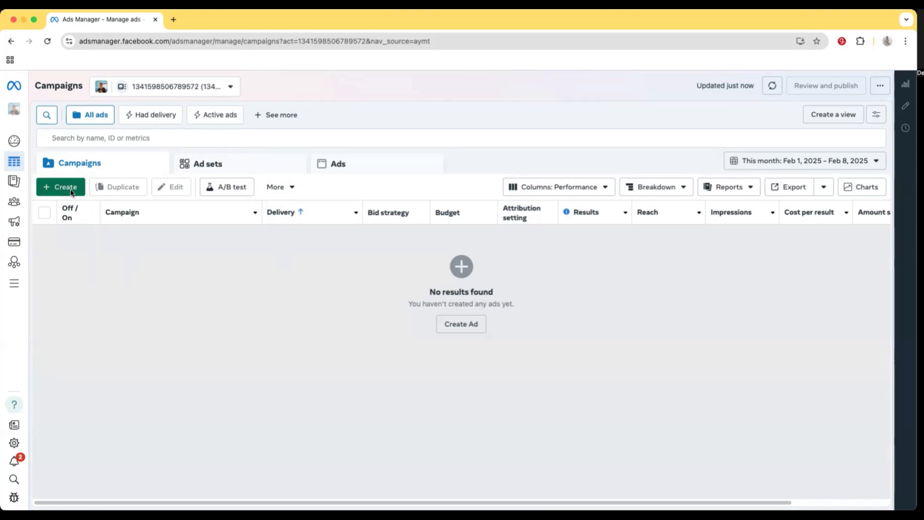
Create a new campaign with the Leads objective and choose Manual leads campaign setup
{"action": "left_click", "coordinate": [60, 187]}
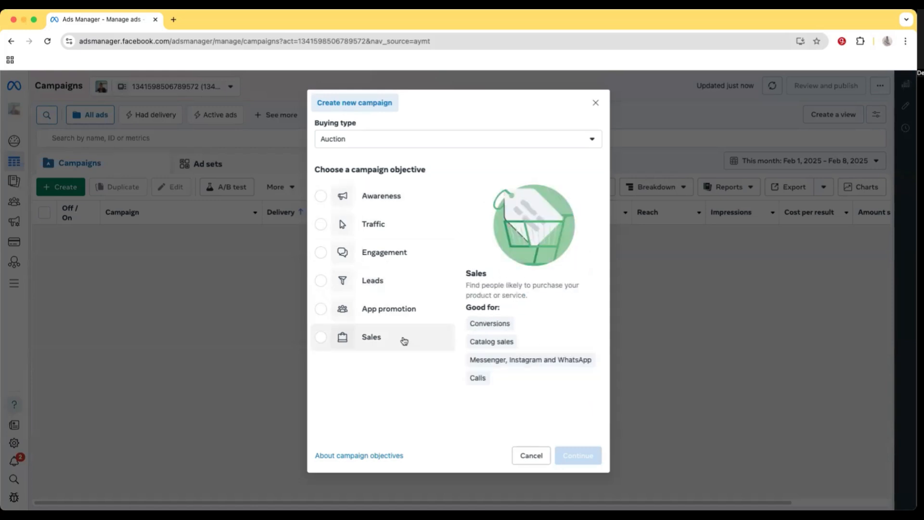
{"action": "left_click", "coordinate": [381, 195]}
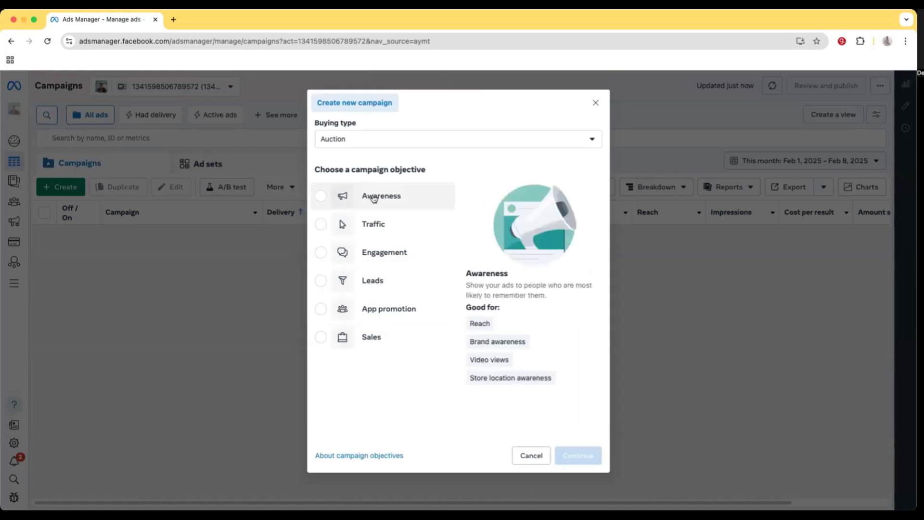
{"action": "mouse_move", "coordinate": [377, 364]}
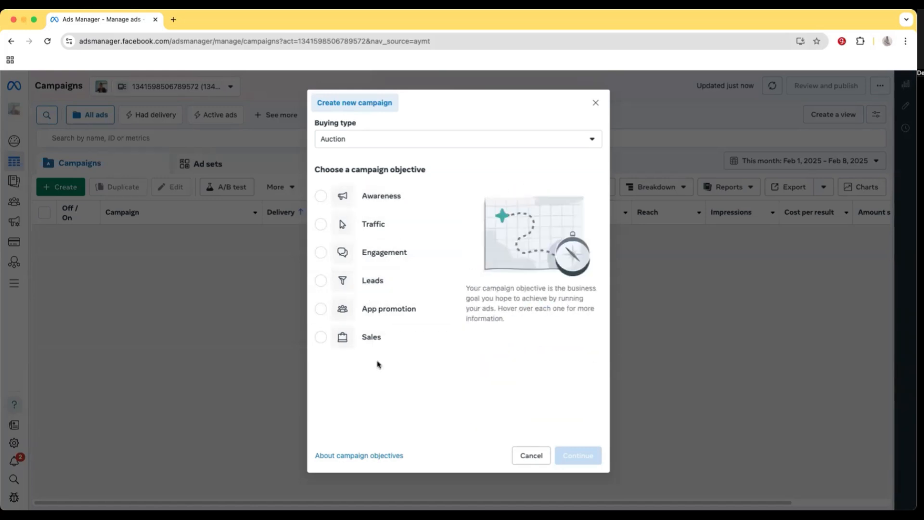
{"action": "mouse_move", "coordinate": [373, 280]}
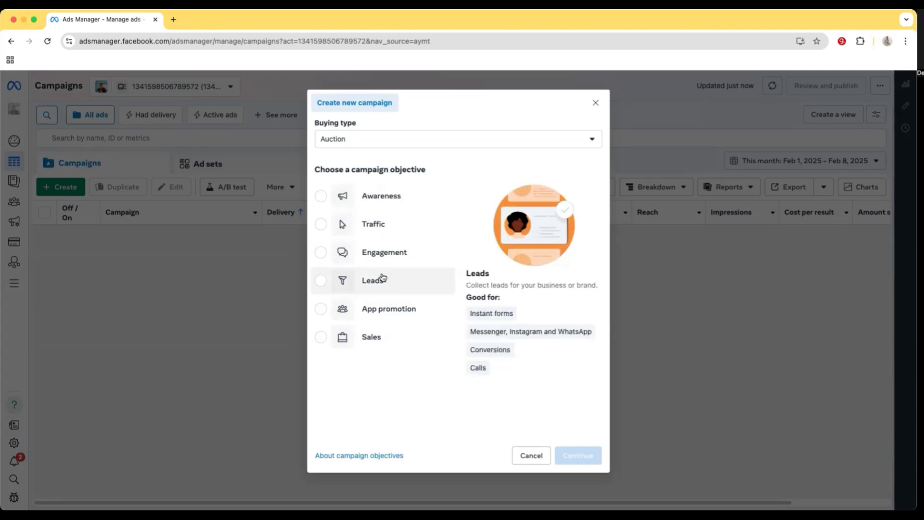
{"action": "mouse_move", "coordinate": [370, 283]}
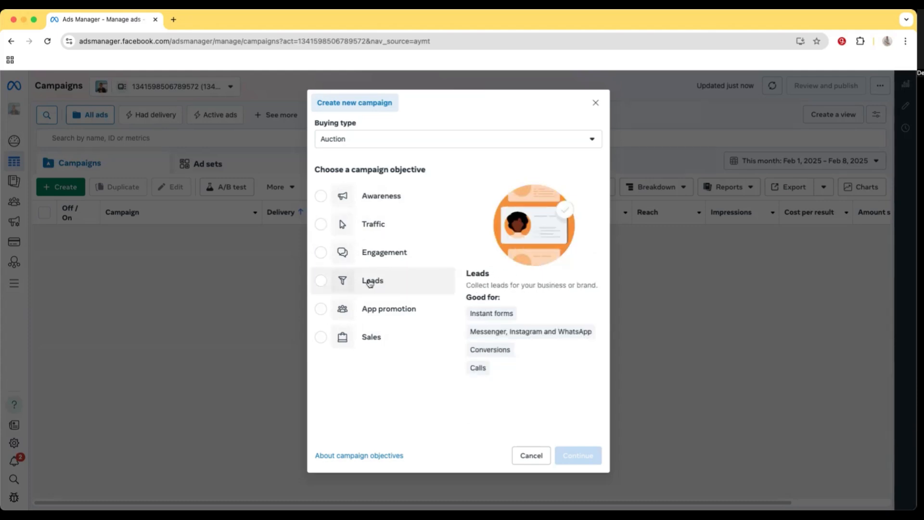
{"action": "mouse_move", "coordinate": [371, 337]}
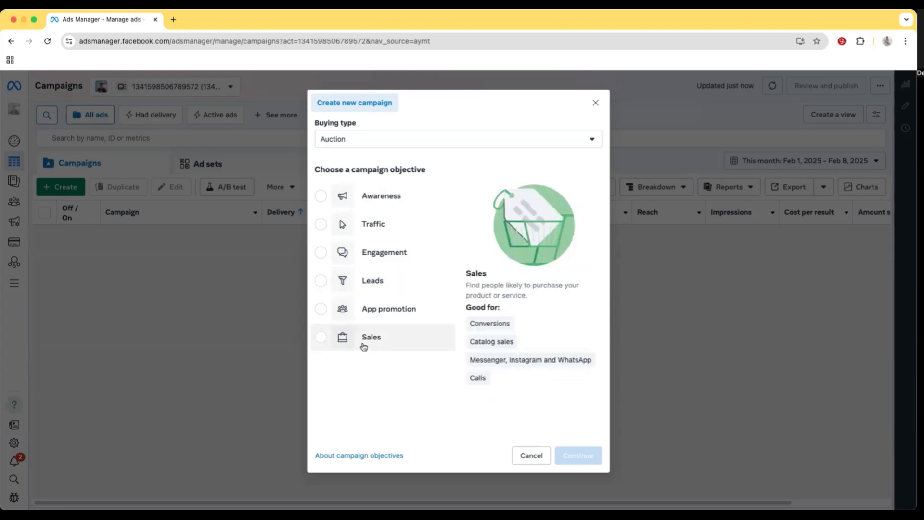
{"action": "mouse_move", "coordinate": [372, 280]}
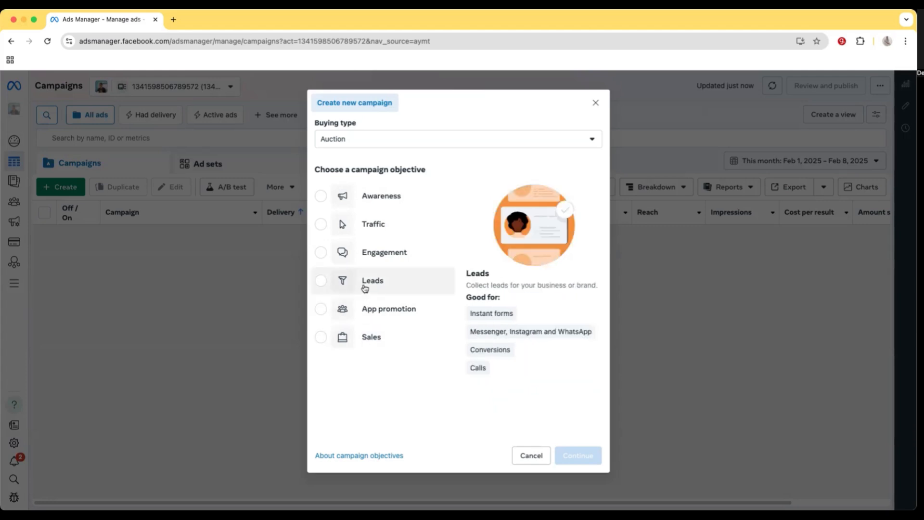
{"action": "left_click", "coordinate": [321, 281]}
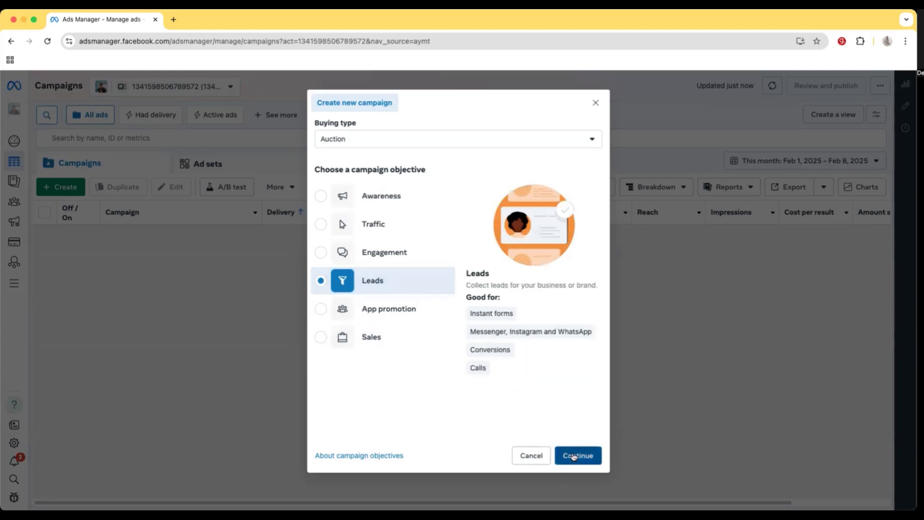
{"action": "left_click", "coordinate": [577, 455]}
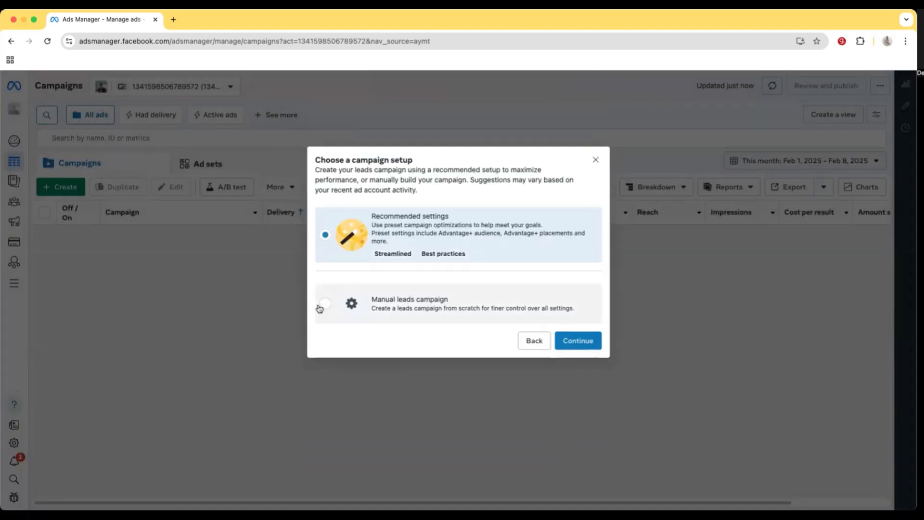
{"action": "left_click", "coordinate": [326, 303]}
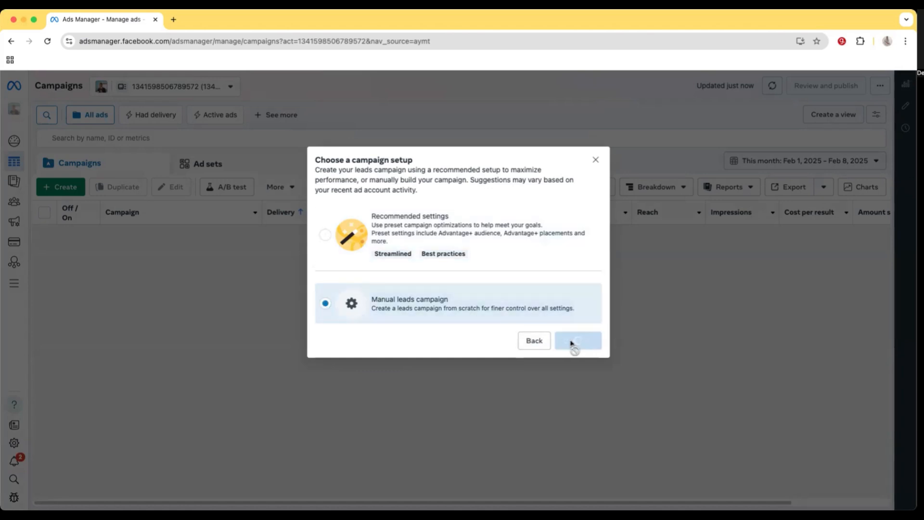
Enter the editor and name the campaign 'L1| Car Sales | Leads'
{"action": "left_click", "coordinate": [576, 340]}
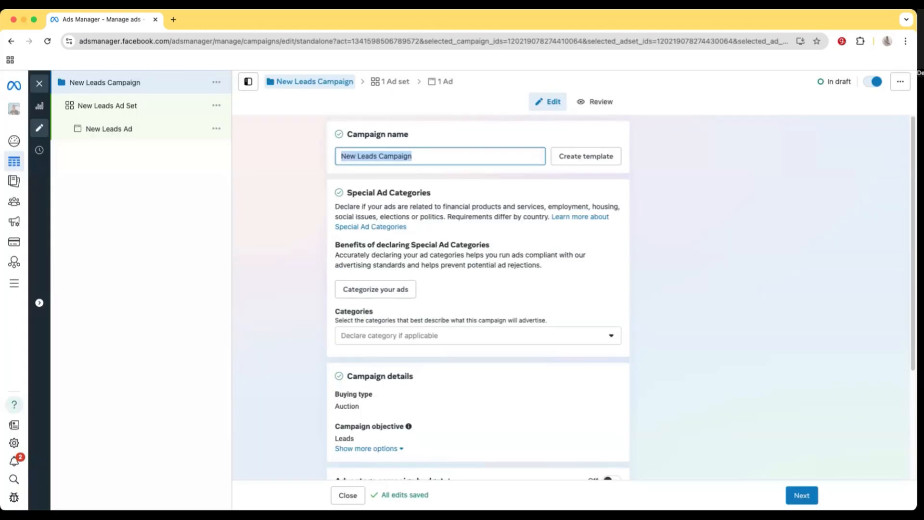
{"action": "type", "text": "L1| Car Sales | Leads"}
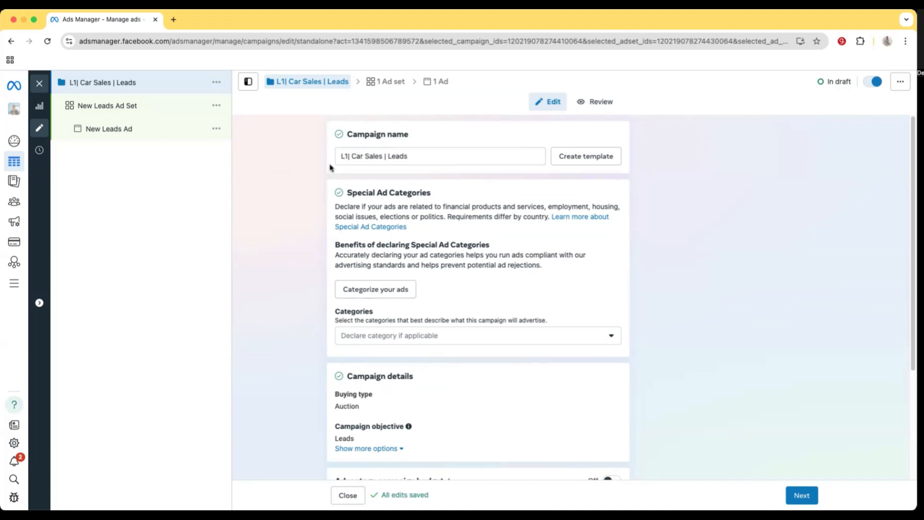
{"action": "mouse_move", "coordinate": [361, 141]}
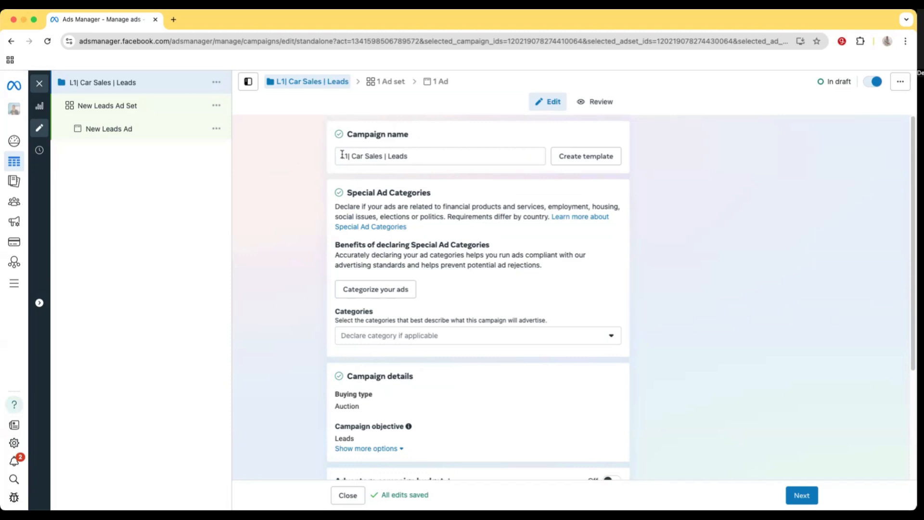
{"action": "mouse_move", "coordinate": [339, 134]}
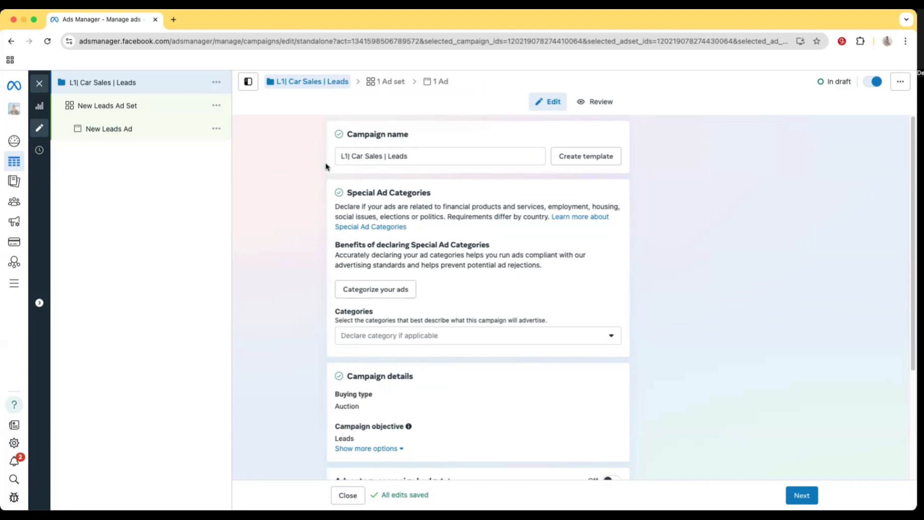
{"action": "left_click", "coordinate": [352, 156]}
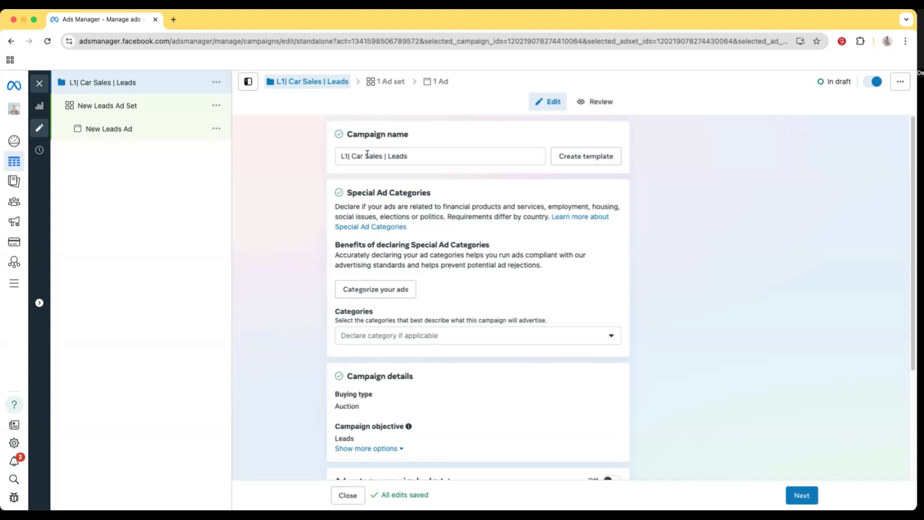
{"action": "mouse_move", "coordinate": [409, 142]}
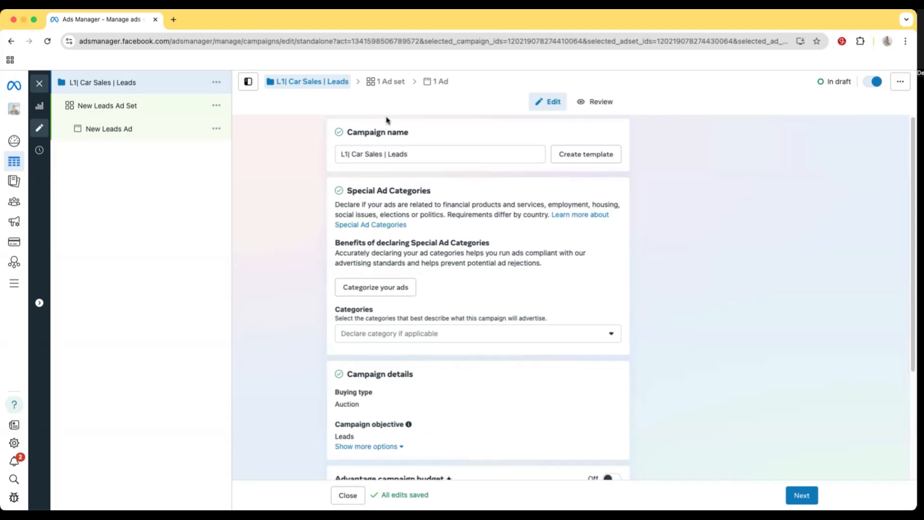
{"action": "scroll", "scroll_direction": "down", "scroll_amount": 3}
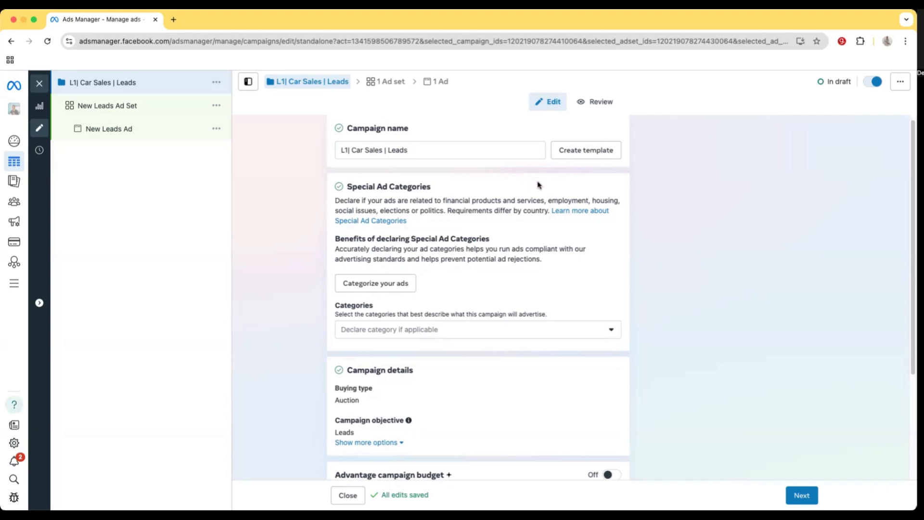
{"action": "scroll", "scroll_direction": "down", "scroll_amount": 3}
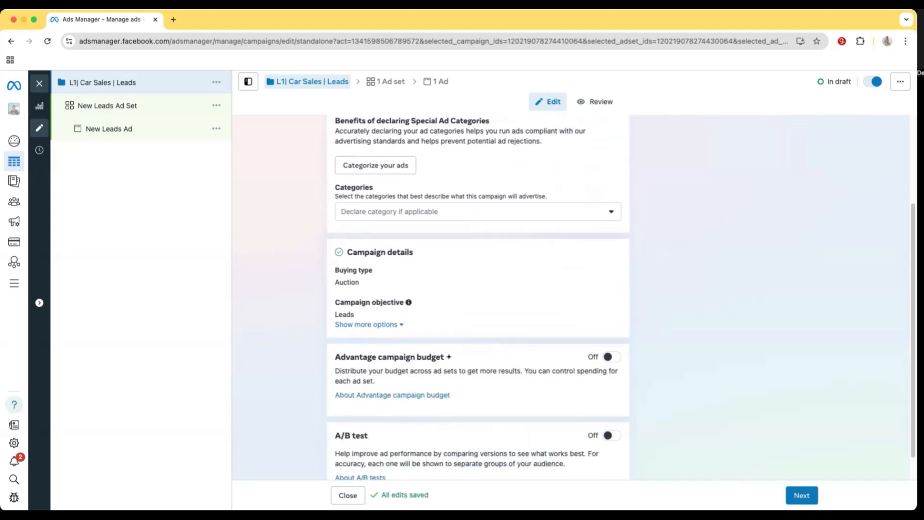
Continue to the ad set level and bring its Conversion location section into view
{"action": "left_click", "coordinate": [801, 495]}
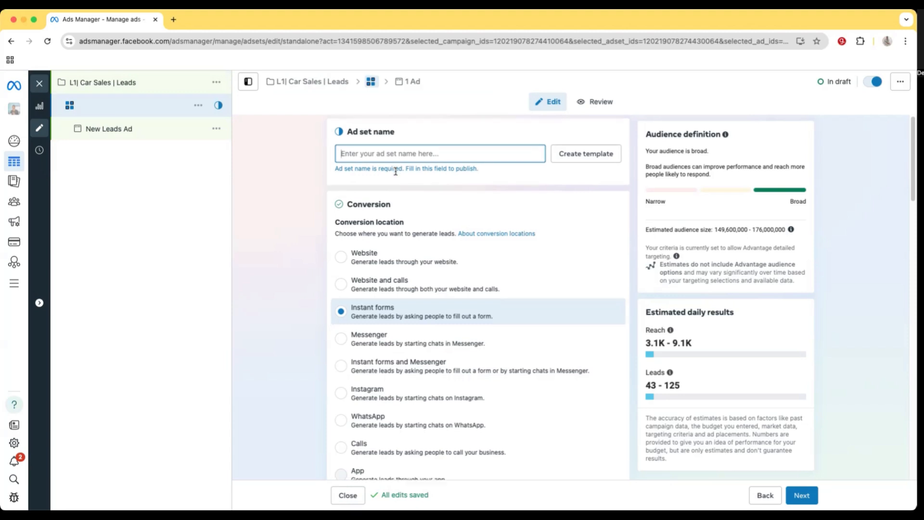
{"action": "scroll", "scroll_direction": "down", "scroll_amount": 3}
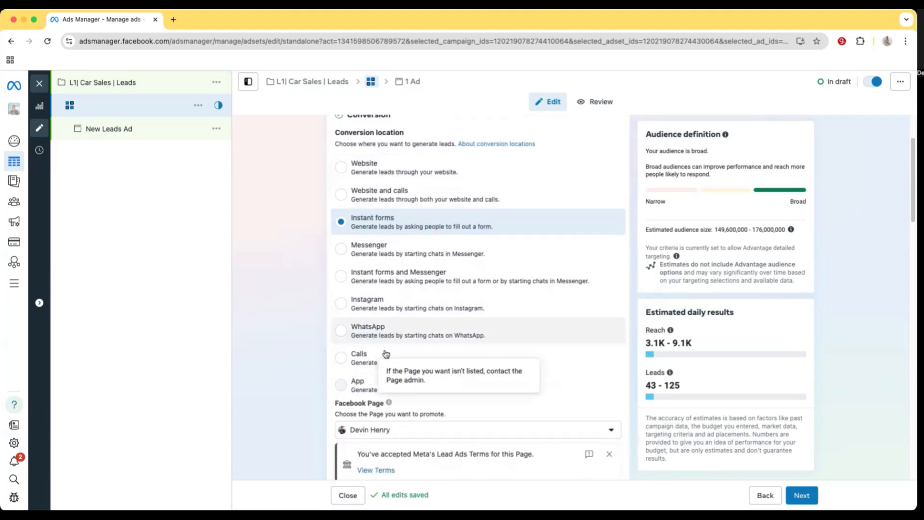
{"action": "mouse_move", "coordinate": [370, 194]}
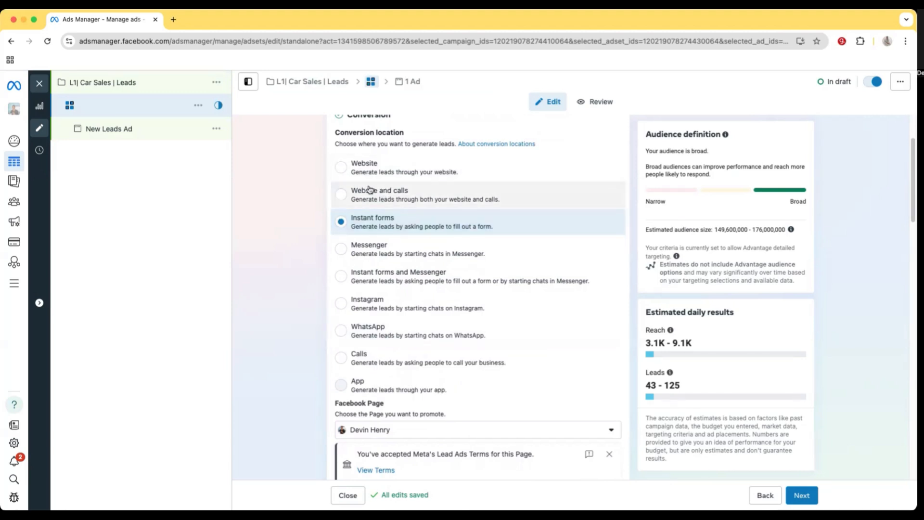
{"action": "mouse_move", "coordinate": [367, 367]}
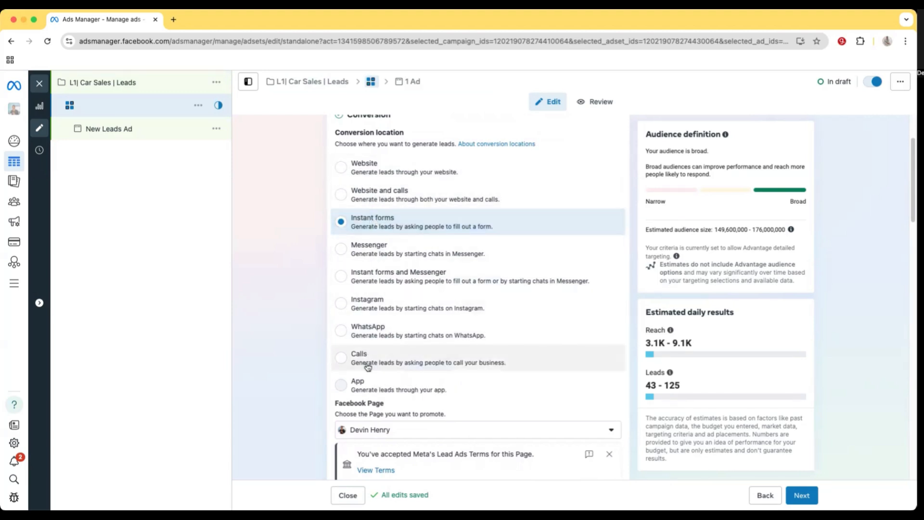
{"action": "mouse_move", "coordinate": [402, 355]}
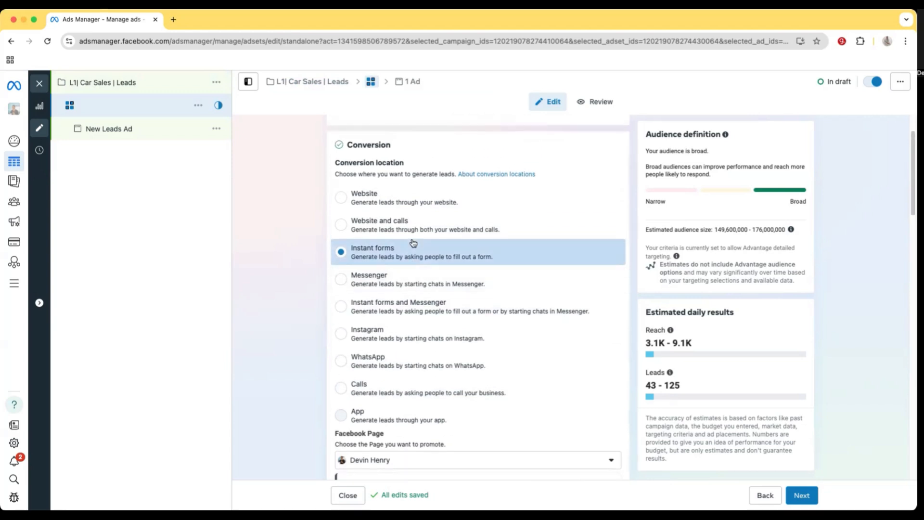
{"action": "mouse_move", "coordinate": [409, 240]}
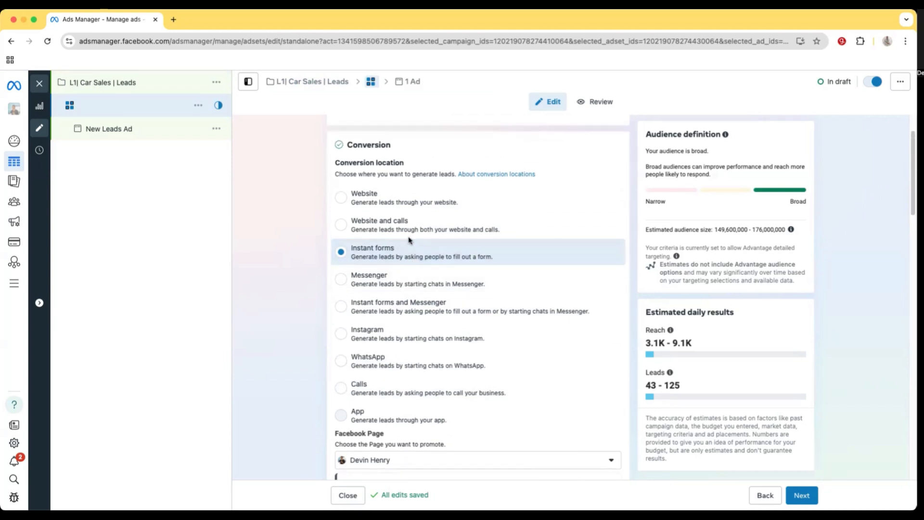
{"action": "left_click", "coordinate": [341, 196]}
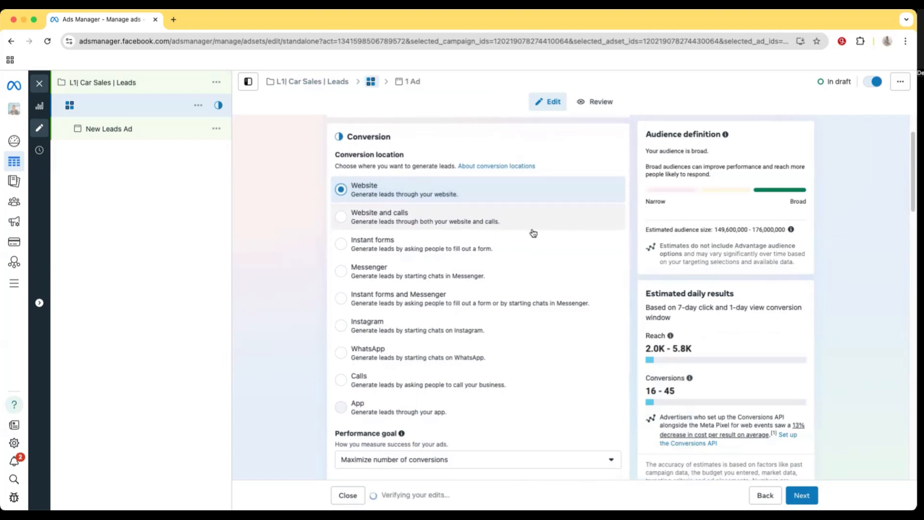
{"action": "scroll", "scroll_direction": "down", "scroll_amount": 3}
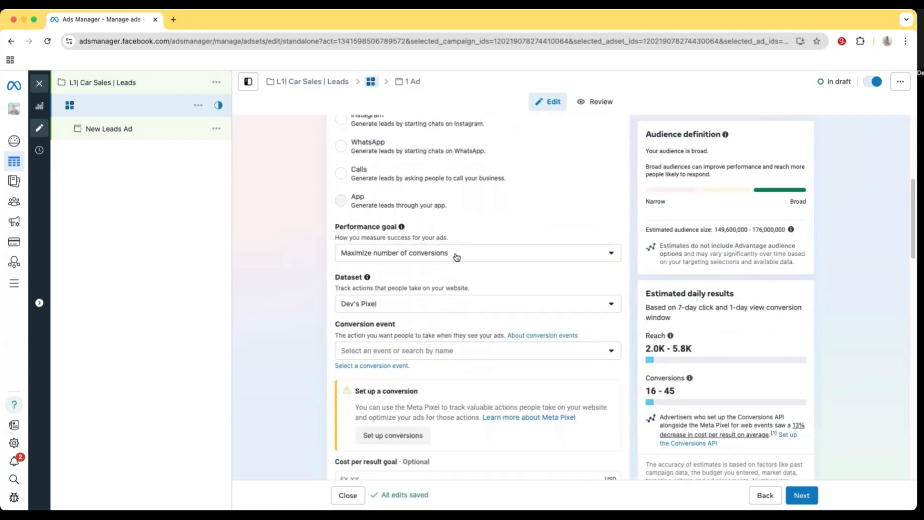
{"action": "scroll", "scroll_direction": "down", "scroll_amount": 3}
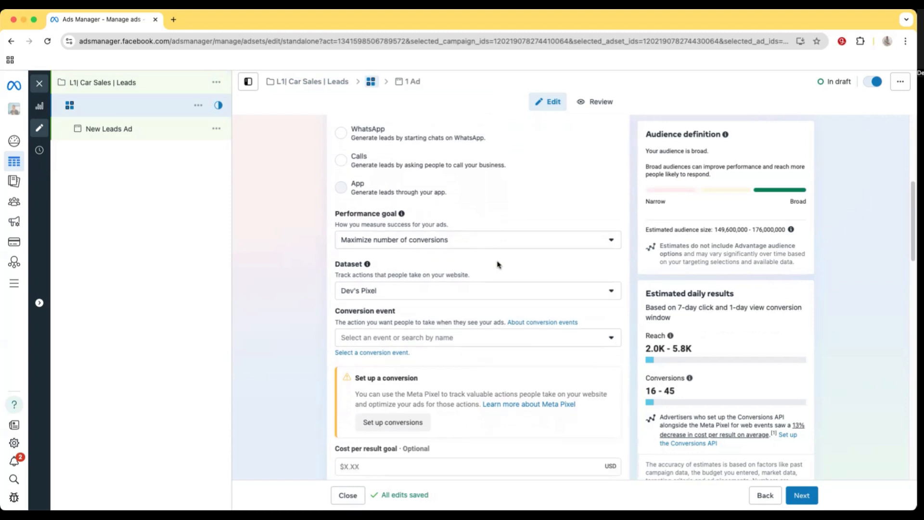
{"action": "mouse_move", "coordinate": [511, 287]}
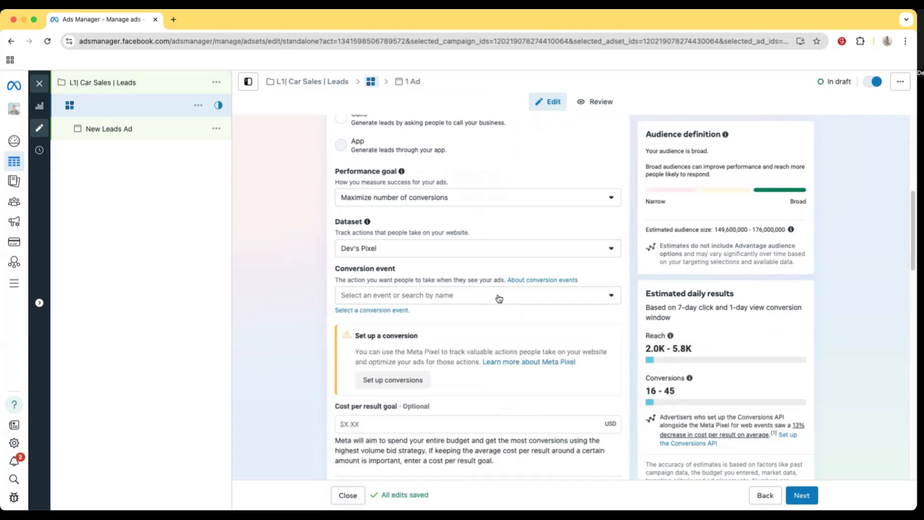
{"action": "scroll", "scroll_direction": "down", "scroll_amount": 3}
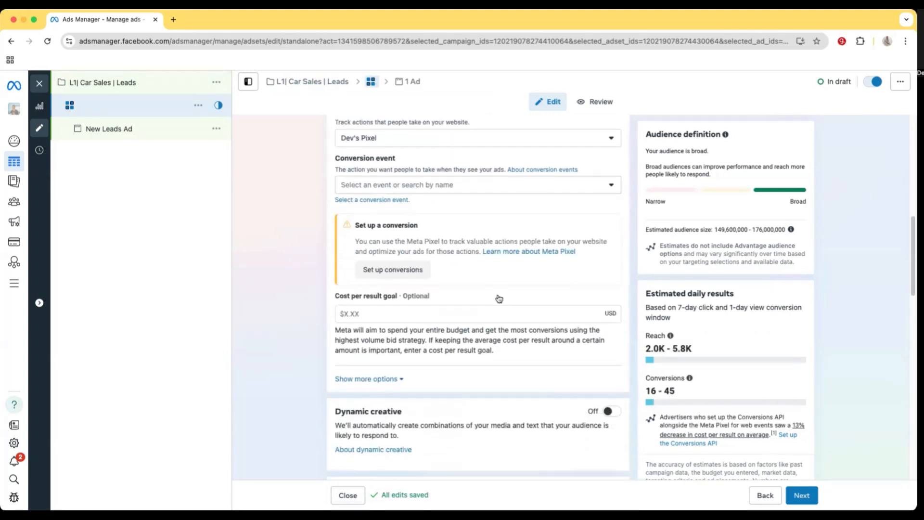
{"action": "scroll", "scroll_direction": "down", "scroll_amount": 3}
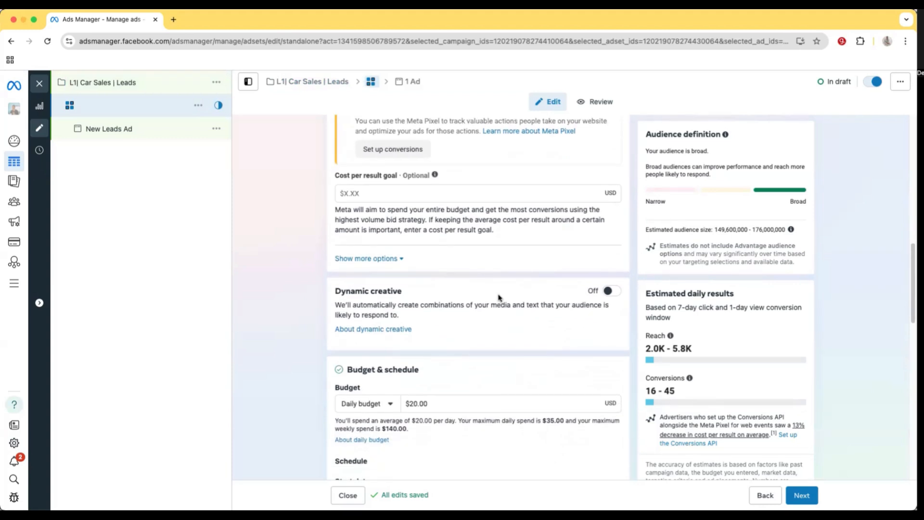
{"action": "scroll", "scroll_direction": "down", "scroll_amount": 3}
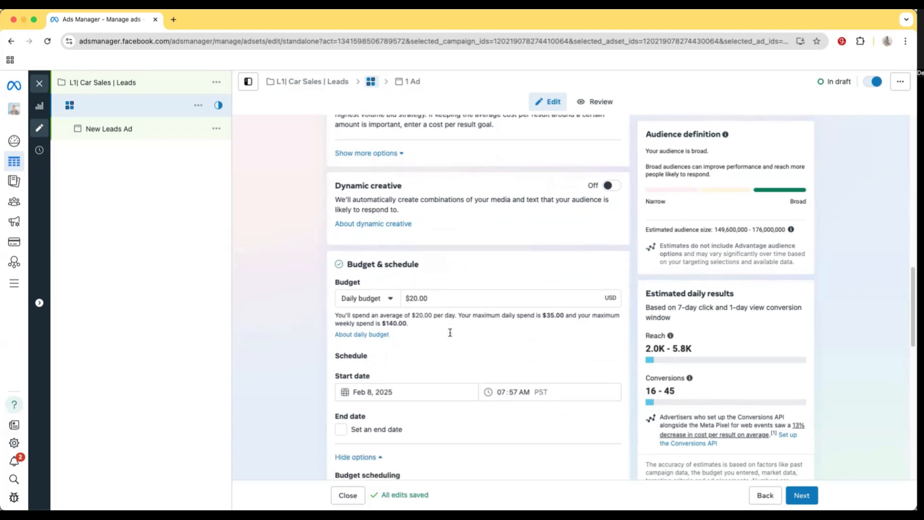
Replace the United States location with Cincinnati, Ohio at a +25mi radius
{"action": "scroll", "scroll_direction": "up", "scroll_amount": 3}
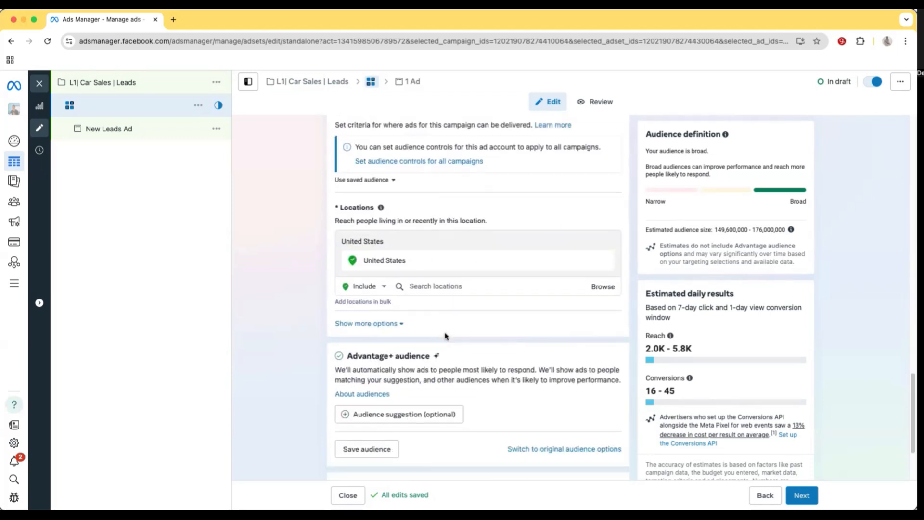
{"action": "scroll", "scroll_direction": "up", "scroll_amount": 3}
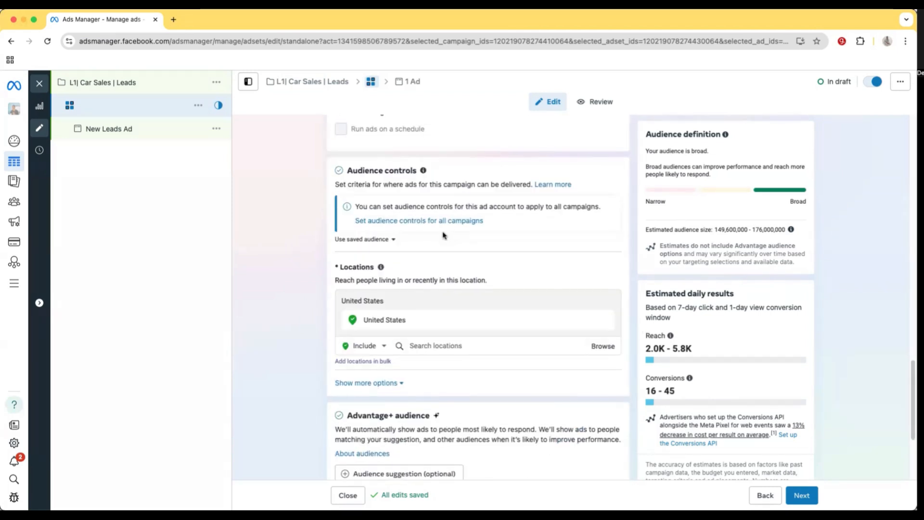
{"action": "scroll", "scroll_direction": "down", "scroll_amount": 3}
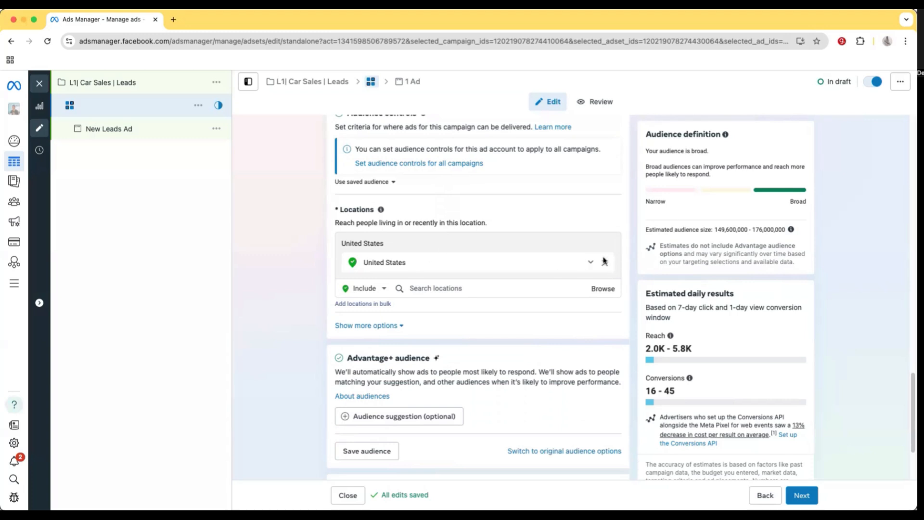
{"action": "left_click", "coordinate": [604, 262]}
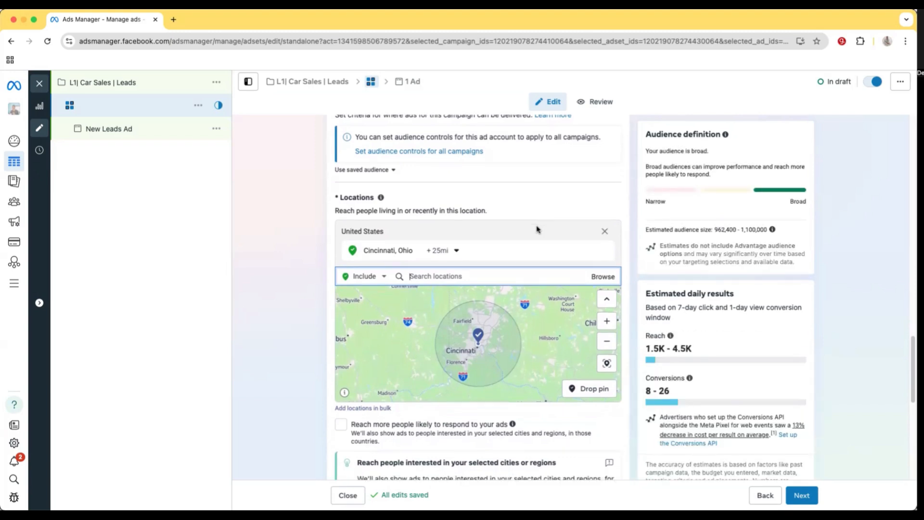
Switch from Advantage+ audience to original audience options and confirm, revealing age, gender and detailed targeting
{"action": "scroll", "scroll_direction": "down", "scroll_amount": 3}
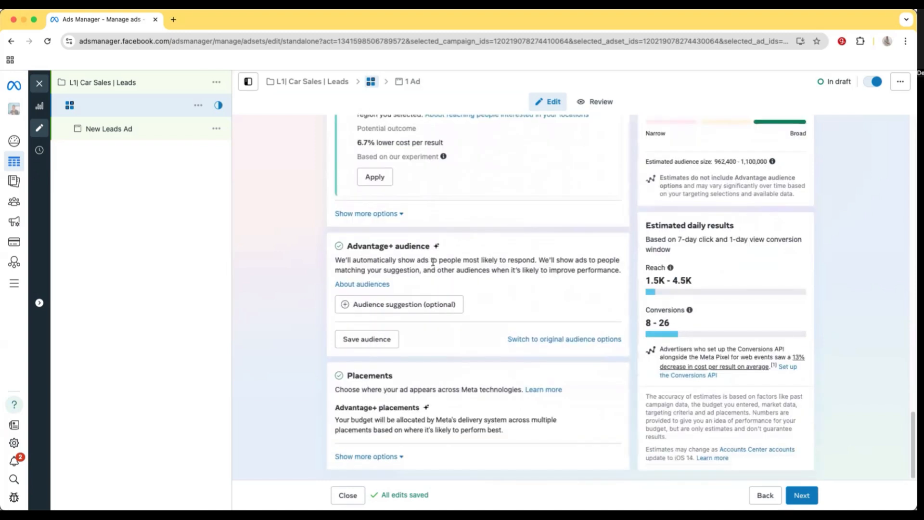
{"action": "mouse_move", "coordinate": [564, 338]}
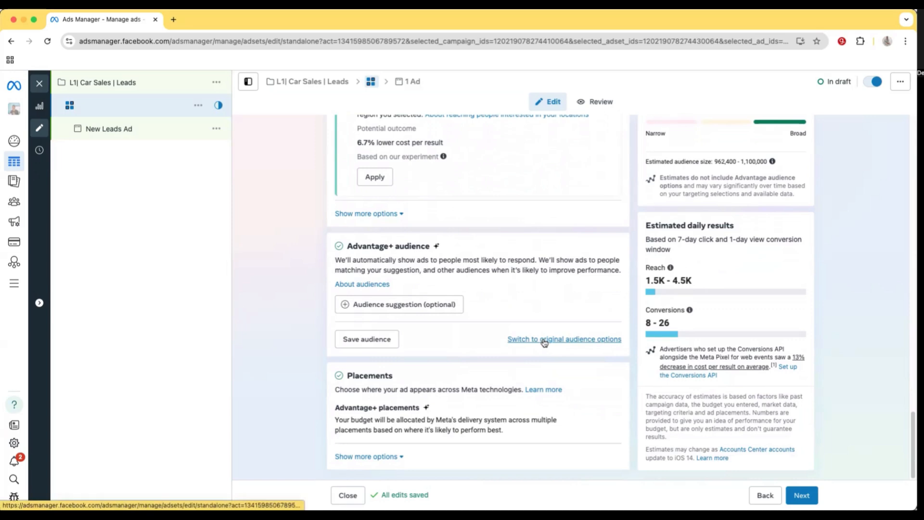
{"action": "left_click", "coordinate": [564, 339]}
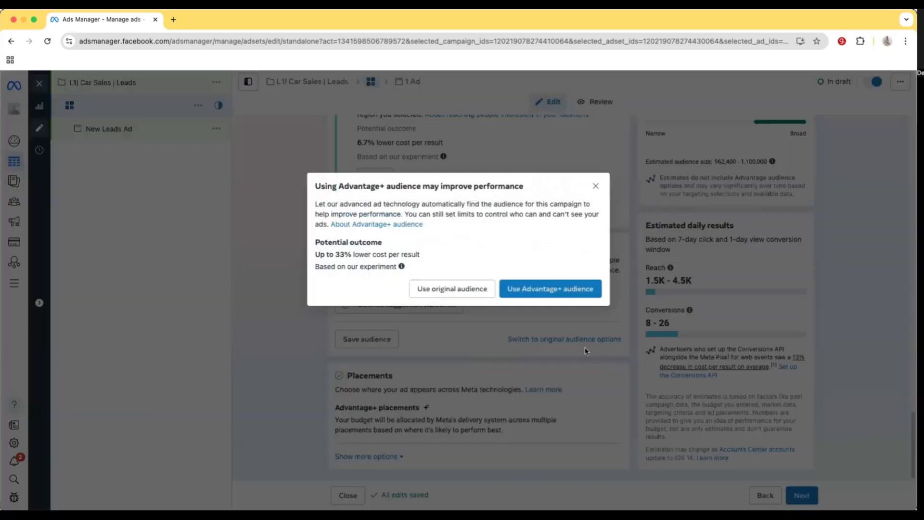
{"action": "left_click", "coordinate": [451, 289]}
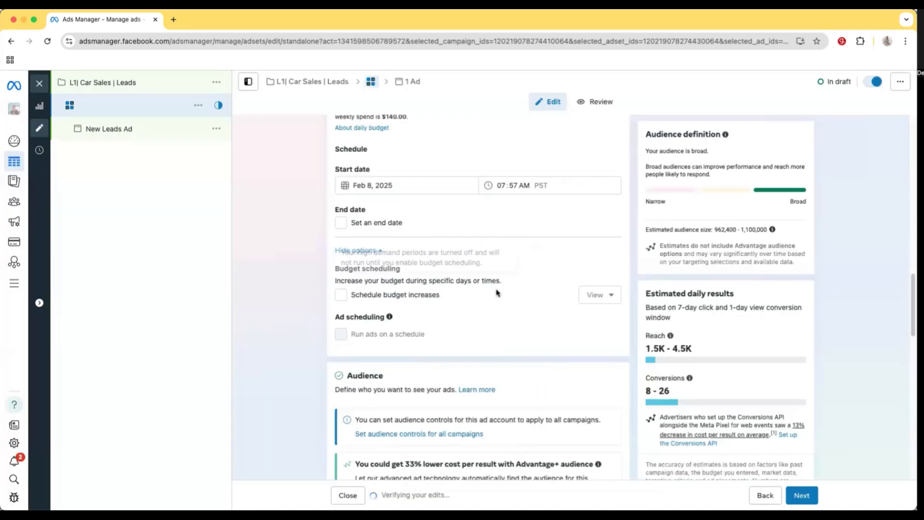
{"action": "scroll", "scroll_direction": "down", "scroll_amount": 3}
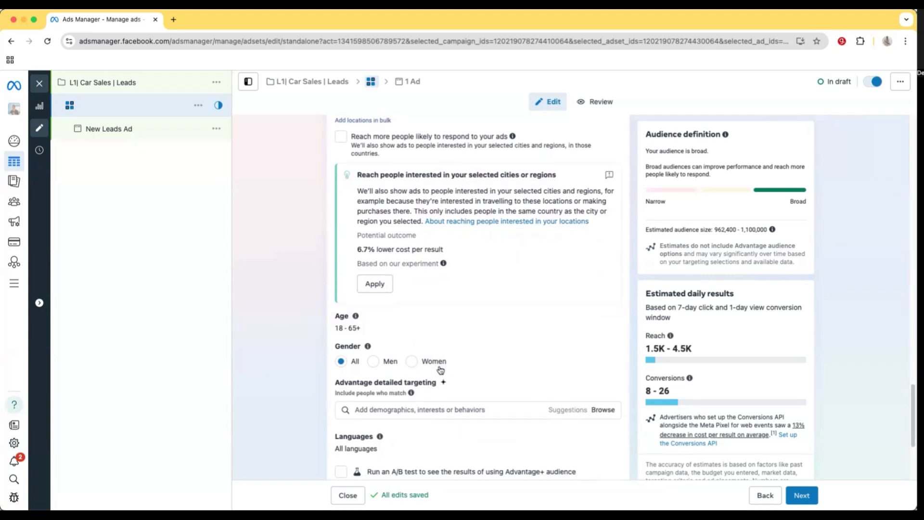
{"action": "scroll", "scroll_direction": "down", "scroll_amount": 3}
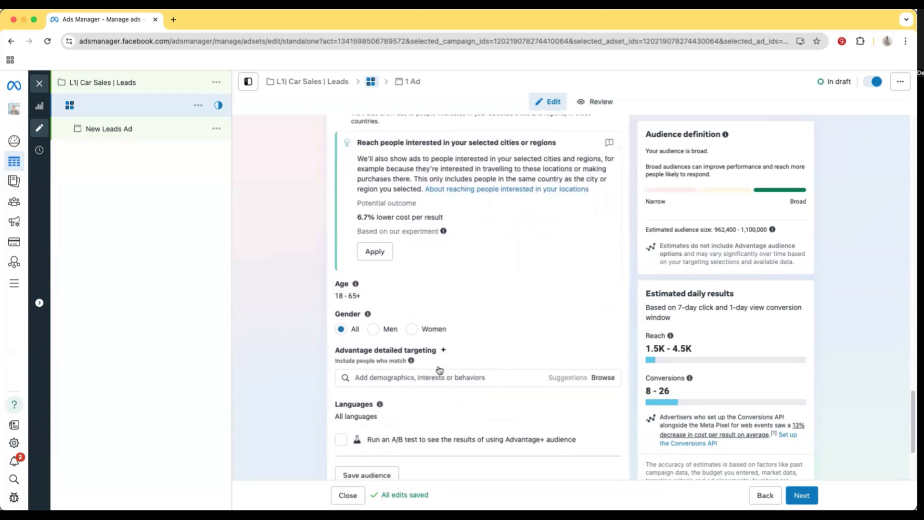
{"action": "mouse_move", "coordinate": [519, 305]}
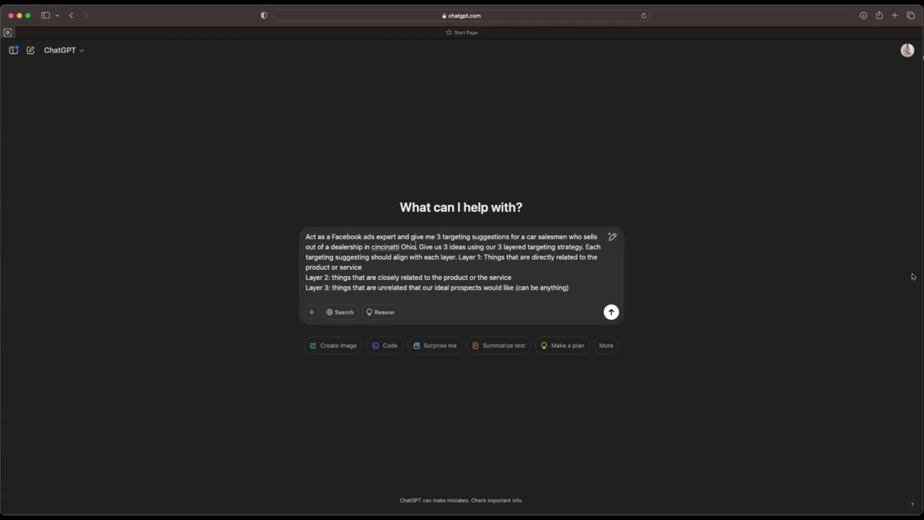
{"action": "mouse_move", "coordinate": [880, 380]}
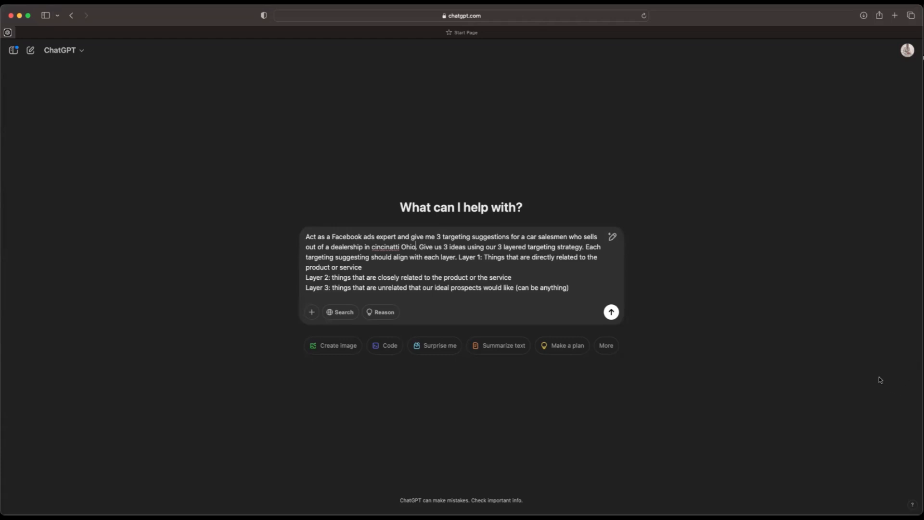
{"action": "mouse_move", "coordinate": [869, 376]}
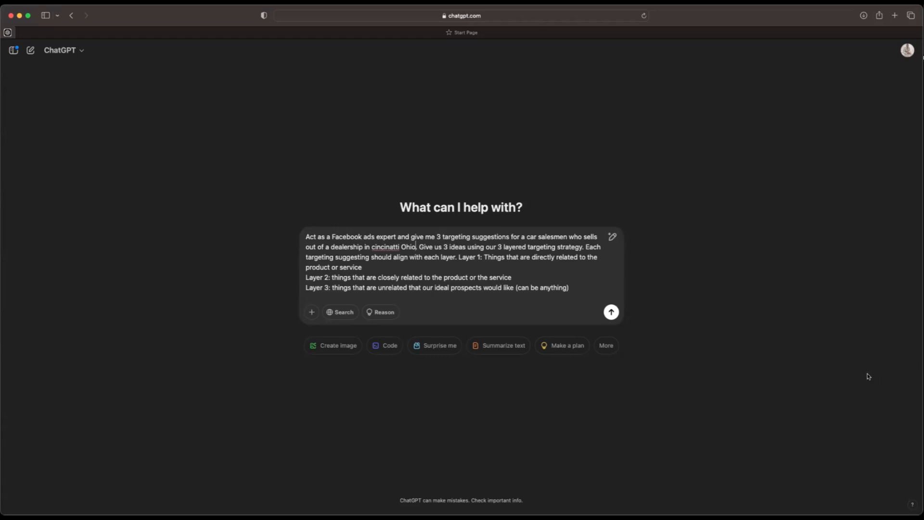
{"action": "mouse_move", "coordinate": [811, 360]}
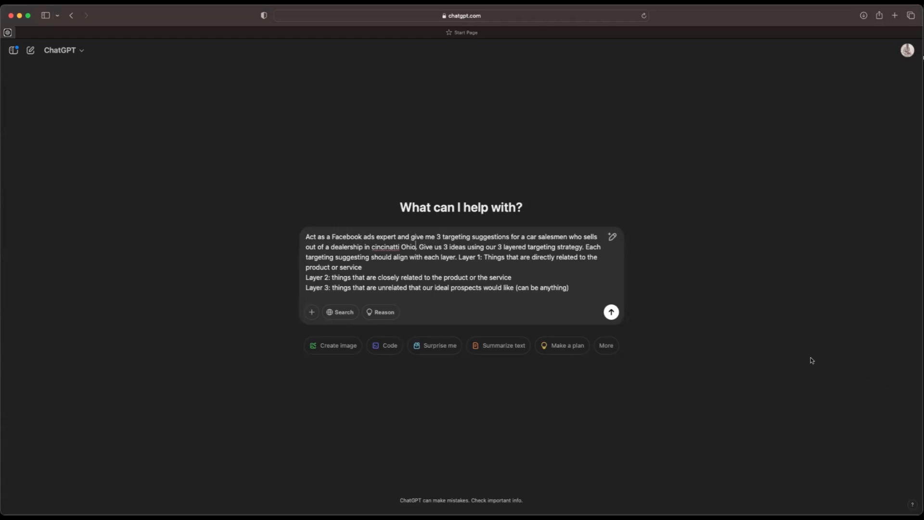
{"action": "mouse_move", "coordinate": [810, 346]}
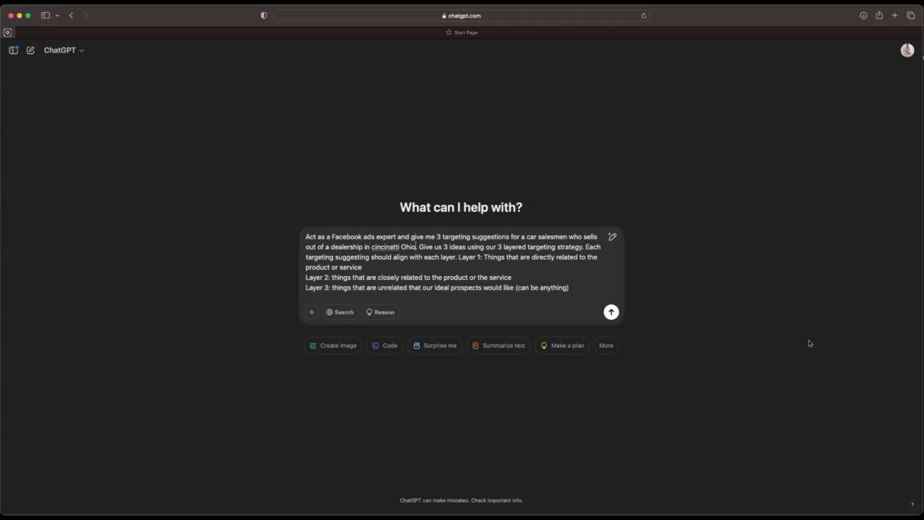
{"action": "mouse_move", "coordinate": [782, 345]}
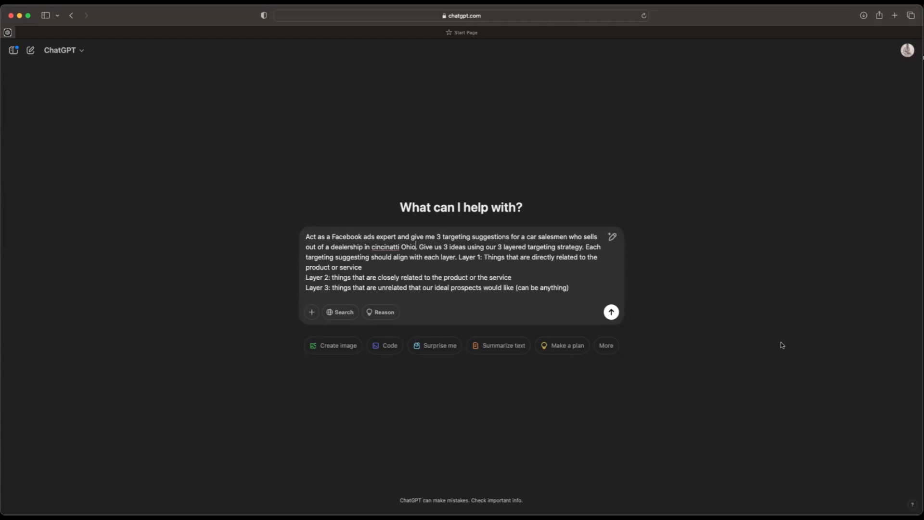
{"action": "mouse_move", "coordinate": [677, 337]}
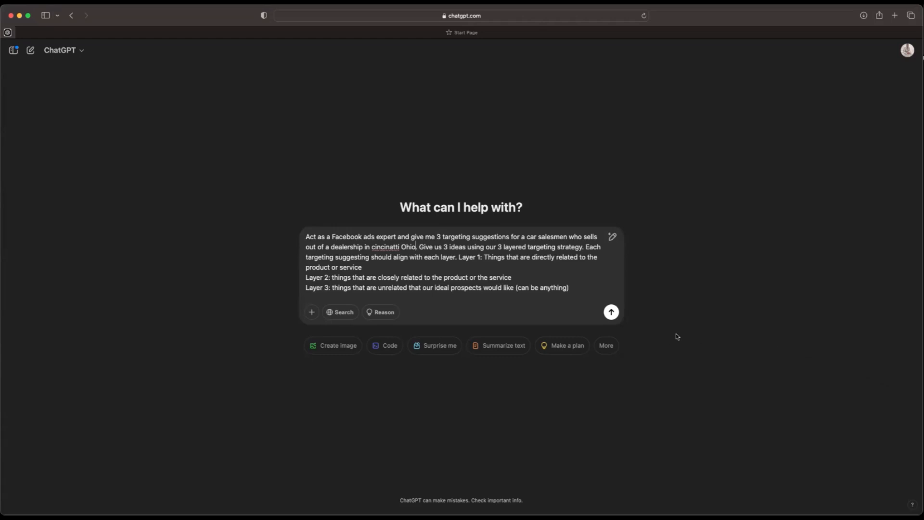
{"action": "mouse_move", "coordinate": [560, 307]}
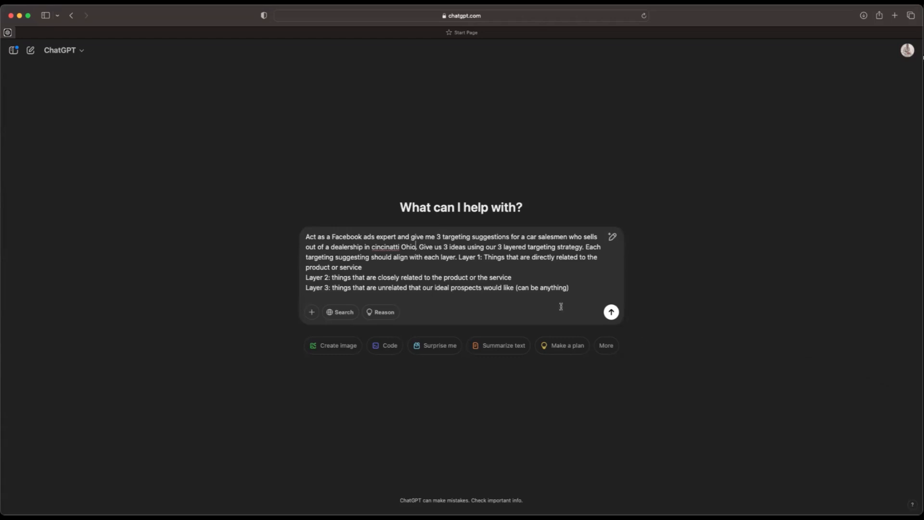
{"action": "mouse_move", "coordinate": [500, 311]}
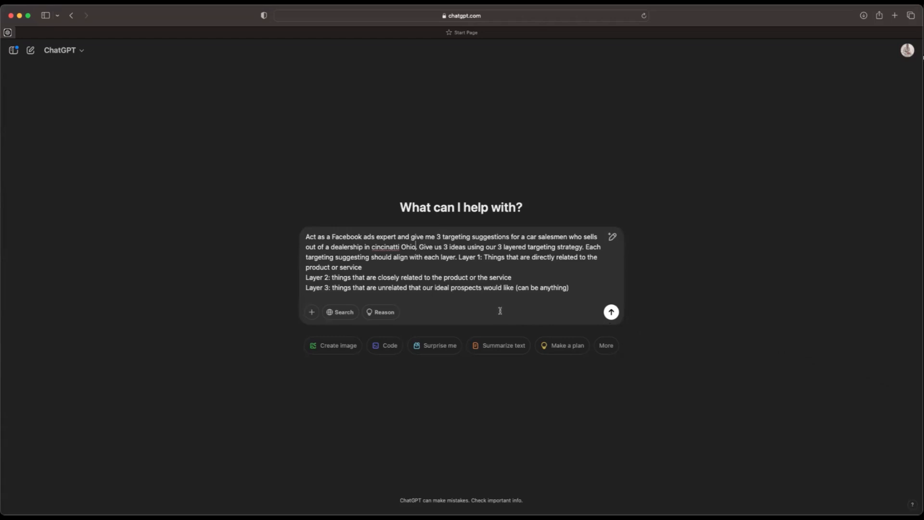
{"action": "mouse_move", "coordinate": [463, 337]}
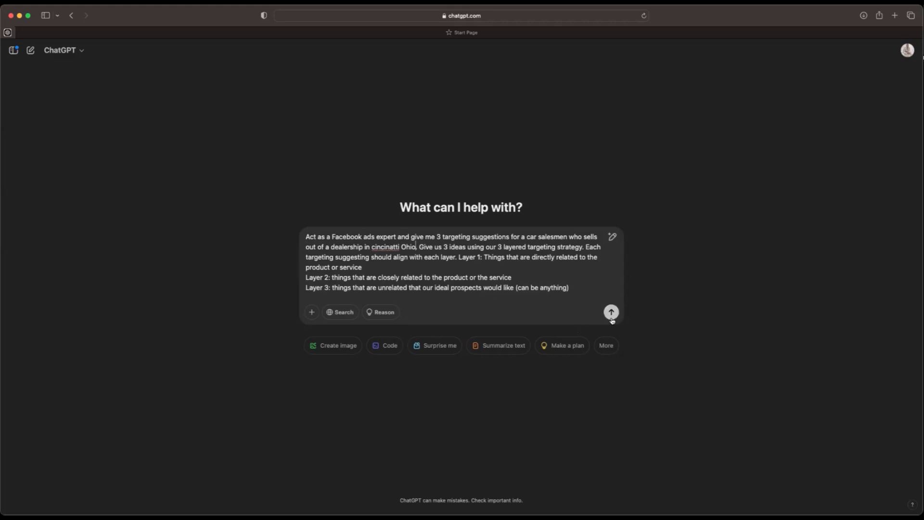
Send the ChatGPT prompt for three layered targeting ideas for a Cincinnati car salesman
{"action": "left_click", "coordinate": [611, 312]}
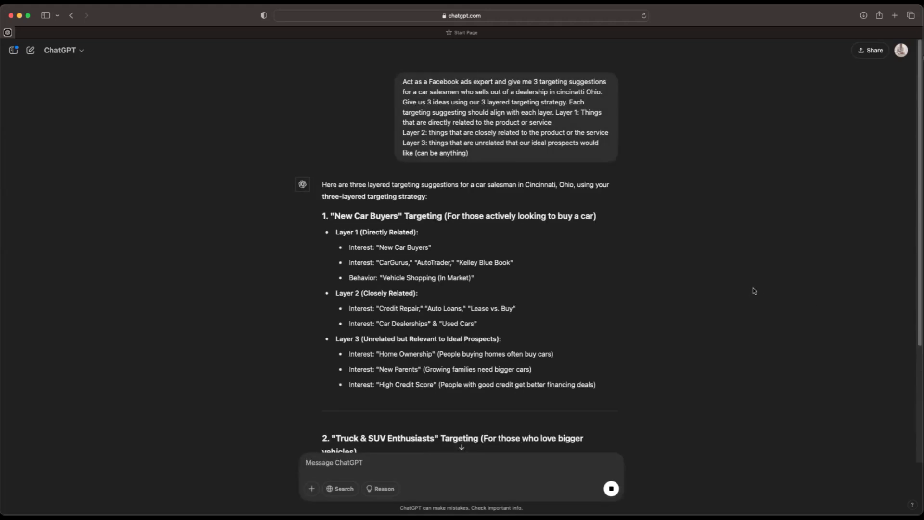
{"action": "mouse_move", "coordinate": [740, 294]}
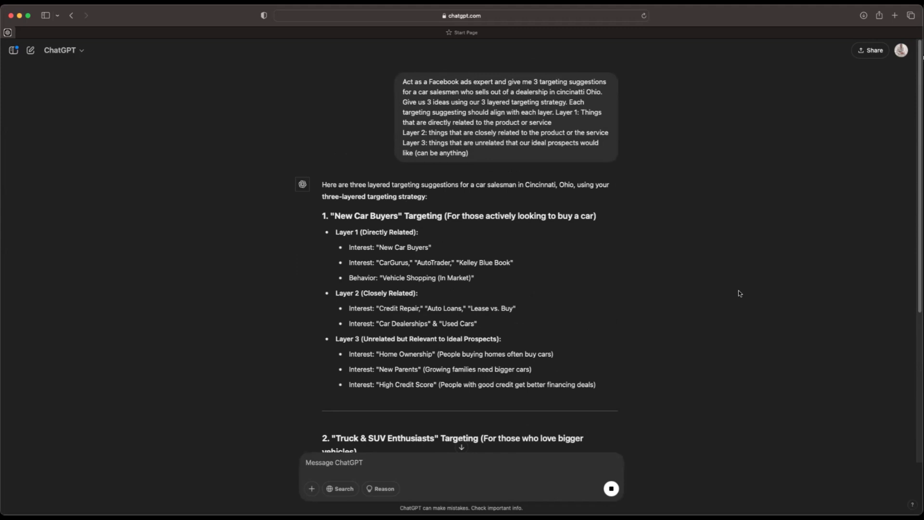
{"action": "mouse_move", "coordinate": [369, 246]}
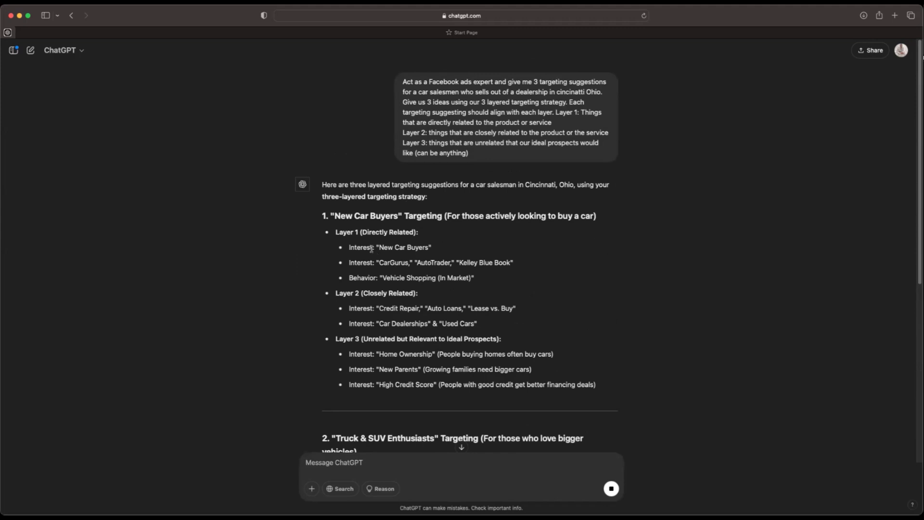
{"action": "mouse_move", "coordinate": [317, 308]}
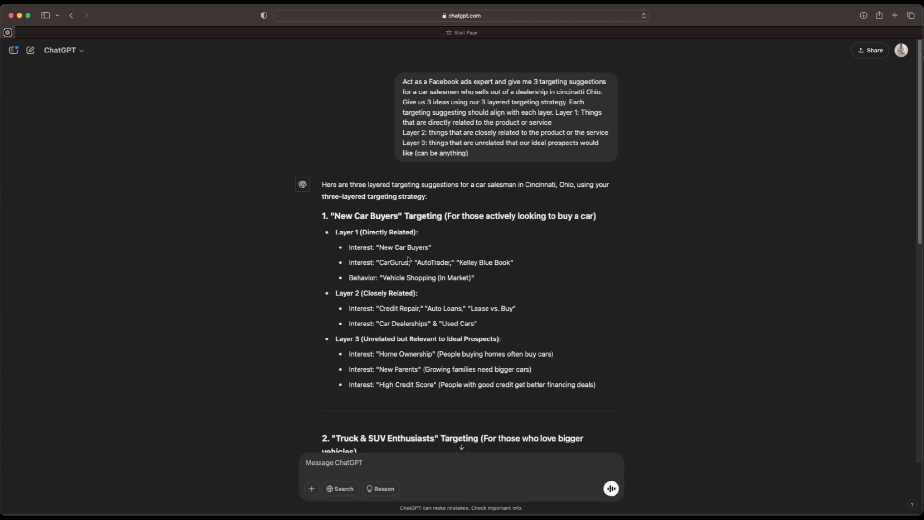
{"action": "mouse_move", "coordinate": [428, 263]}
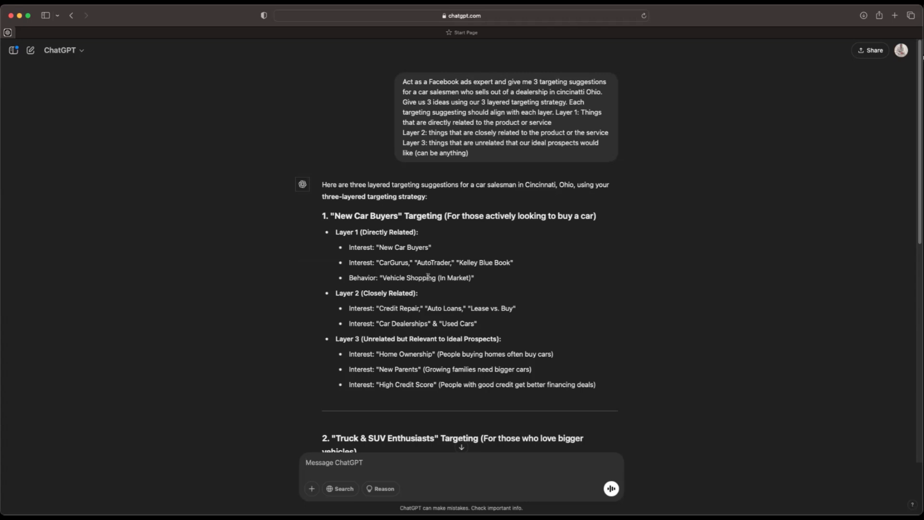
{"action": "mouse_move", "coordinate": [407, 229]}
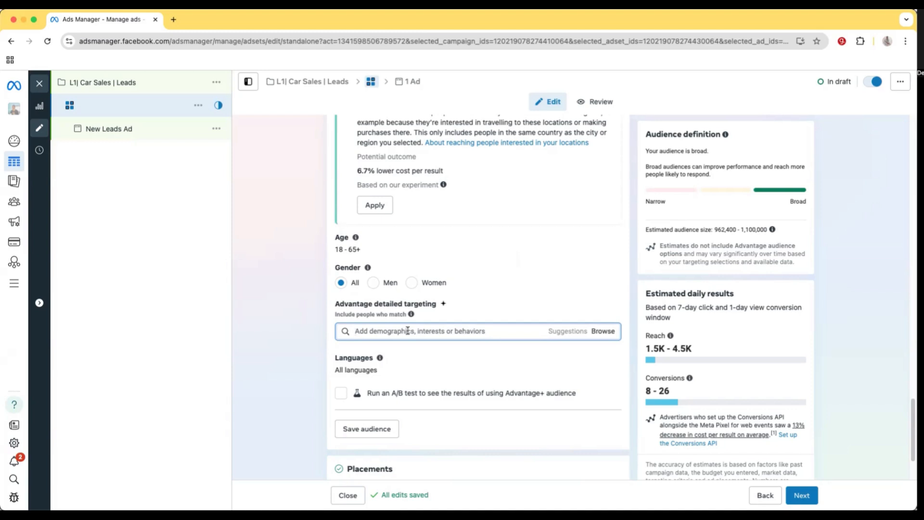
Add CarGurus (vehicles) as a detailed-targeting interest and name the ad set 'Cargurus'
{"action": "type", "text": "cargurus"}
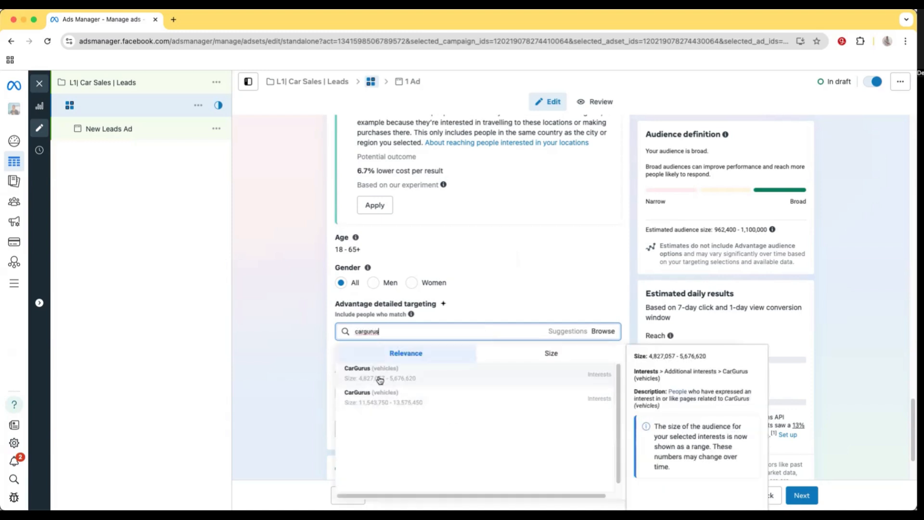
{"action": "left_click", "coordinate": [370, 374]}
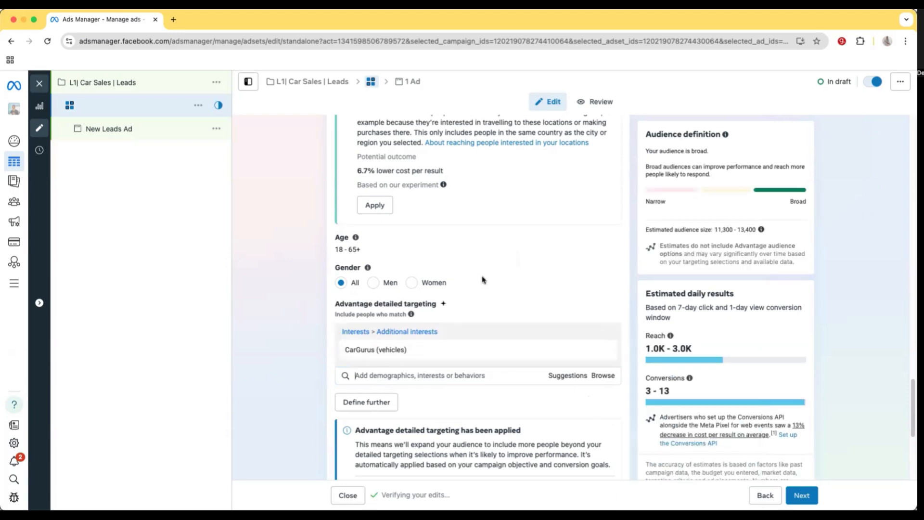
{"action": "scroll", "scroll_direction": "up", "scroll_amount": 3}
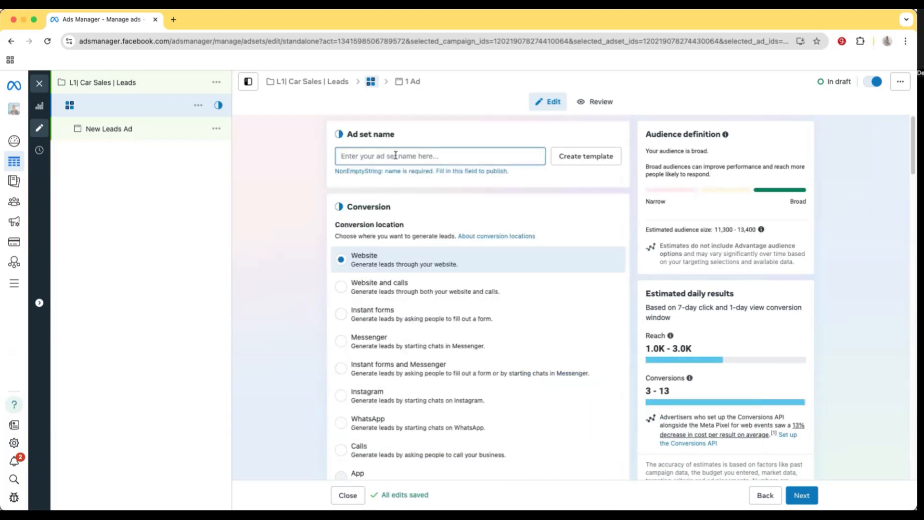
{"action": "type", "text": "Cargurus"}
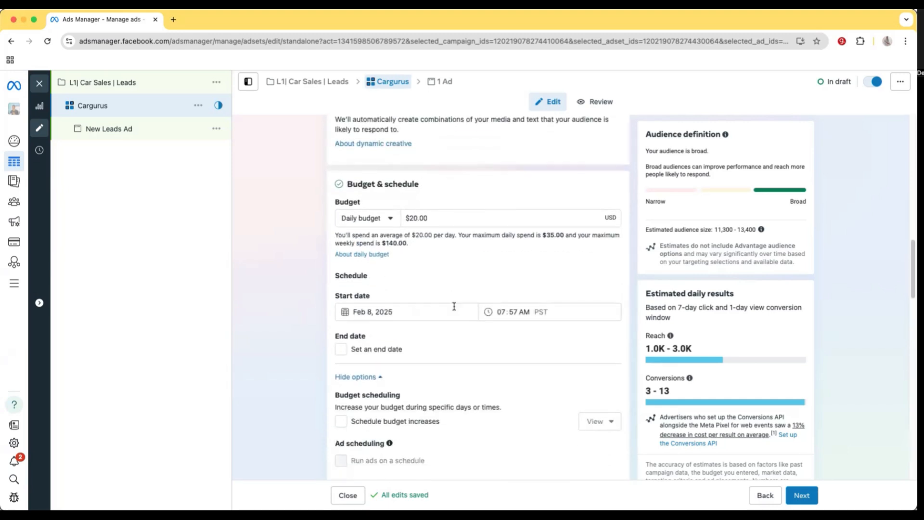
{"action": "scroll", "scroll_direction": "down", "scroll_amount": 3}
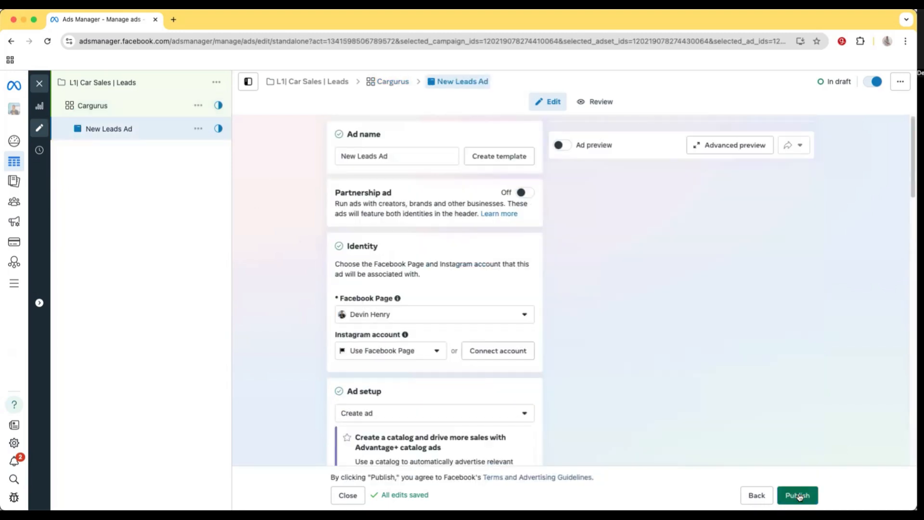
Rename the ad from 'New Leads Ad' to 'Video 1'
{"action": "left_click", "coordinate": [397, 156]}
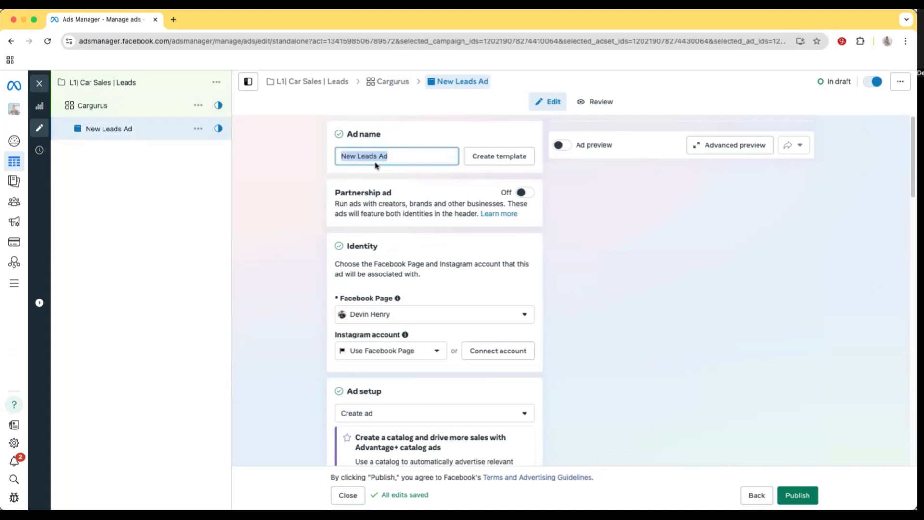
{"action": "type", "text": "Vide"}
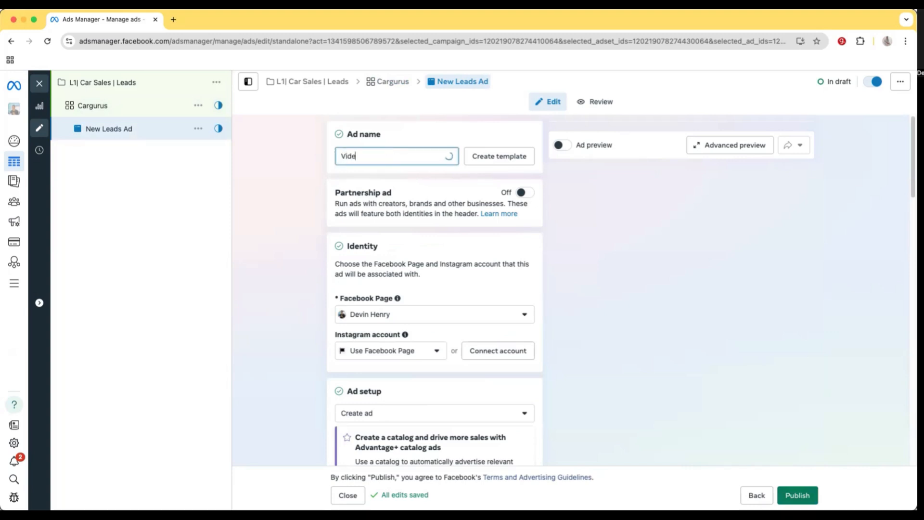
{"action": "type", "text": "Video 1"}
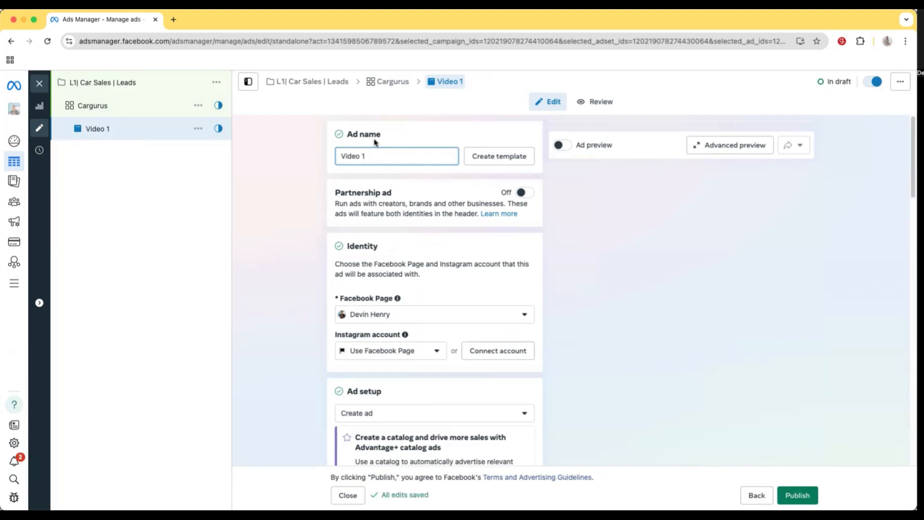
{"action": "mouse_move", "coordinate": [383, 144]}
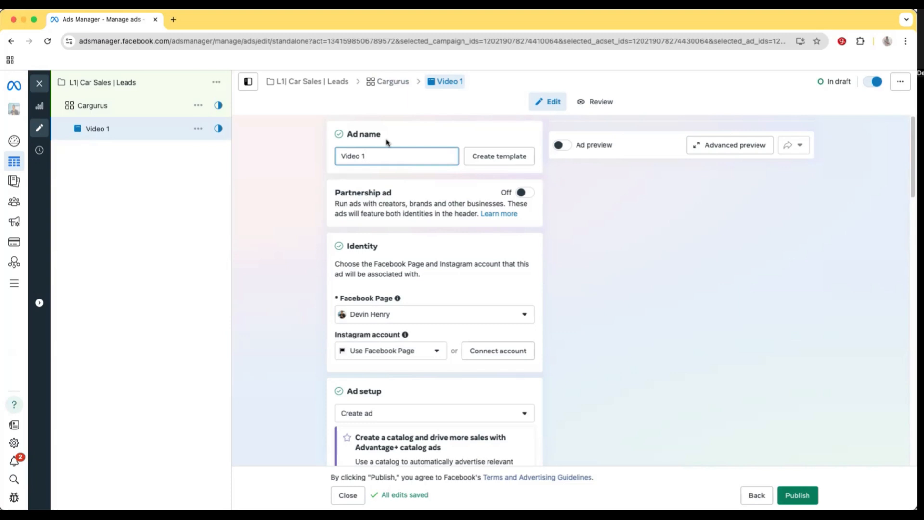
In Ad creative, choose Video ad from Set up creative to start the creative setup
{"action": "scroll", "scroll_direction": "down", "scroll_amount": 3}
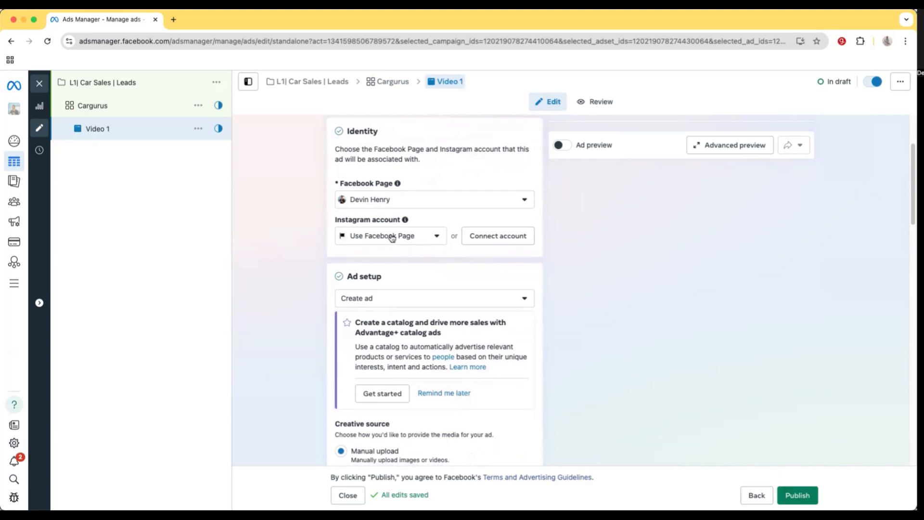
{"action": "scroll", "scroll_direction": "down", "scroll_amount": 3}
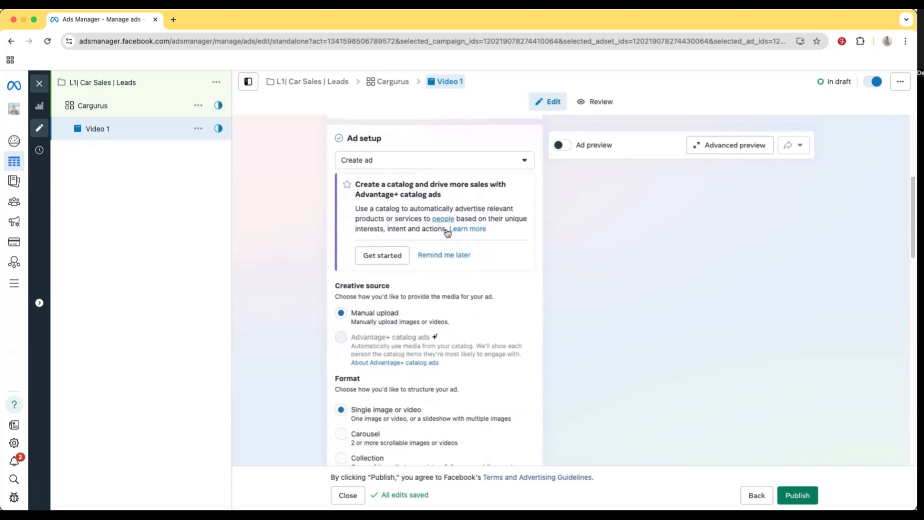
{"action": "scroll", "scroll_direction": "down", "scroll_amount": 3}
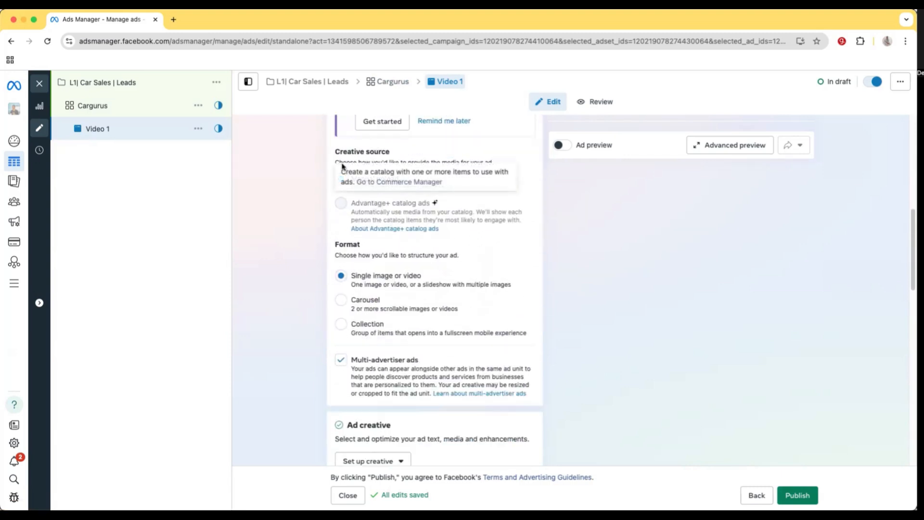
{"action": "scroll", "scroll_direction": "down", "scroll_amount": 3}
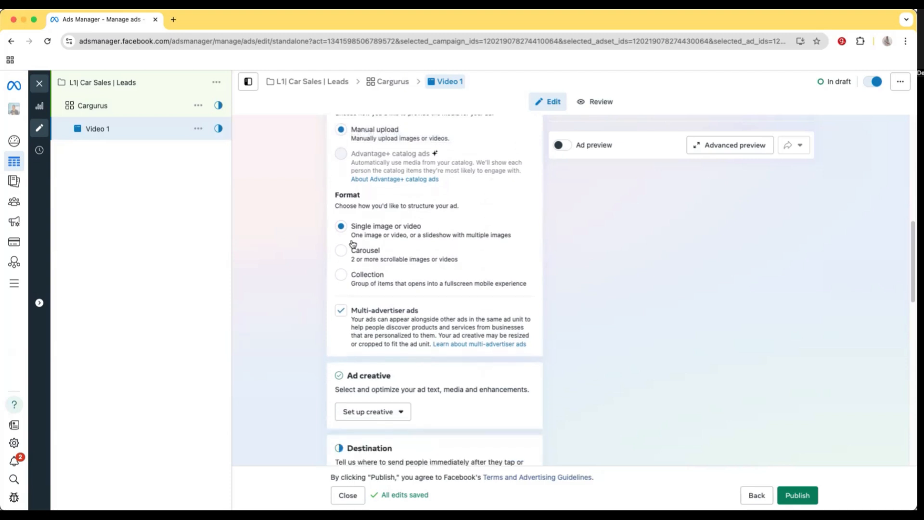
{"action": "scroll", "scroll_direction": "down", "scroll_amount": 3}
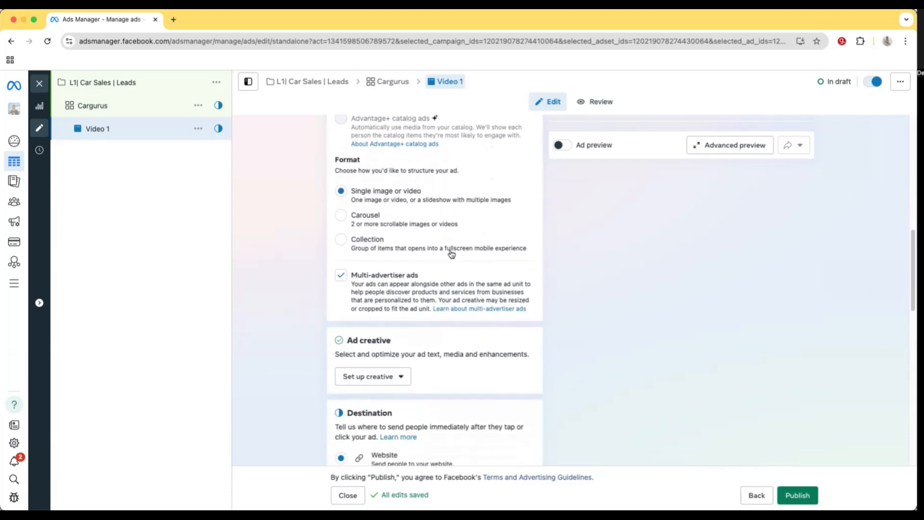
{"action": "scroll", "scroll_direction": "down", "scroll_amount": 3}
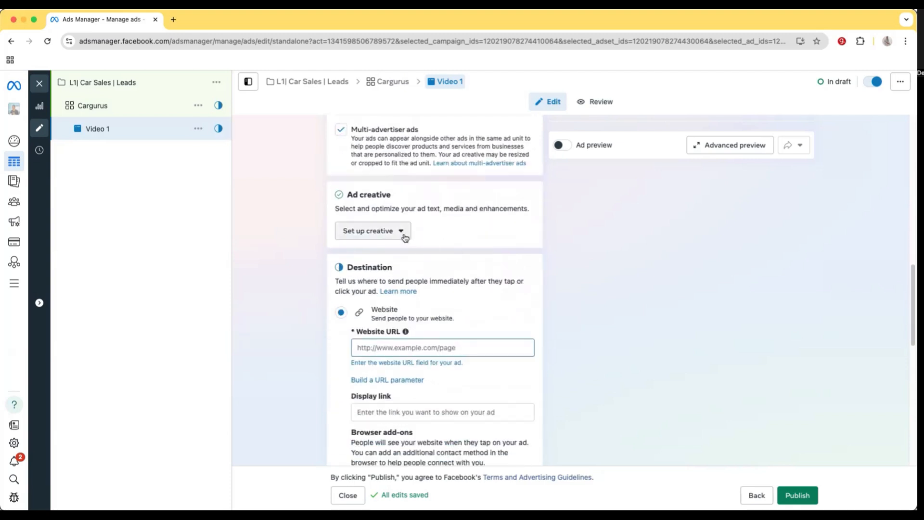
{"action": "left_click", "coordinate": [372, 230]}
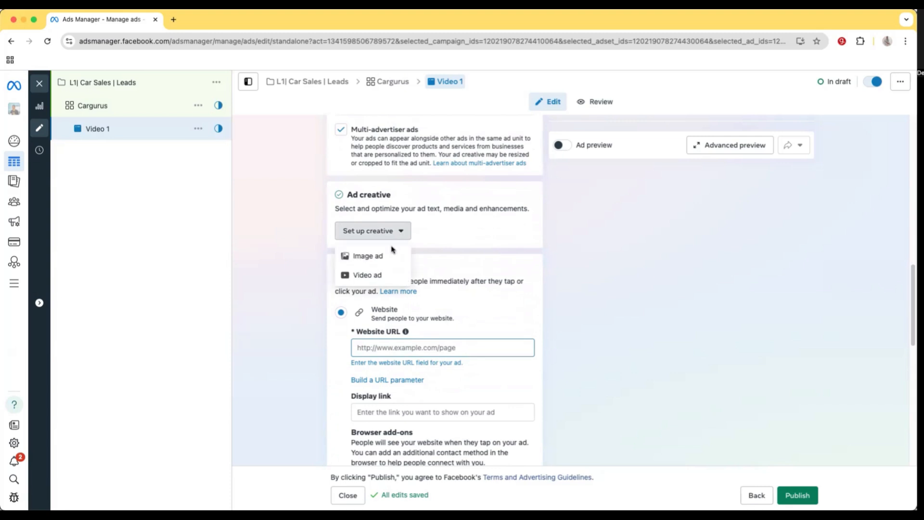
{"action": "left_click", "coordinate": [367, 274]}
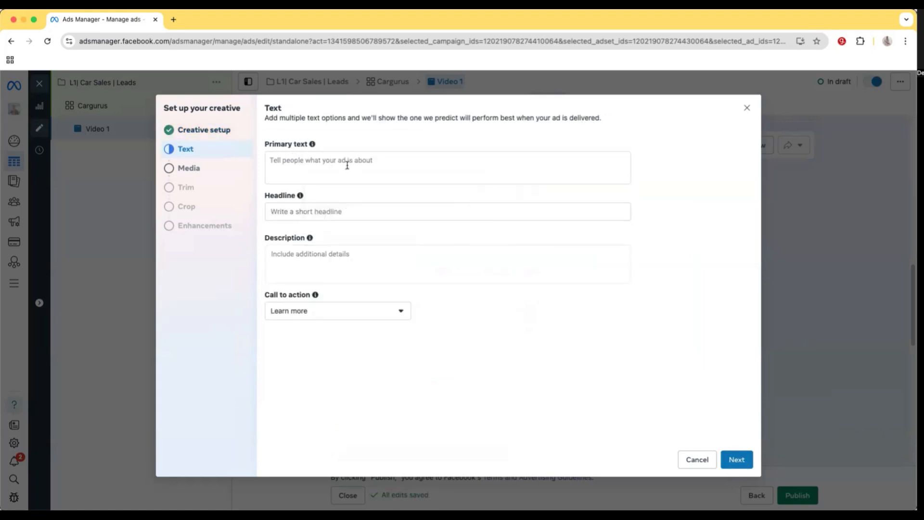
{"action": "mouse_move", "coordinate": [305, 211]}
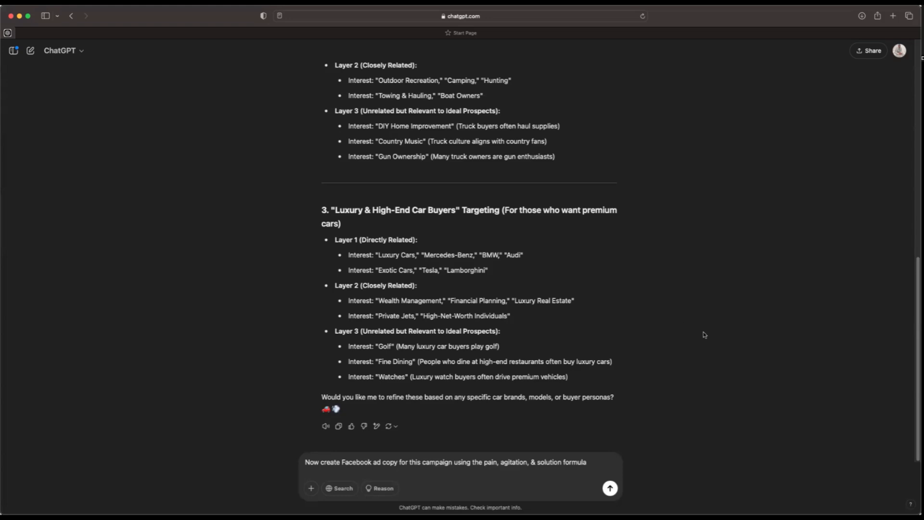
{"action": "mouse_move", "coordinate": [684, 368]}
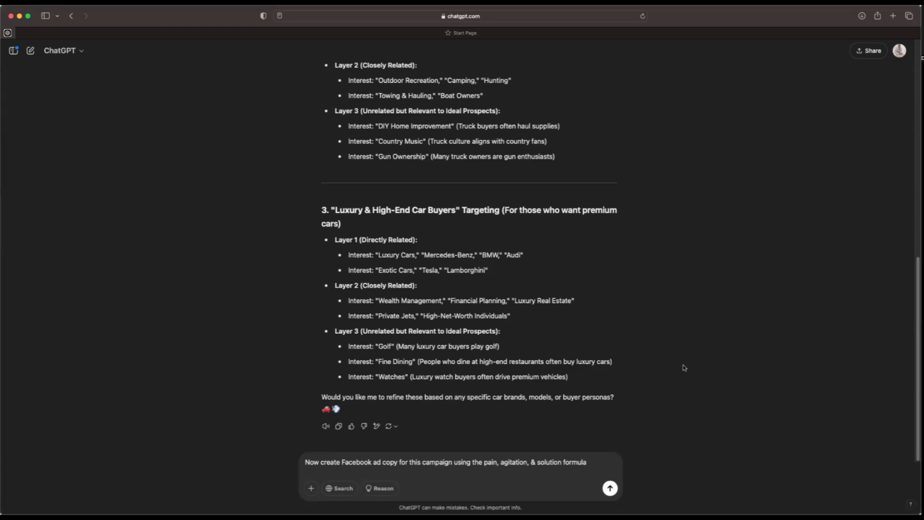
Send the ChatGPT prompt for Pain-Agitation-Solution Facebook ad copy and review the reply
{"action": "left_click", "coordinate": [609, 488]}
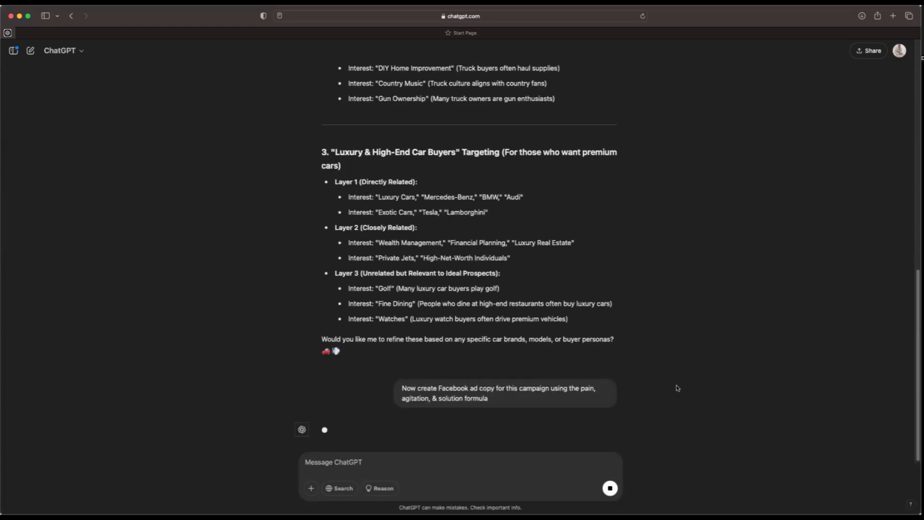
{"action": "scroll", "scroll_direction": "down", "scroll_amount": 3}
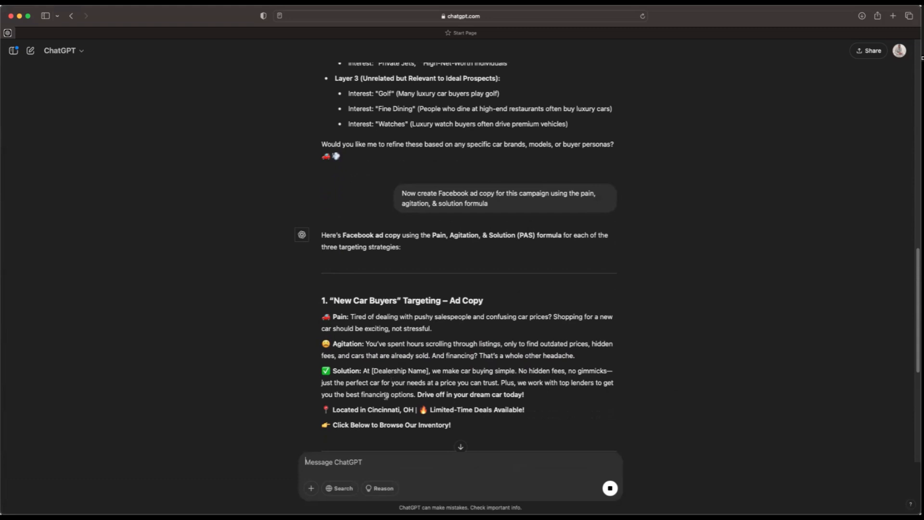
{"action": "mouse_move", "coordinate": [635, 405]}
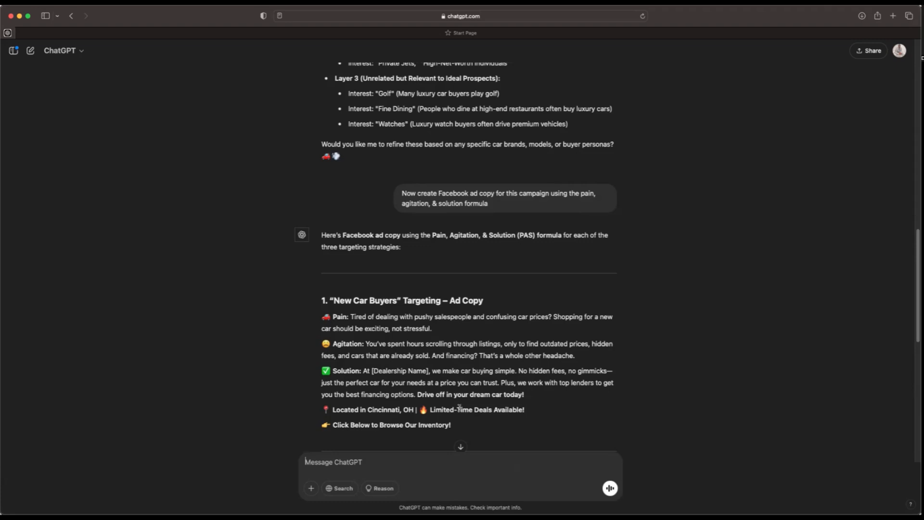
{"action": "scroll", "scroll_direction": "up", "scroll_amount": 3}
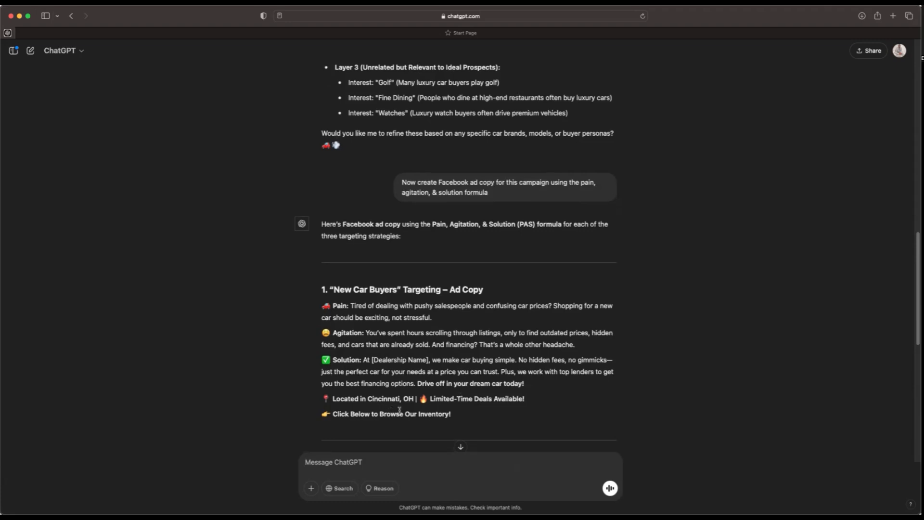
{"action": "mouse_move", "coordinate": [453, 427]}
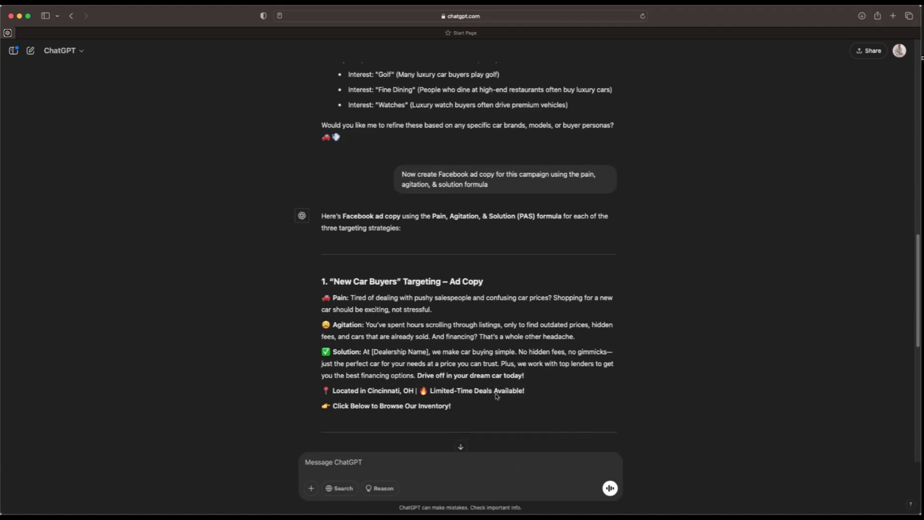
{"action": "scroll", "scroll_direction": "up", "scroll_amount": 3}
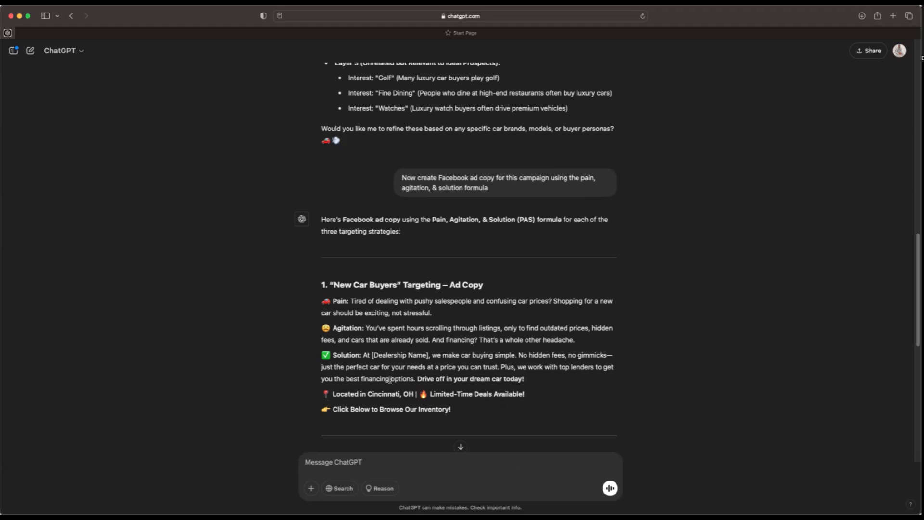
{"action": "mouse_move", "coordinate": [702, 287]}
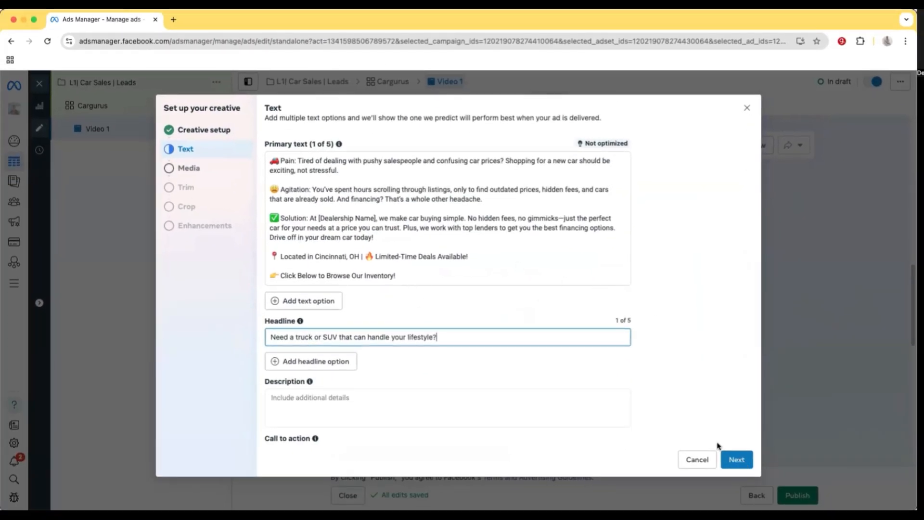
Continue from the ad text to the Media step for Video 1
{"action": "left_click", "coordinate": [737, 460]}
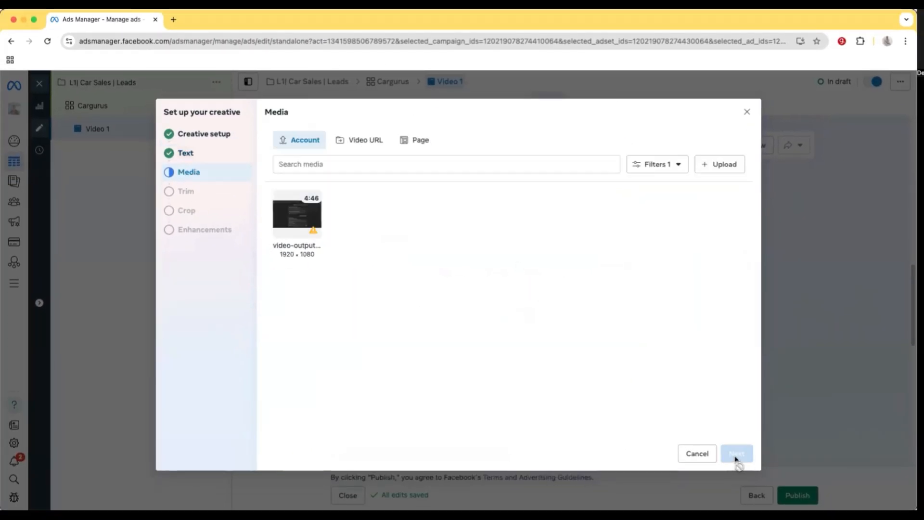
{"action": "mouse_move", "coordinate": [404, 219]}
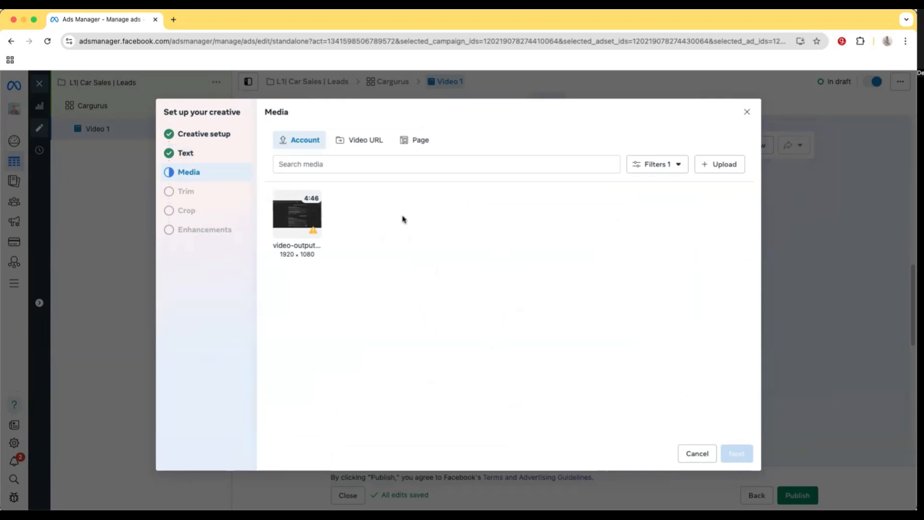
{"action": "mouse_move", "coordinate": [437, 256]}
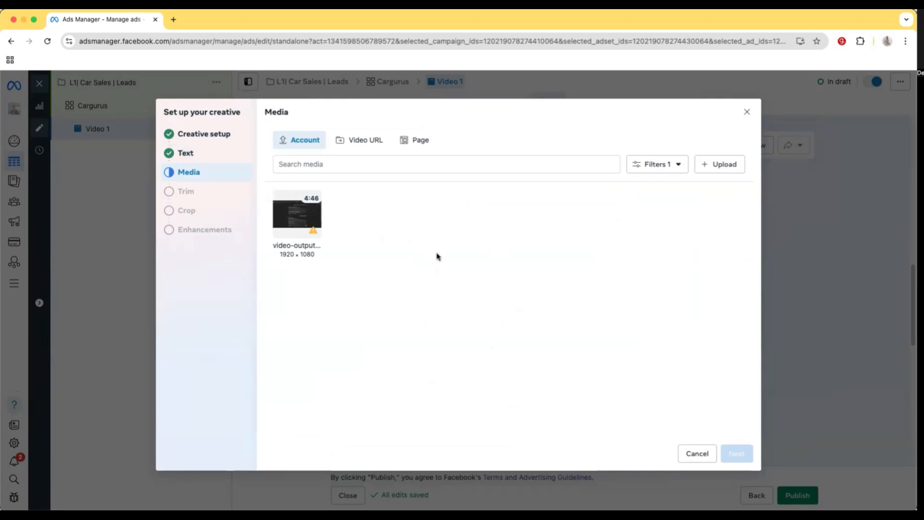
{"action": "mouse_move", "coordinate": [569, 295]}
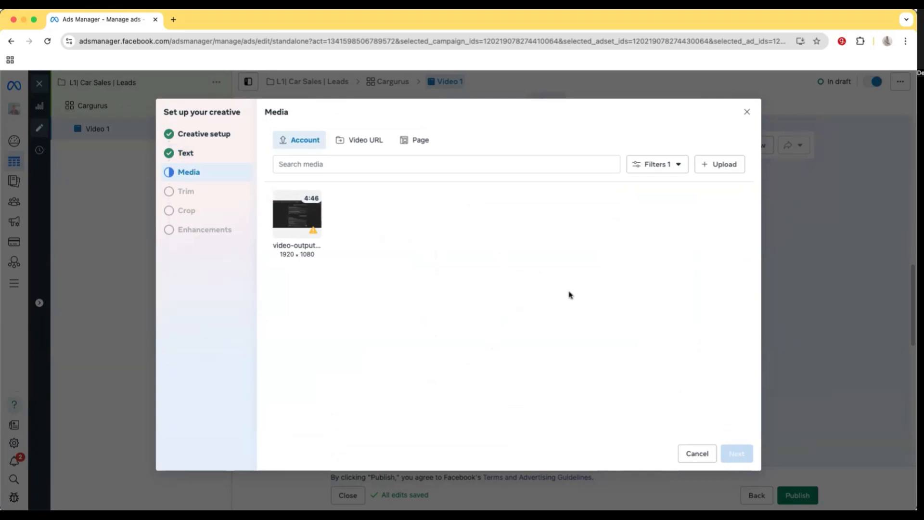
{"action": "mouse_move", "coordinate": [592, 274]}
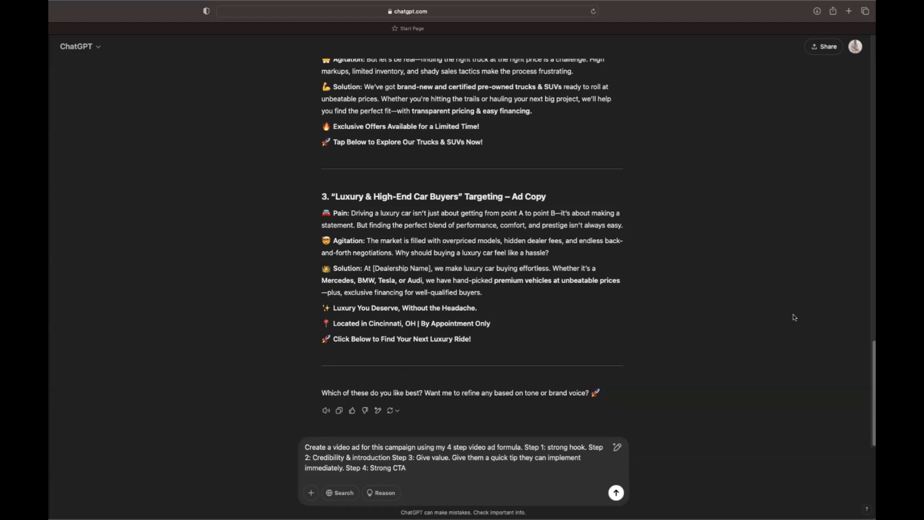
{"action": "mouse_move", "coordinate": [730, 354]}
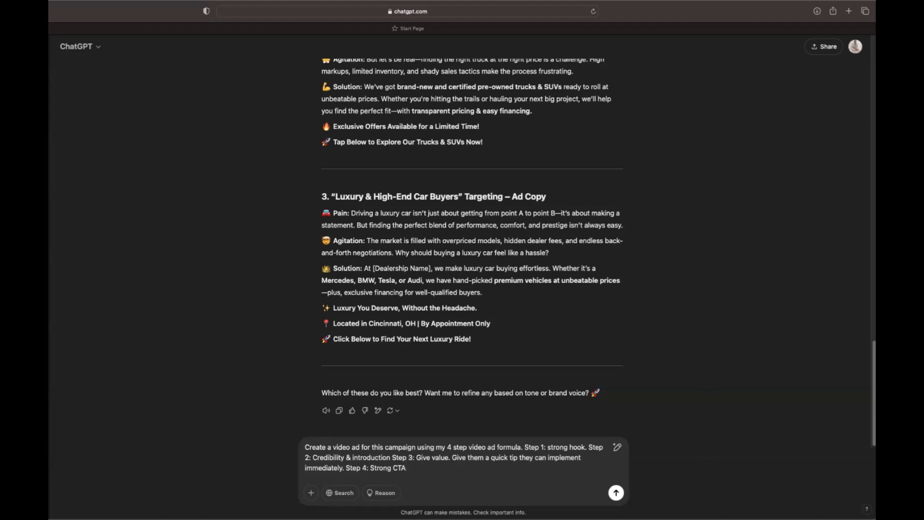
{"action": "left_click", "coordinate": [616, 492]}
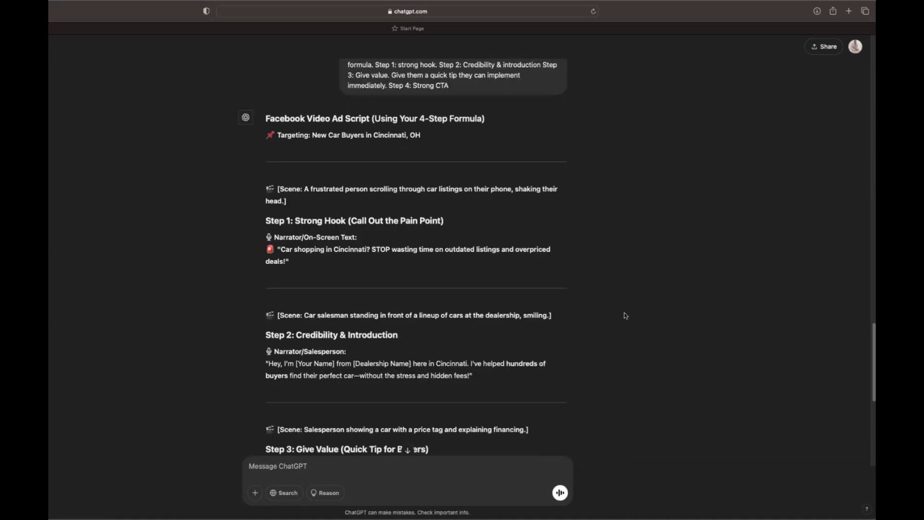
{"action": "mouse_move", "coordinate": [611, 323]}
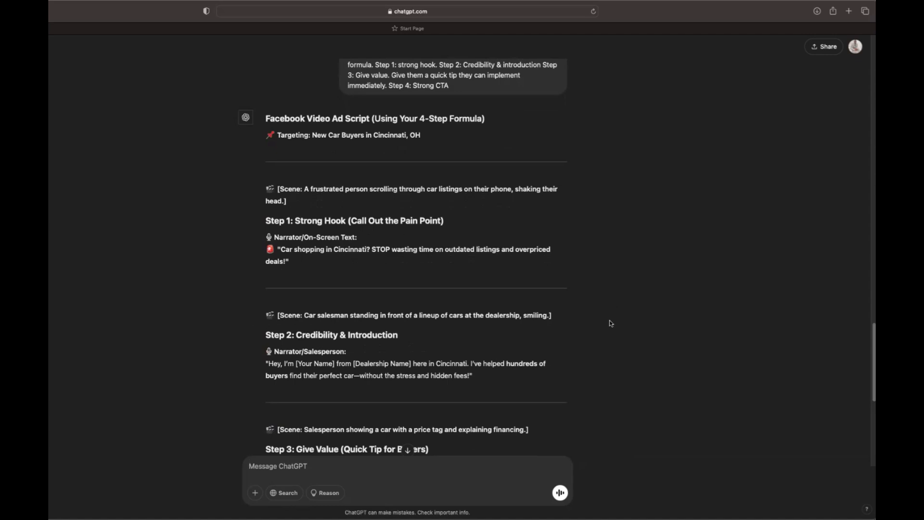
{"action": "mouse_move", "coordinate": [574, 301]}
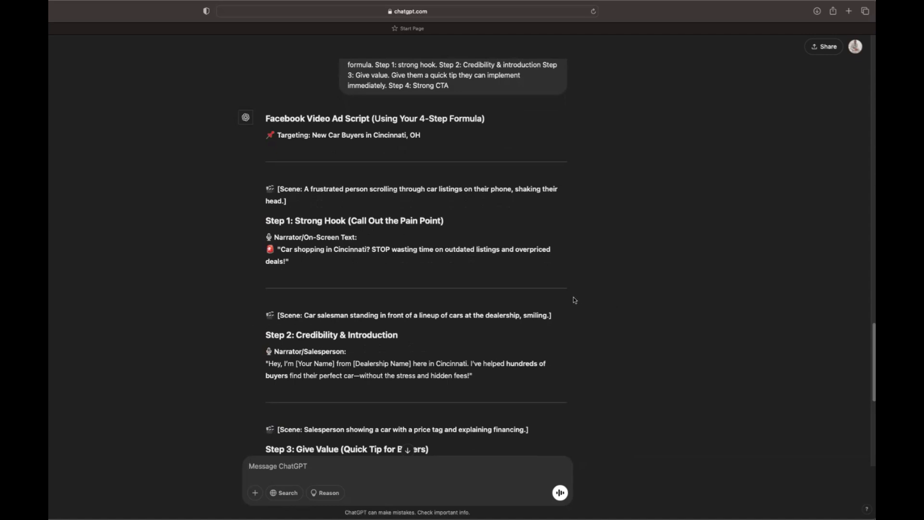
{"action": "mouse_move", "coordinate": [363, 278]}
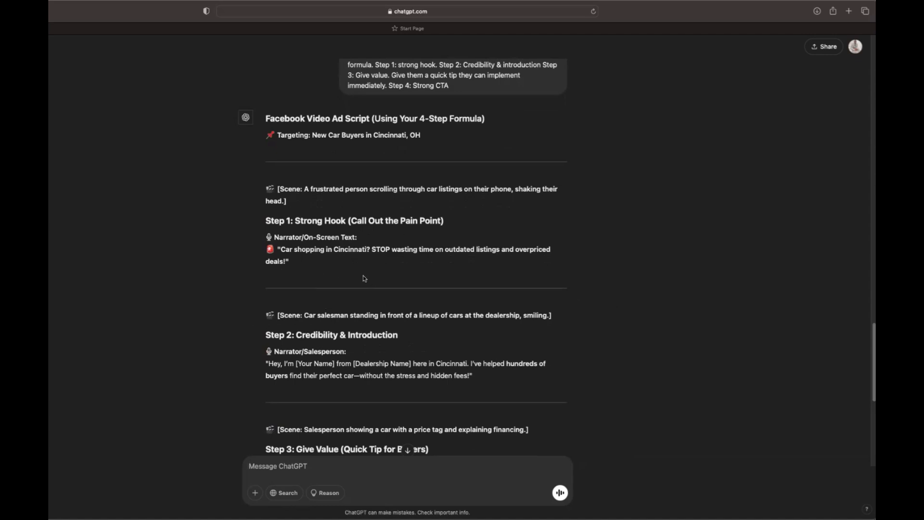
{"action": "mouse_move", "coordinate": [427, 268]}
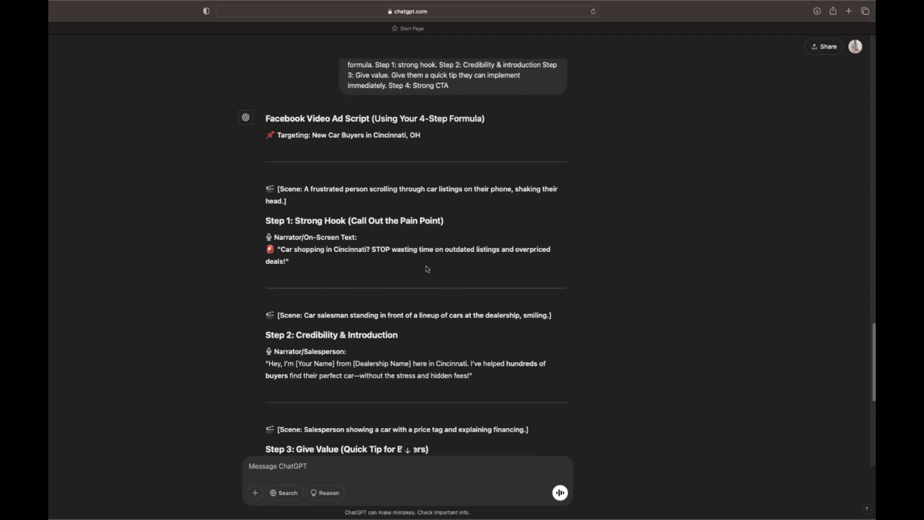
{"action": "scroll", "scroll_direction": "down", "scroll_amount": 3}
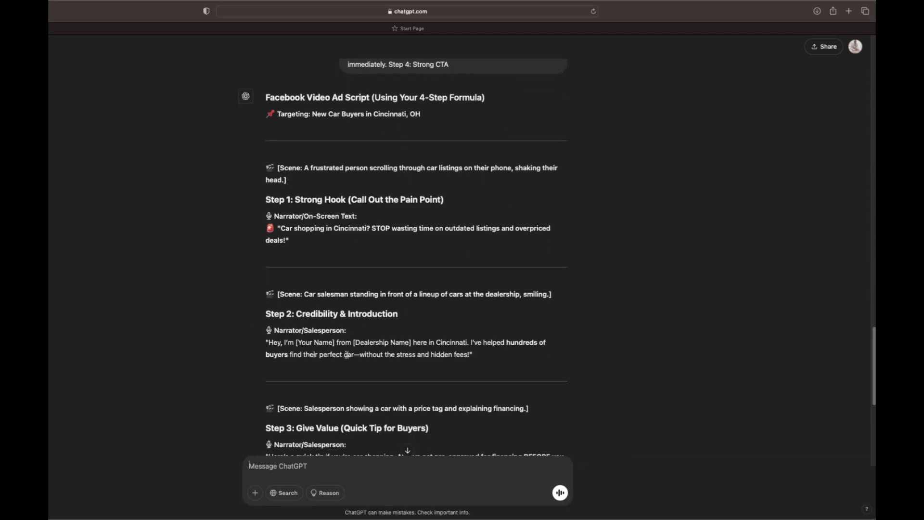
{"action": "mouse_move", "coordinate": [472, 370]}
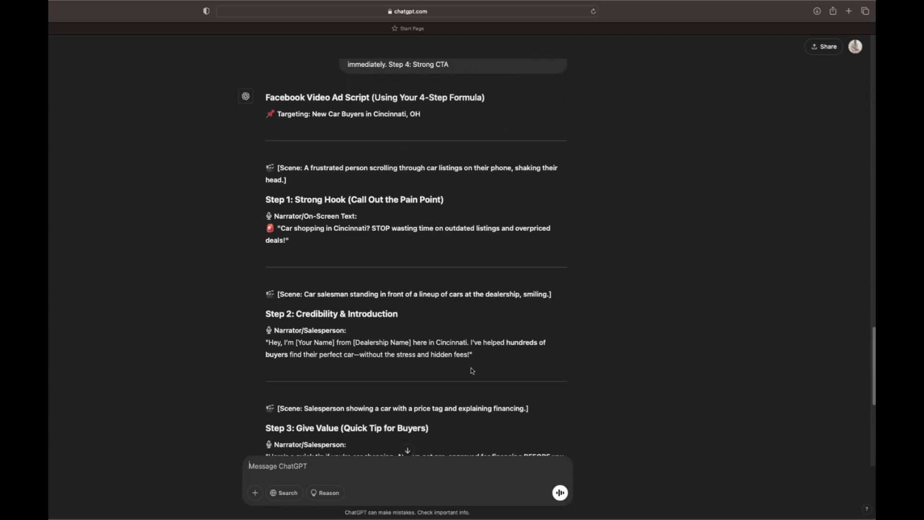
{"action": "mouse_move", "coordinate": [479, 370]}
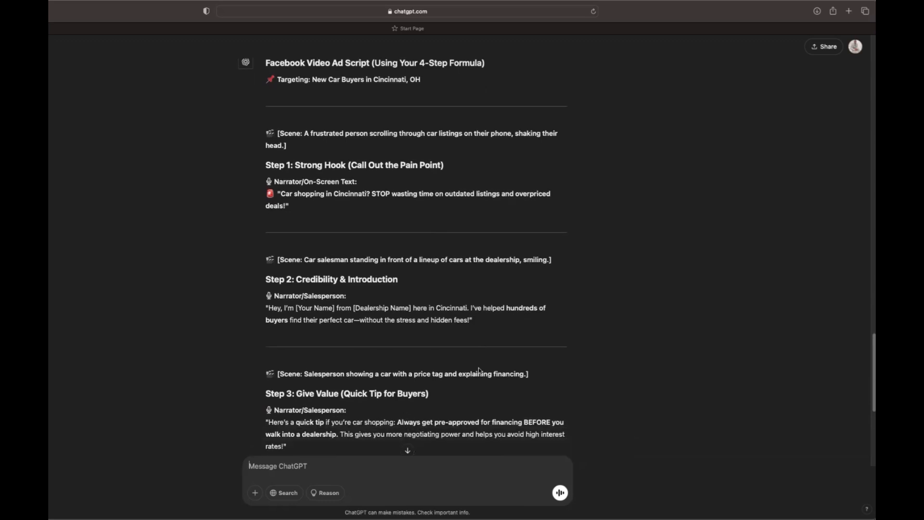
{"action": "scroll", "scroll_direction": "down", "scroll_amount": 3}
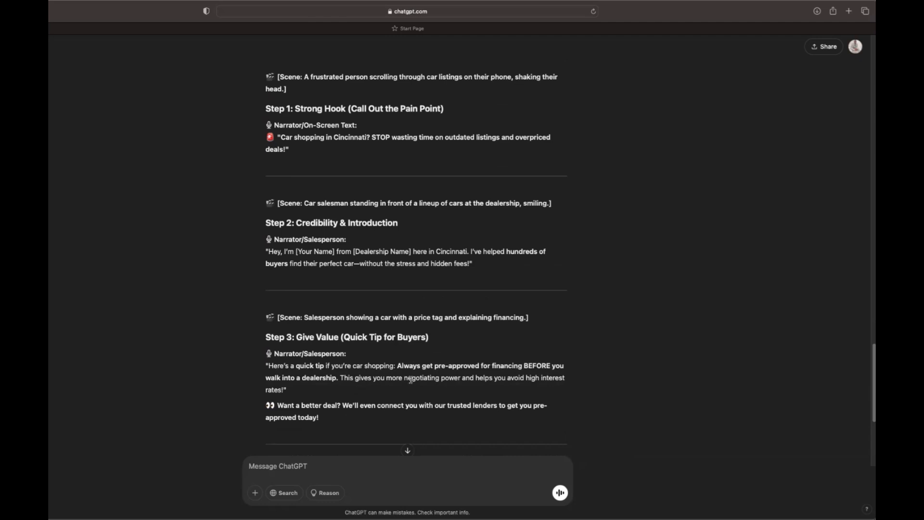
{"action": "mouse_move", "coordinate": [400, 396]}
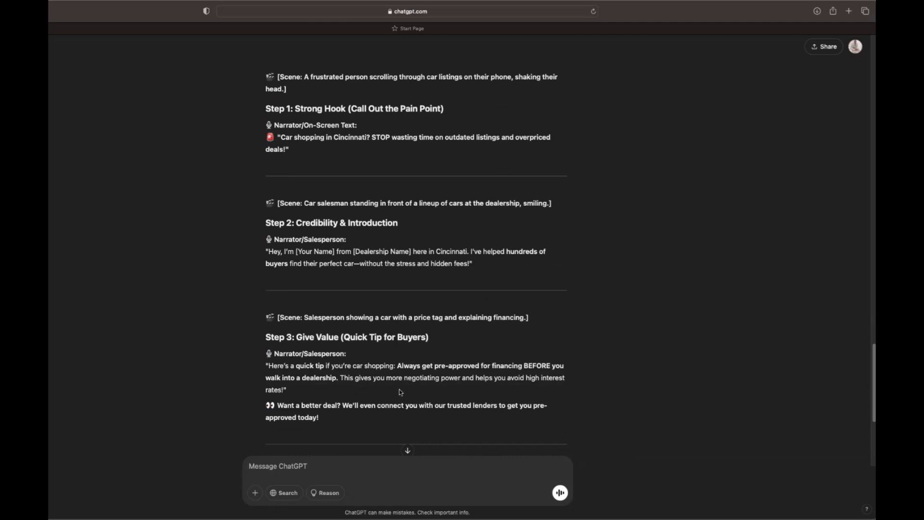
{"action": "scroll", "scroll_direction": "down", "scroll_amount": 3}
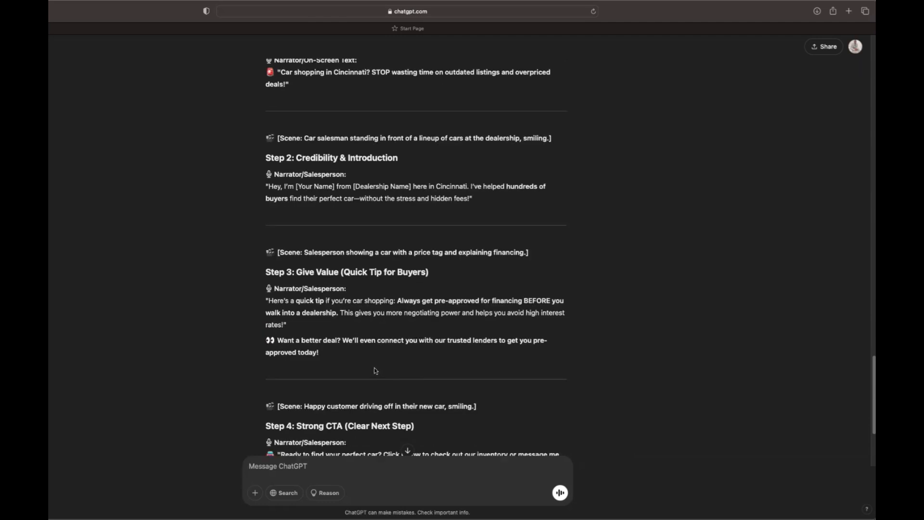
{"action": "scroll", "scroll_direction": "down", "scroll_amount": 3}
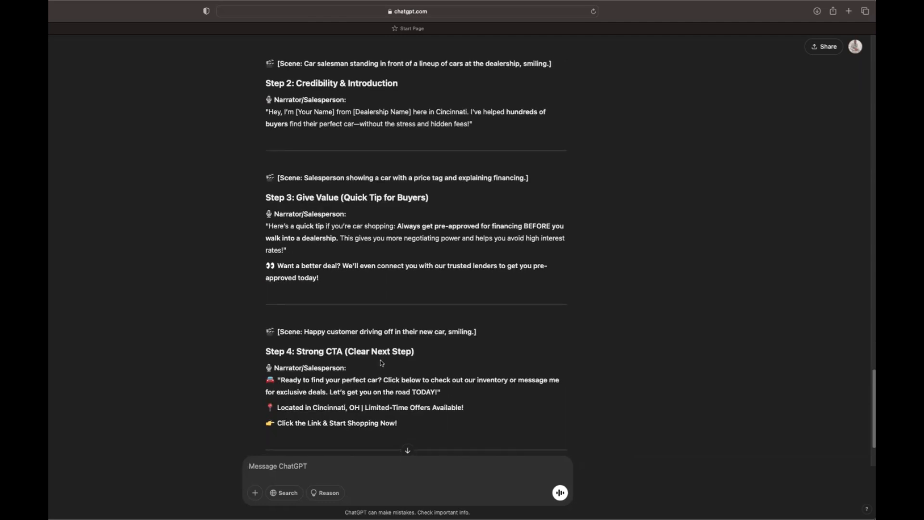
{"action": "scroll", "scroll_direction": "up", "scroll_amount": 3}
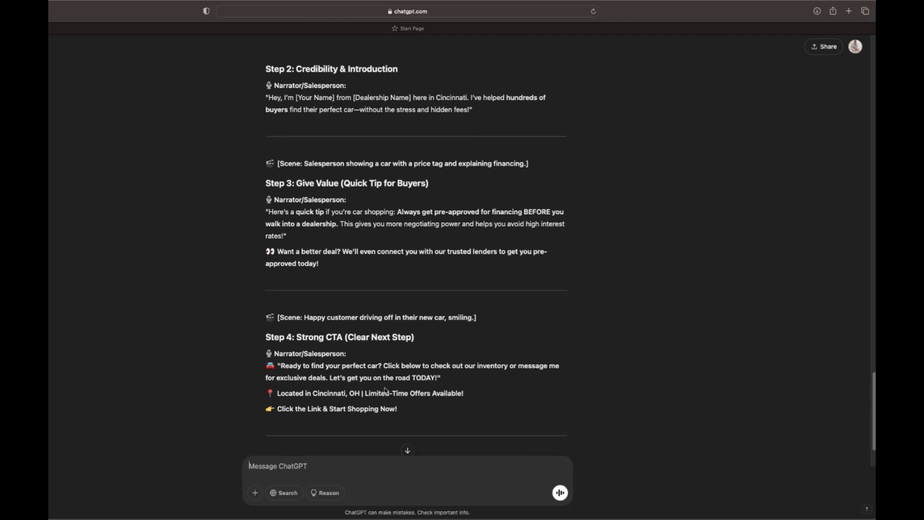
{"action": "mouse_move", "coordinate": [430, 375]}
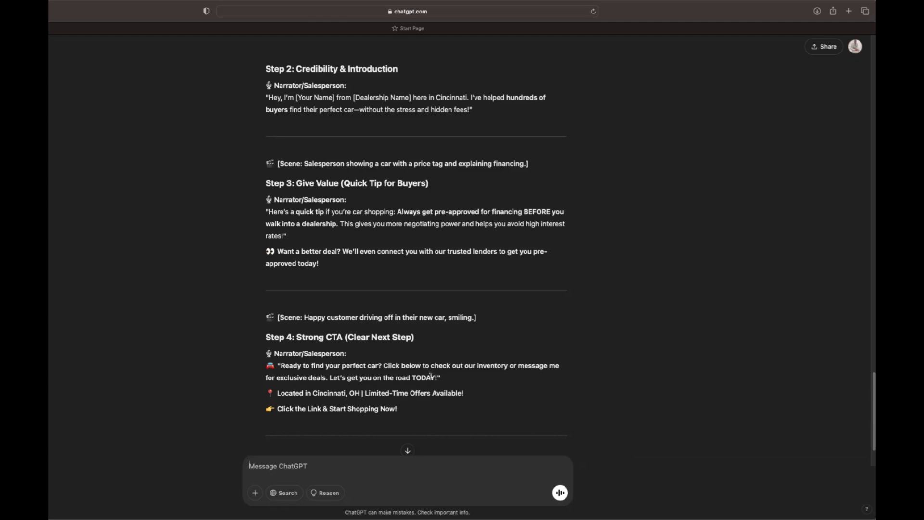
{"action": "mouse_move", "coordinate": [378, 355]}
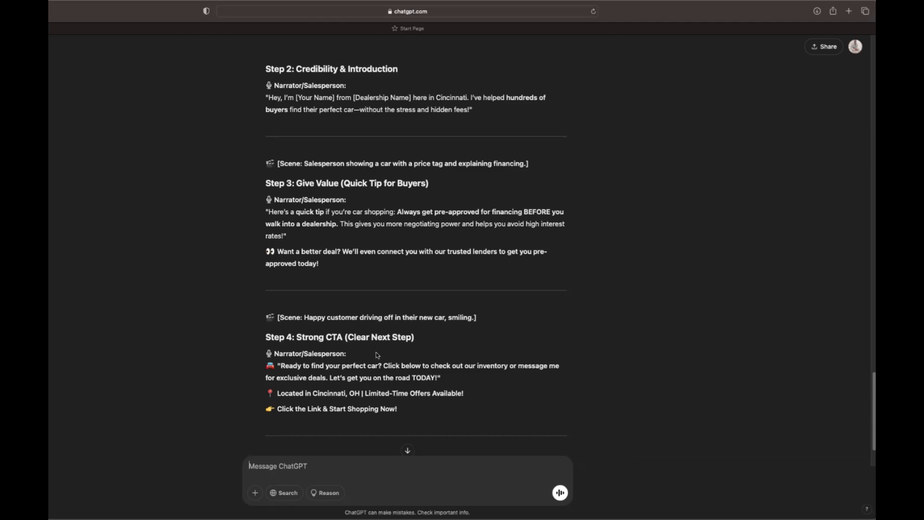
{"action": "mouse_move", "coordinate": [453, 316]}
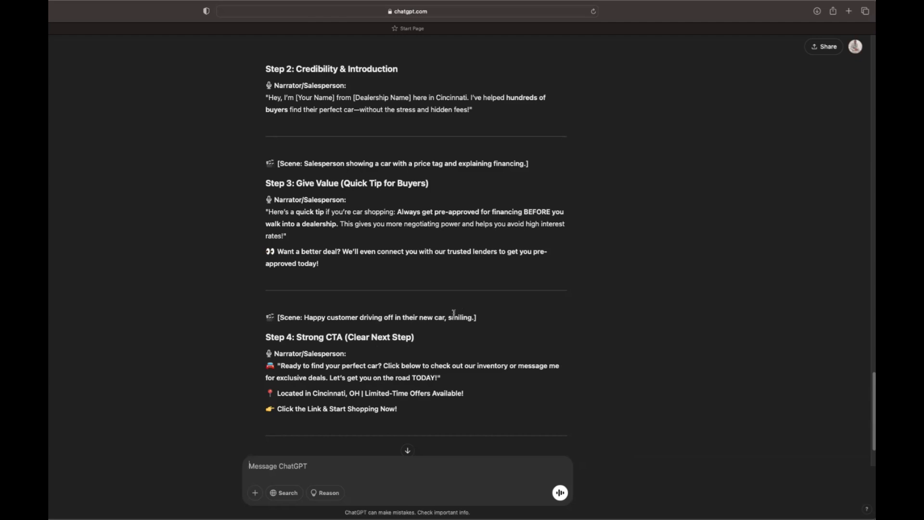
{"action": "mouse_move", "coordinate": [621, 244]}
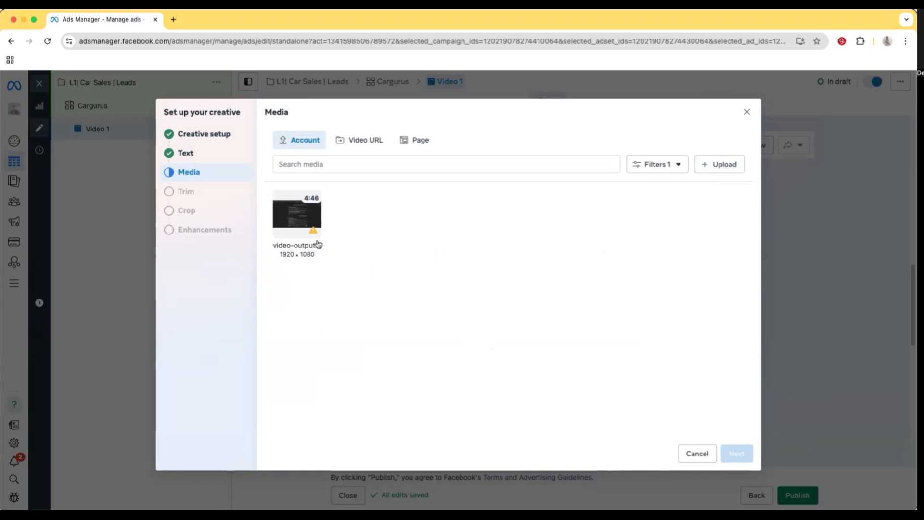
Select the account's video for Video 1 and accept the Trim and Enhancements steps
{"action": "left_click", "coordinate": [298, 214]}
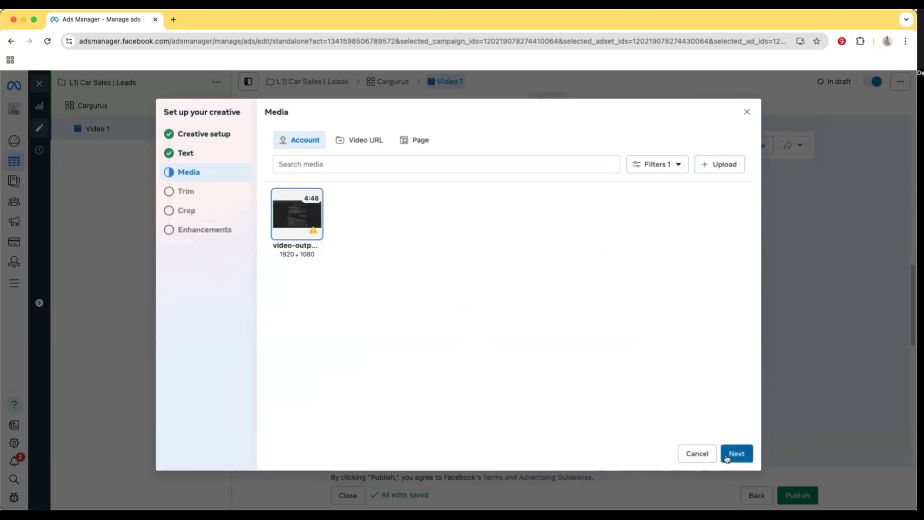
{"action": "left_click", "coordinate": [736, 453]}
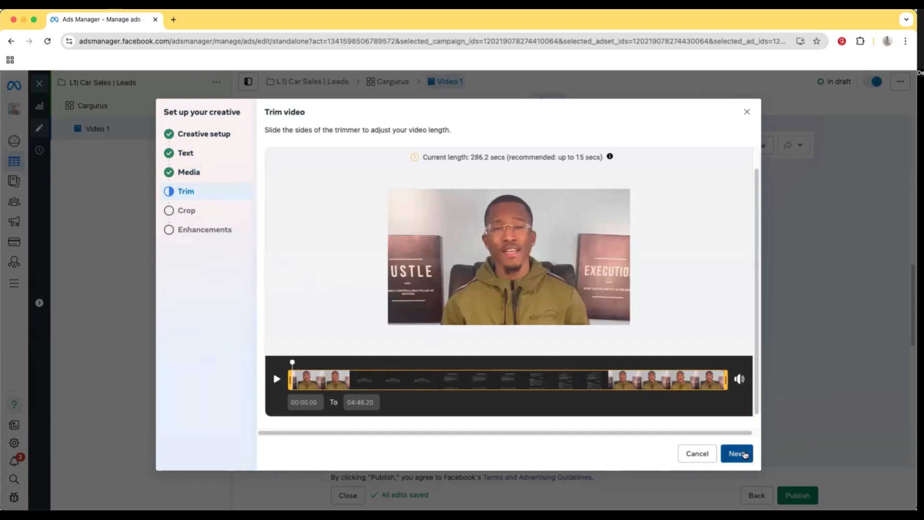
{"action": "left_click", "coordinate": [737, 454]}
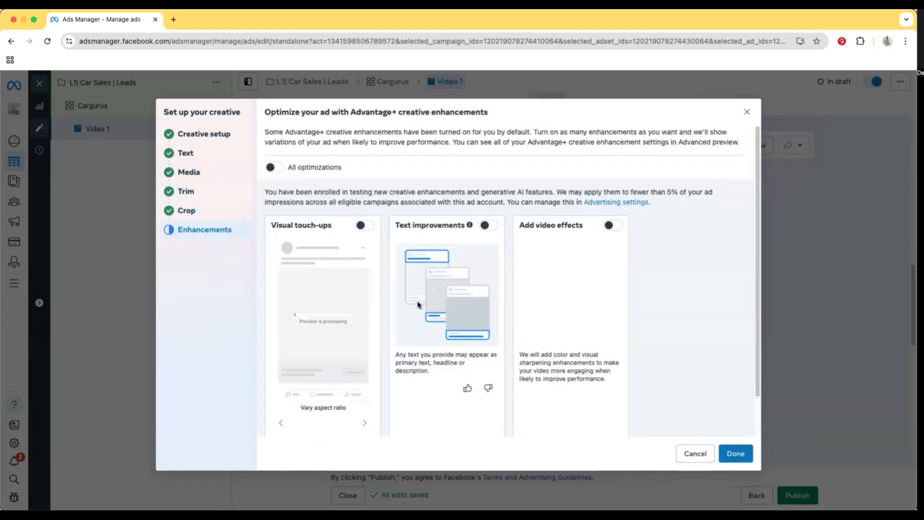
{"action": "left_click", "coordinate": [734, 454]}
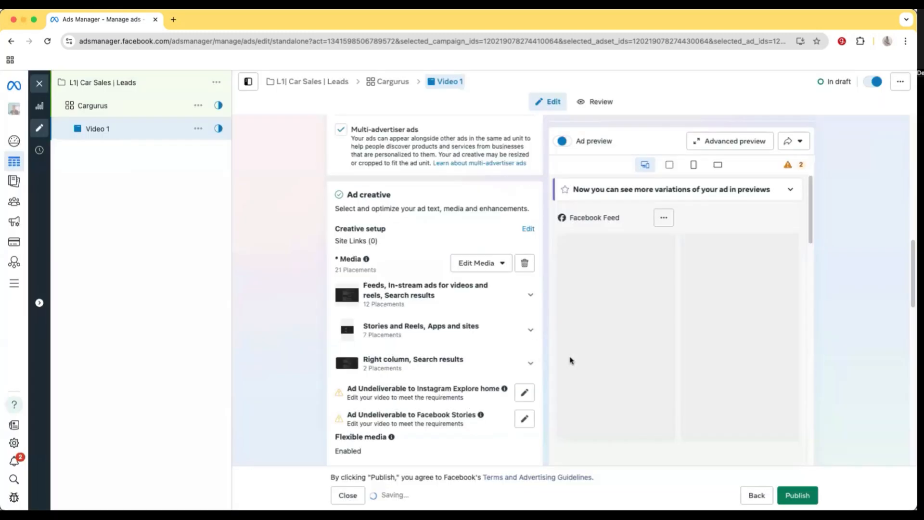
Review the finished creative and reopen the Cargurus ad set settings from the sidebar
{"action": "scroll", "scroll_direction": "down", "scroll_amount": 3}
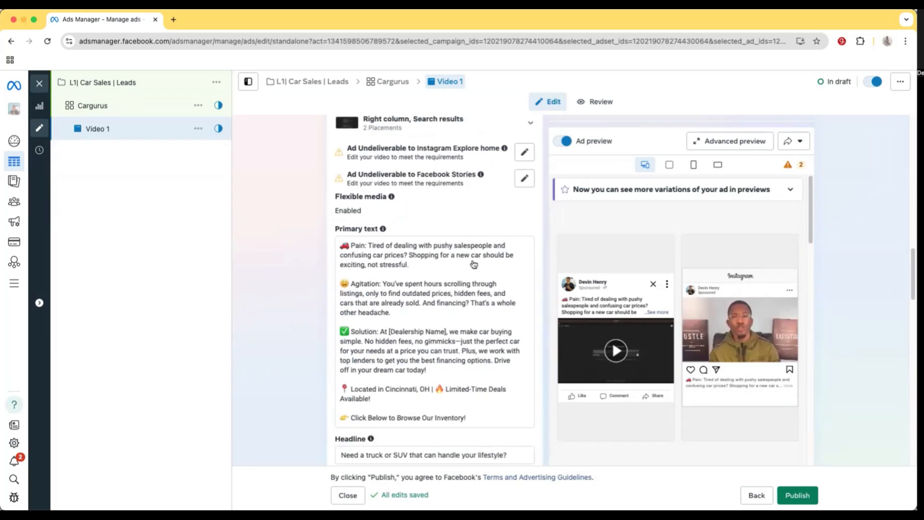
{"action": "scroll", "scroll_direction": "down", "scroll_amount": 3}
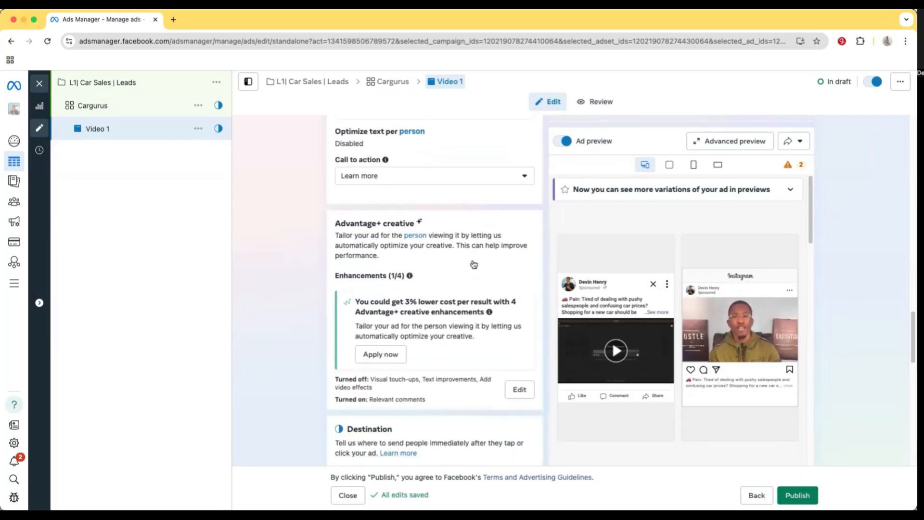
{"action": "scroll", "scroll_direction": "down", "scroll_amount": 3}
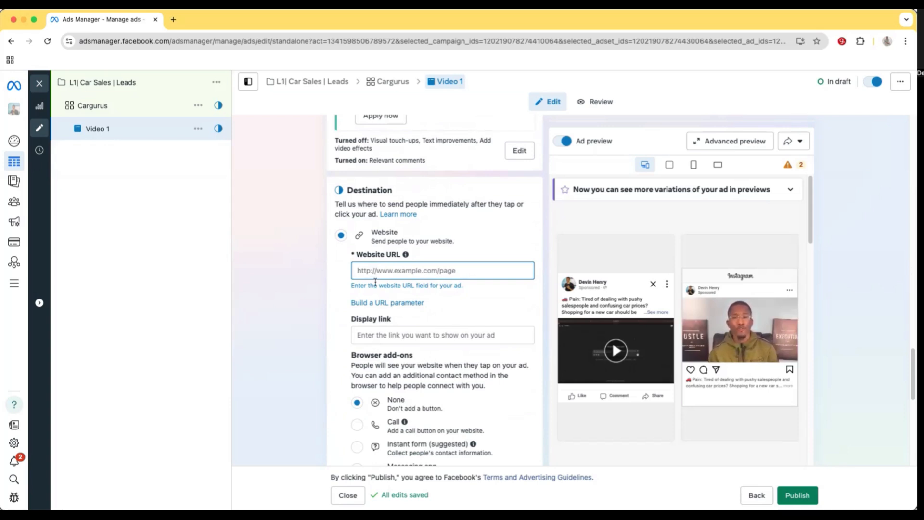
{"action": "mouse_move", "coordinate": [405, 254]}
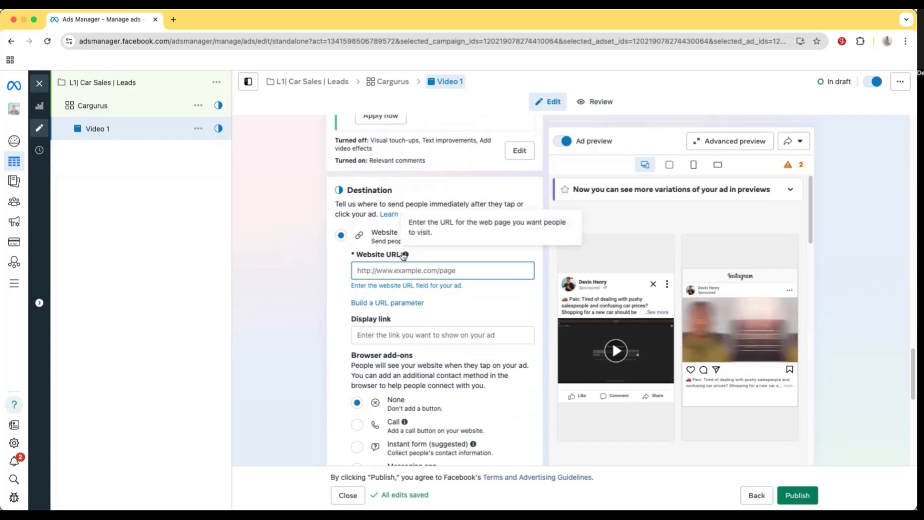
{"action": "left_click", "coordinate": [92, 105]}
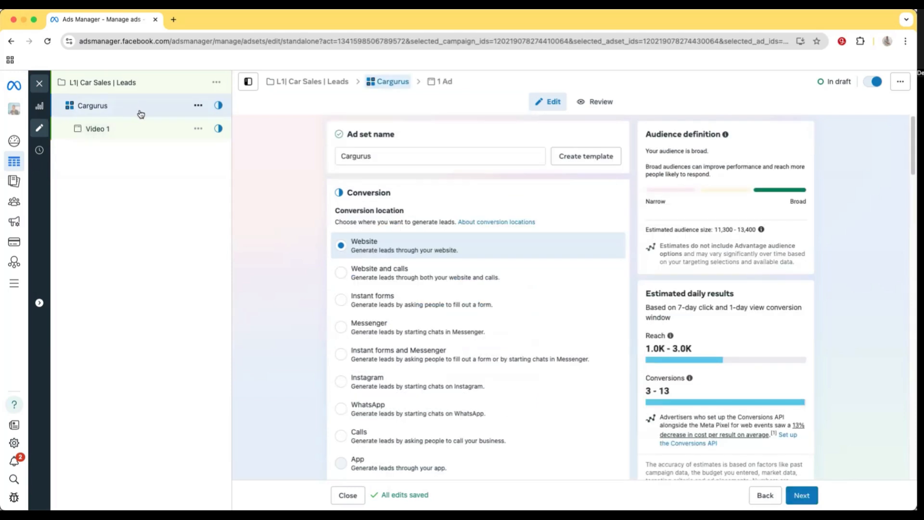
{"action": "mouse_move", "coordinate": [238, 125]}
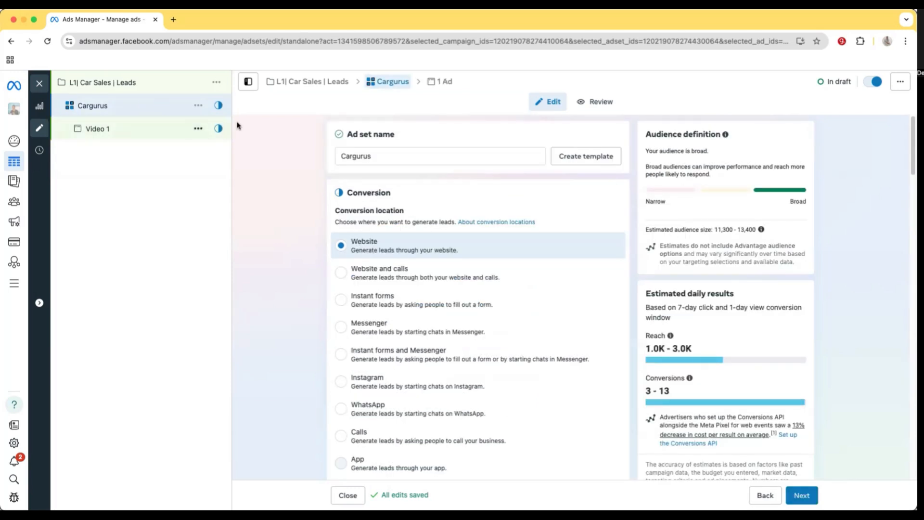
{"action": "mouse_move", "coordinate": [199, 106]}
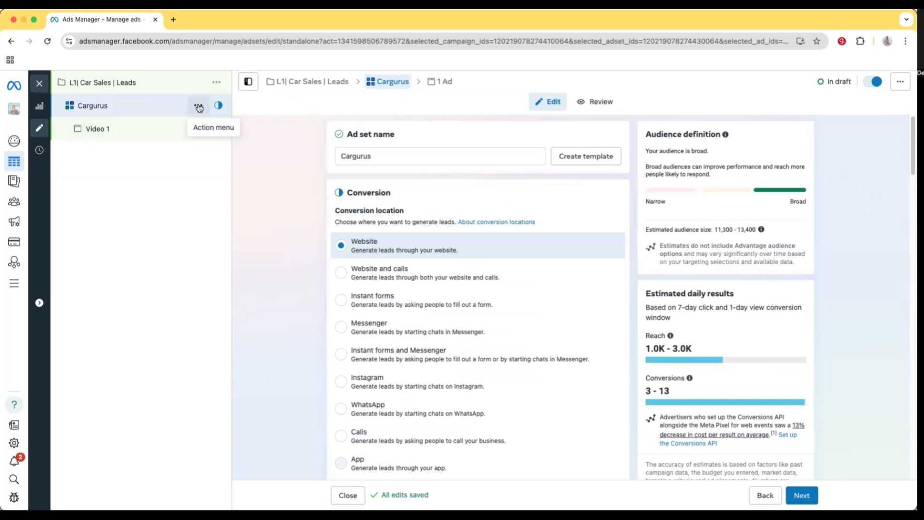
Quick duplicate the Cargurus ad set from its action menu
{"action": "left_click", "coordinate": [198, 106]}
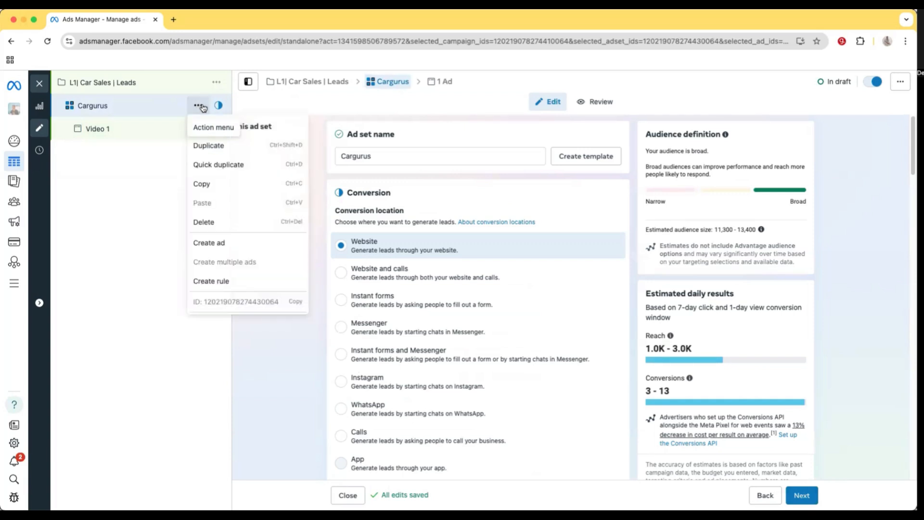
{"action": "mouse_move", "coordinate": [223, 165]}
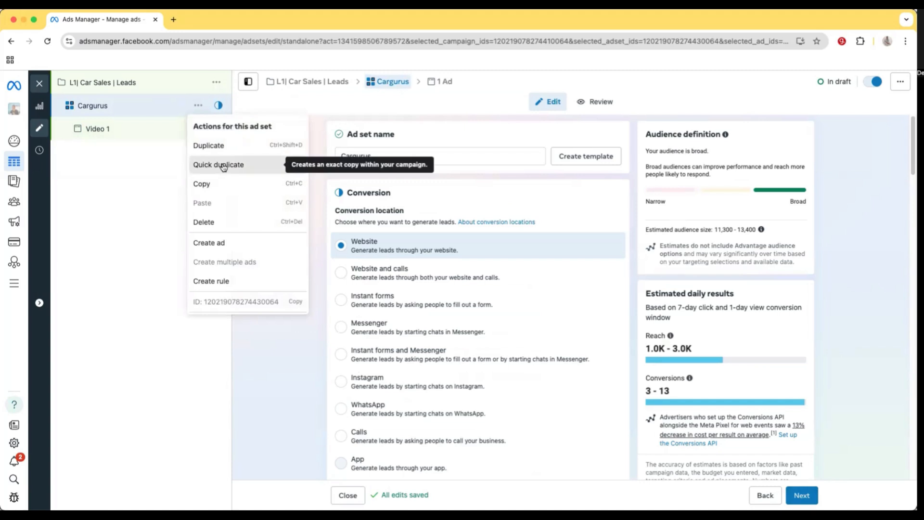
{"action": "left_click", "coordinate": [218, 165]}
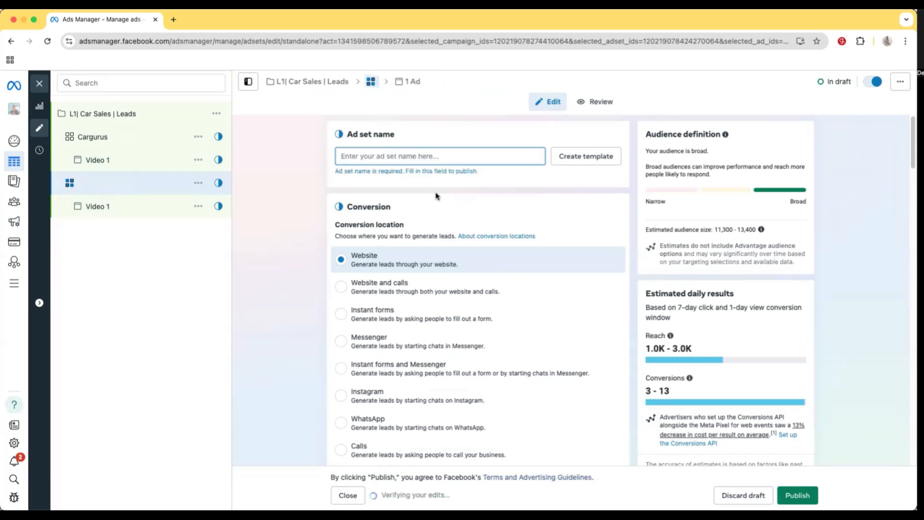
Search 'lease' in Advantage detailed targeting and add a lease-related interest
{"action": "scroll", "scroll_direction": "down", "scroll_amount": 3}
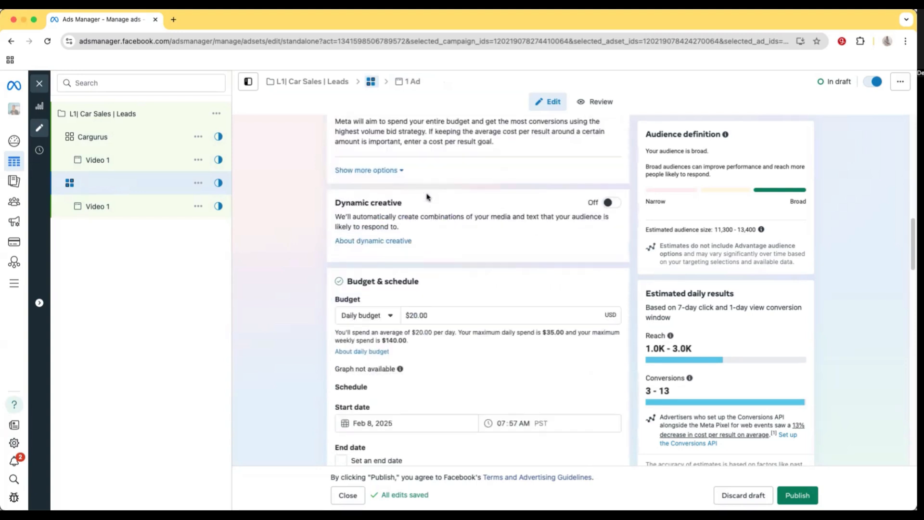
{"action": "scroll", "scroll_direction": "up", "scroll_amount": 3}
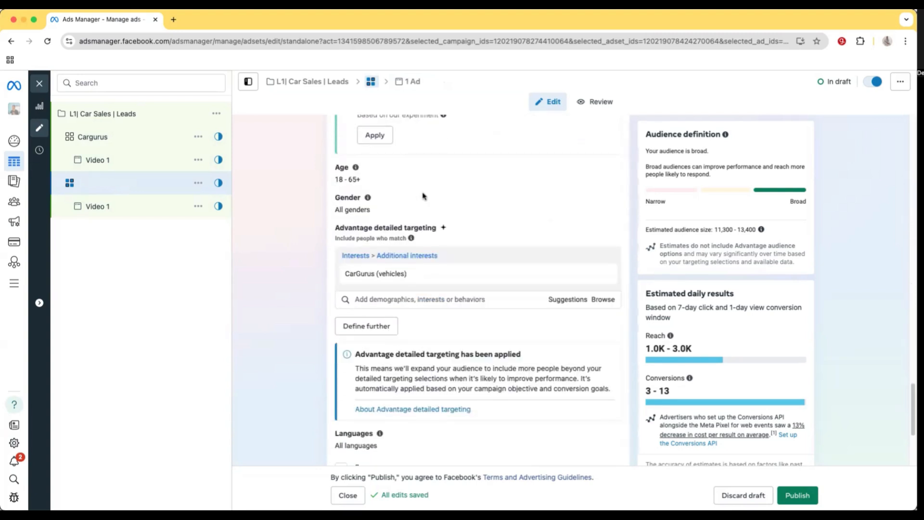
{"action": "scroll", "scroll_direction": "down", "scroll_amount": 3}
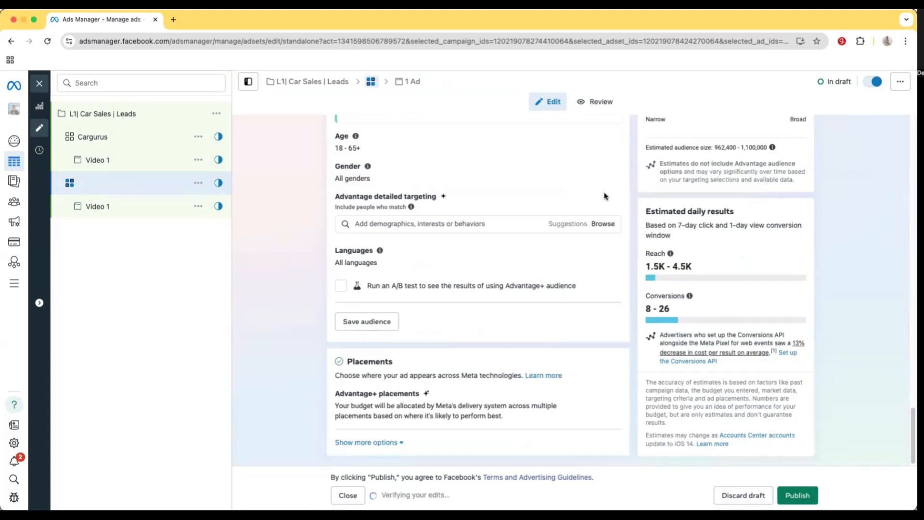
{"action": "left_click", "coordinate": [461, 224]}
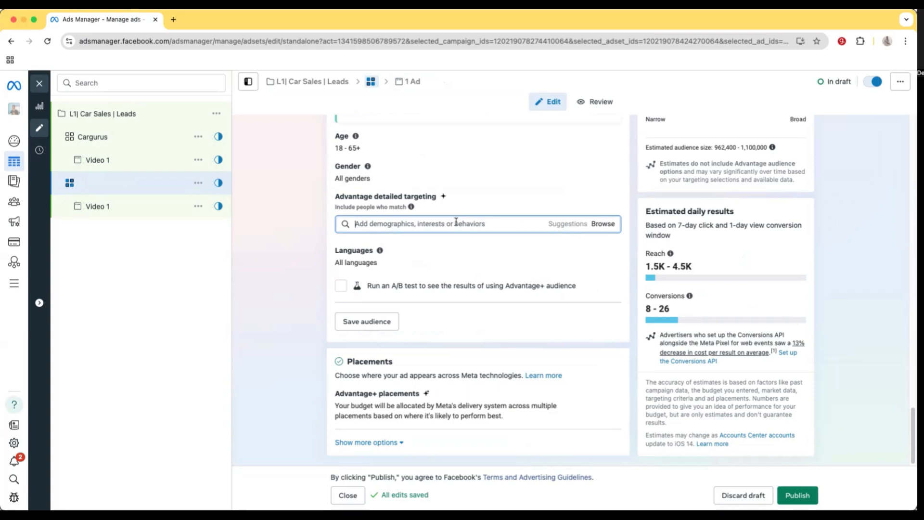
{"action": "type", "text": "lease"}
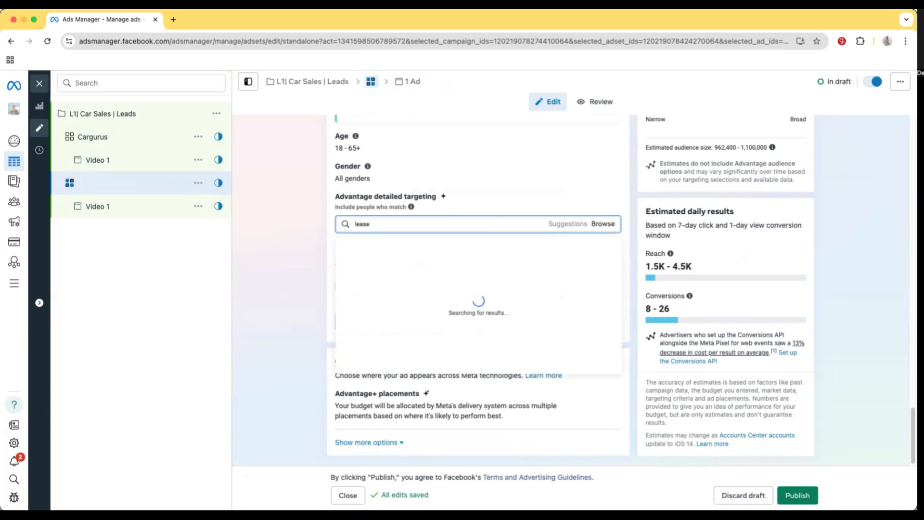
{"action": "left_click", "coordinate": [383, 242]}
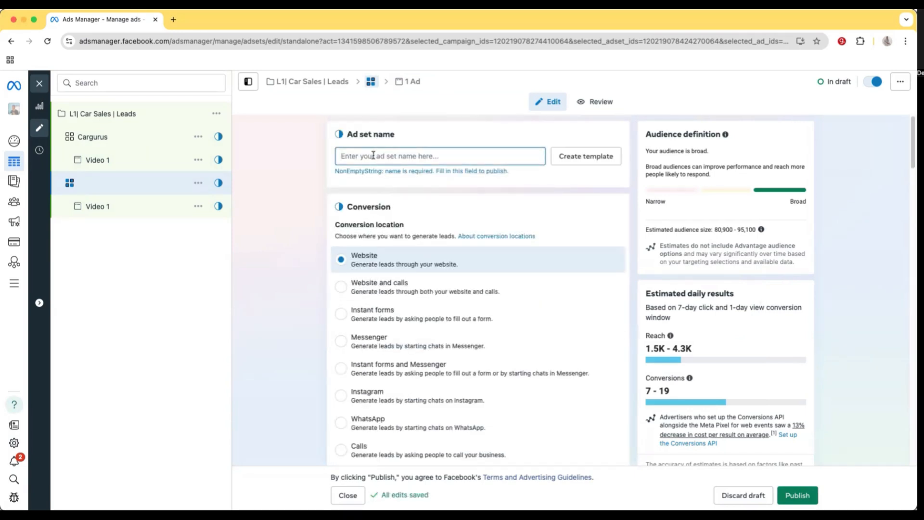
Rename the copied ad set to Lease
{"action": "type", "text": "L"}
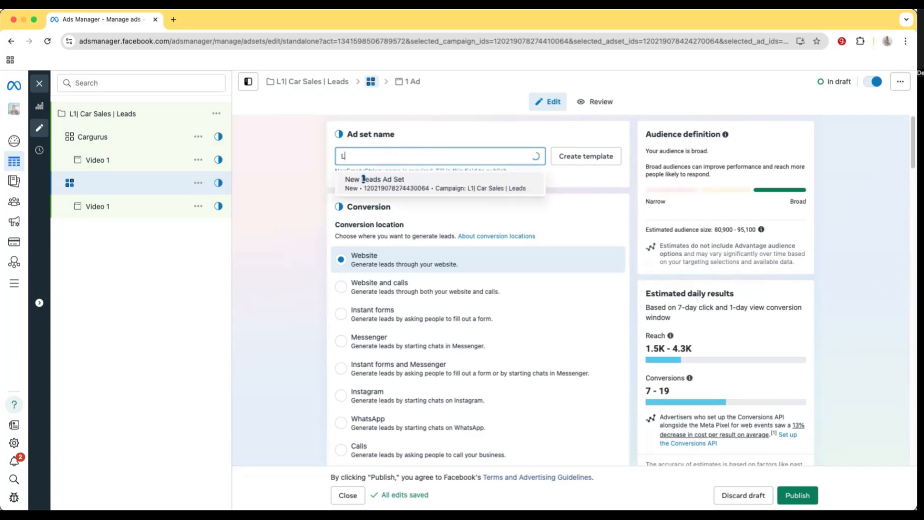
{"action": "type", "text": "ease"}
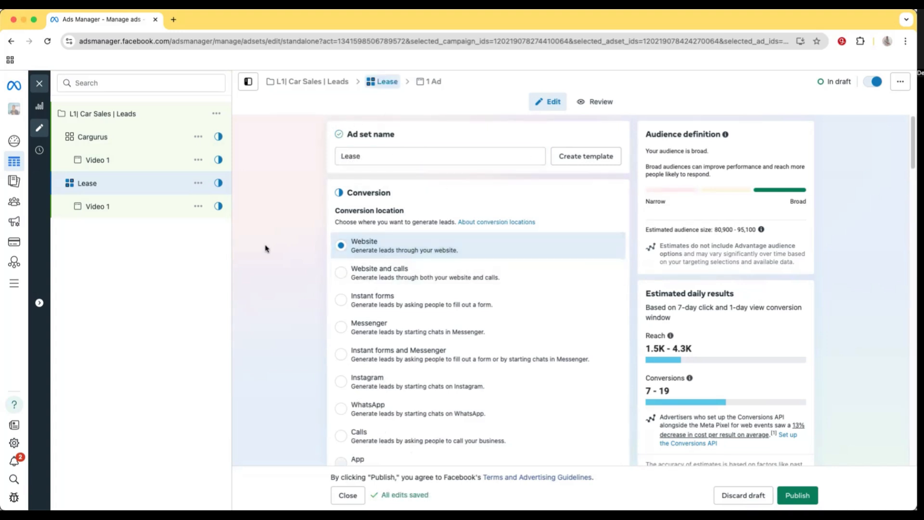
{"action": "left_click", "coordinate": [198, 183]}
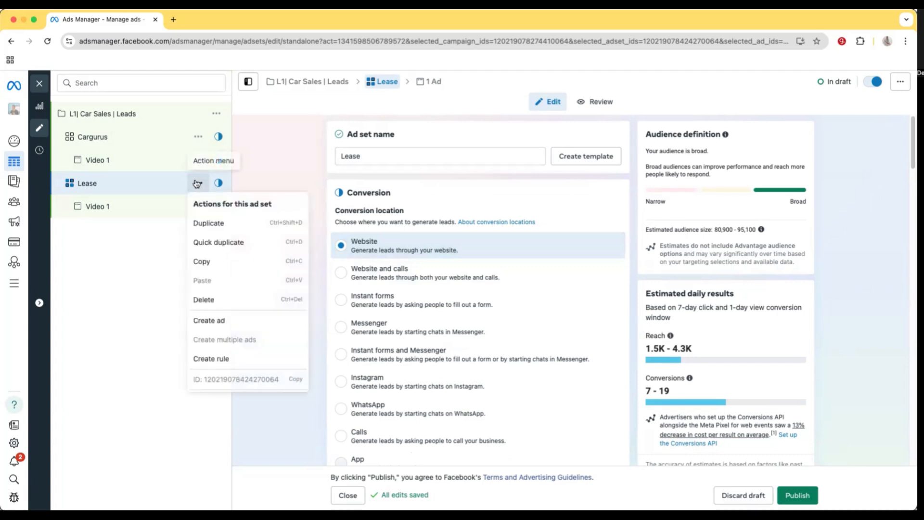
{"action": "mouse_move", "coordinate": [218, 243]}
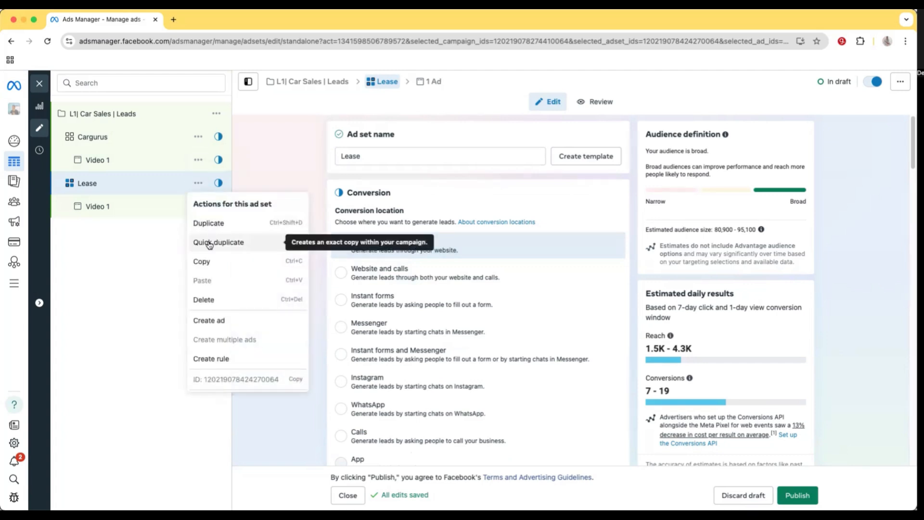
Quick duplicate the Lease ad set and add the Smartwatch interest via a 'watch' search
{"action": "left_click", "coordinate": [219, 242]}
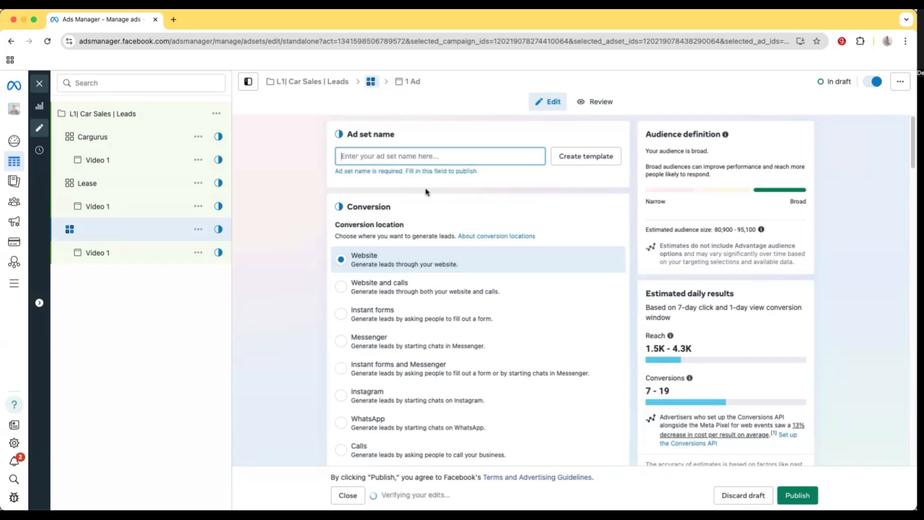
{"action": "scroll", "scroll_direction": "down", "scroll_amount": 3}
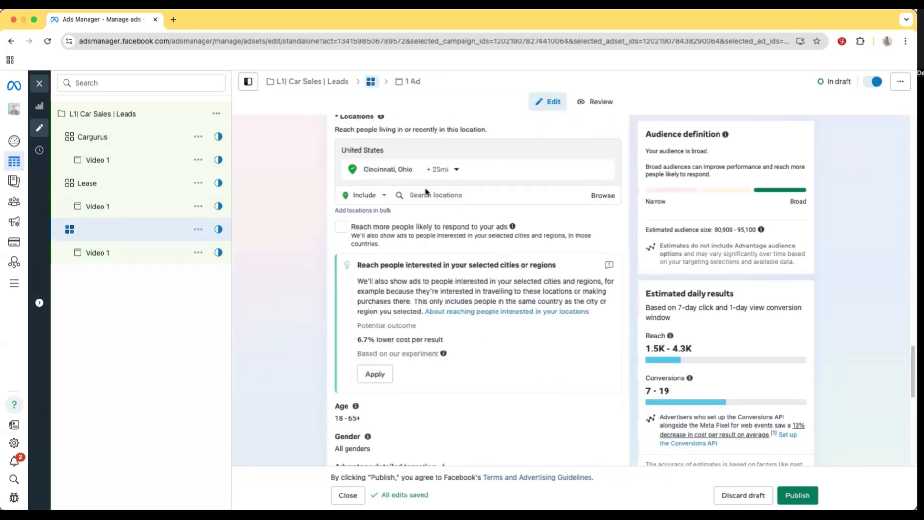
{"action": "scroll", "scroll_direction": "down", "scroll_amount": 3}
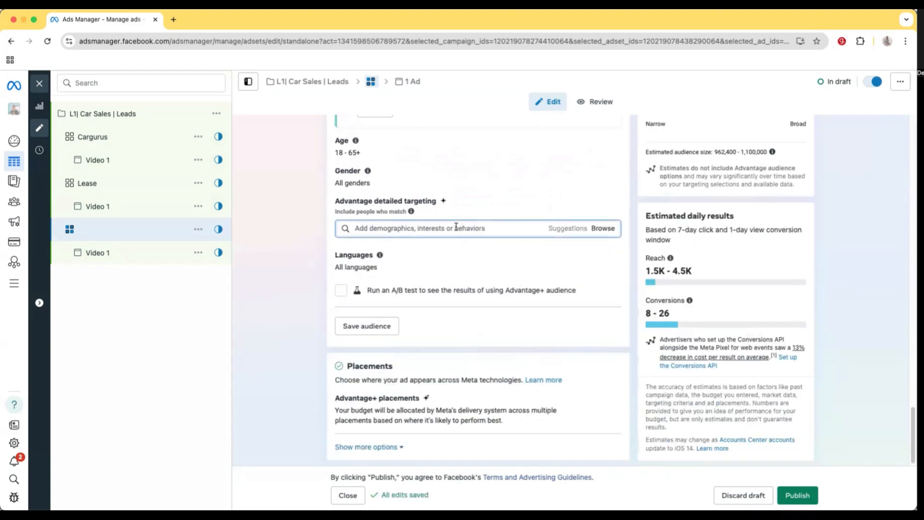
{"action": "mouse_move", "coordinate": [456, 215]}
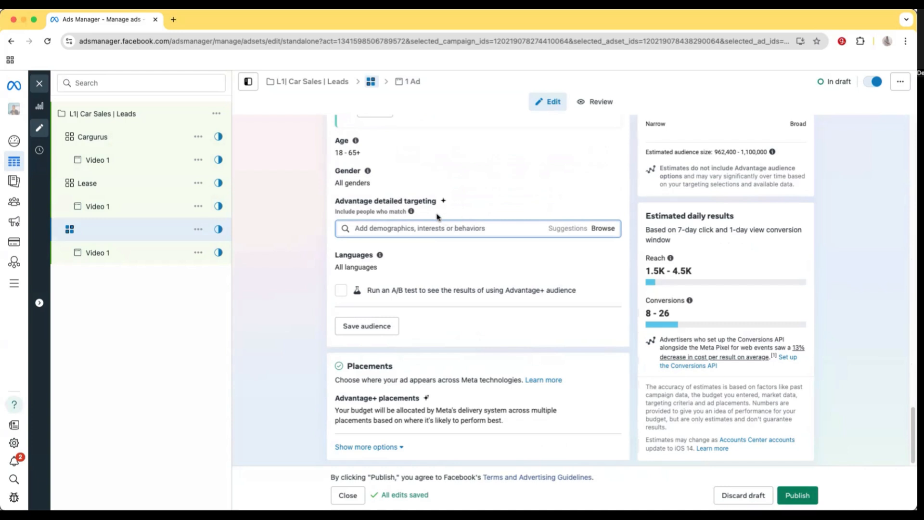
{"action": "type", "text": "watch"}
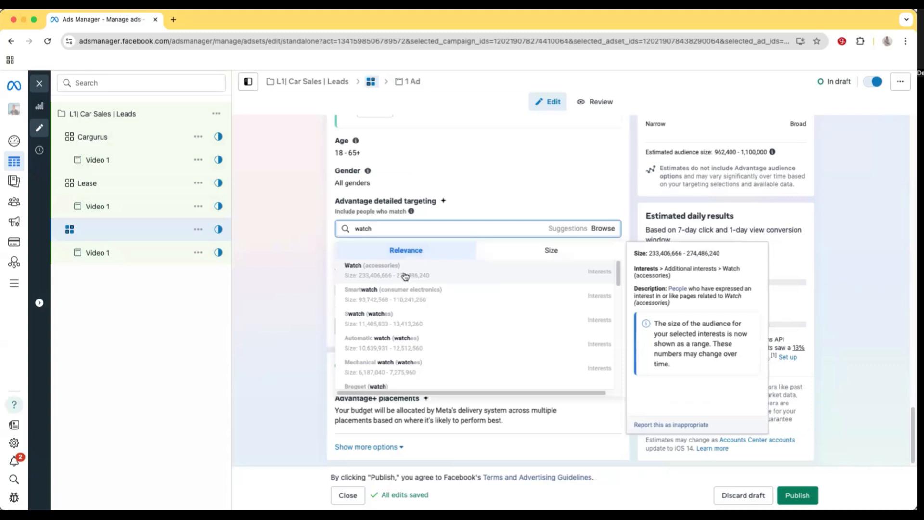
{"action": "mouse_move", "coordinate": [404, 295]}
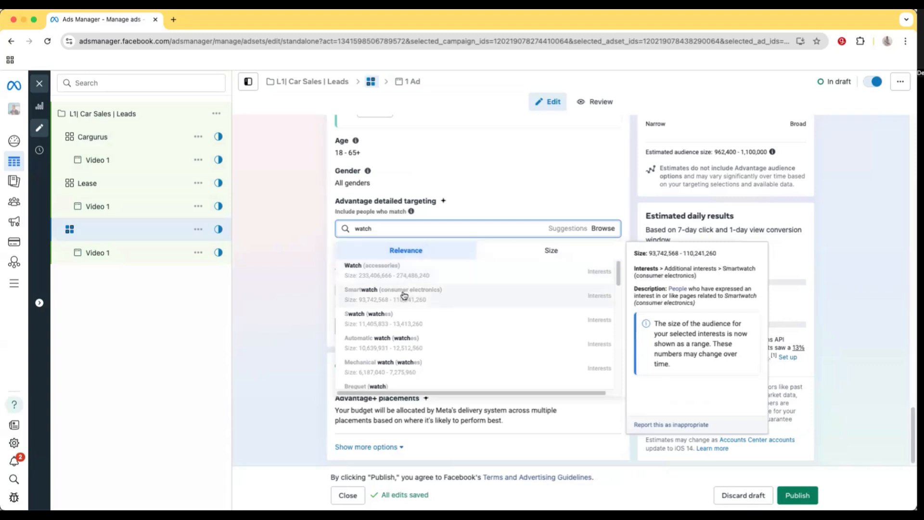
{"action": "left_click", "coordinate": [394, 295]}
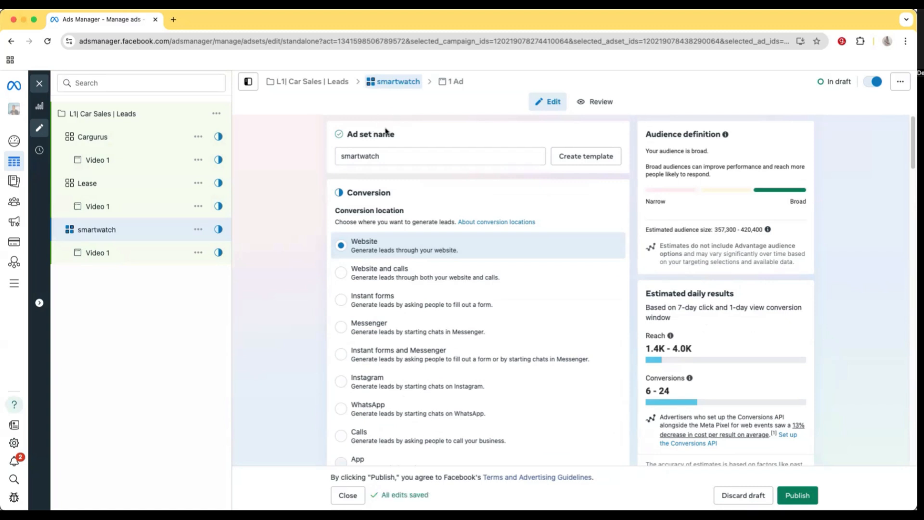
{"action": "mouse_move", "coordinate": [776, 355]}
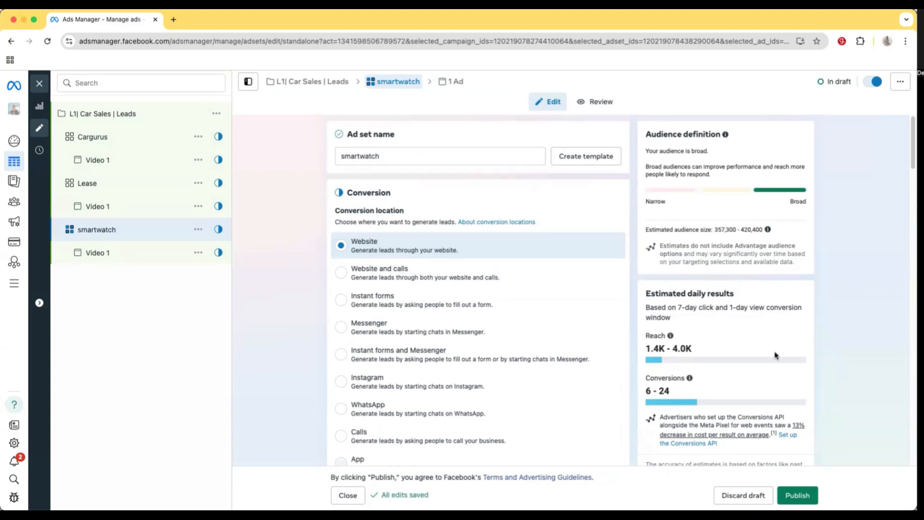
{"action": "mouse_move", "coordinate": [792, 472]}
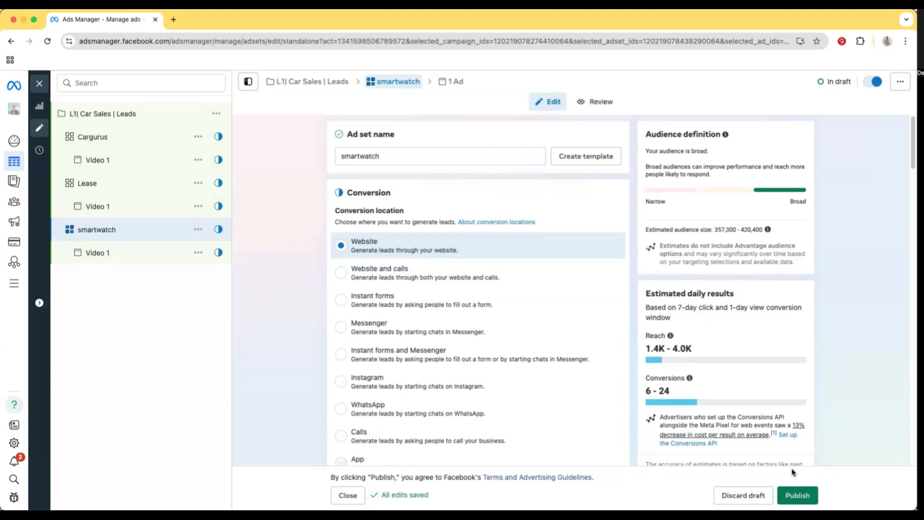
{"action": "mouse_move", "coordinate": [682, 302]}
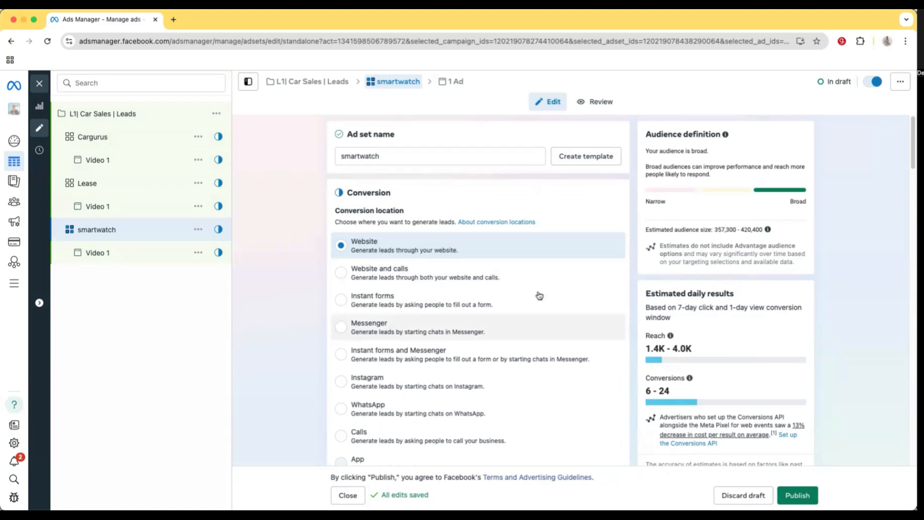
{"action": "mouse_move", "coordinate": [488, 240]}
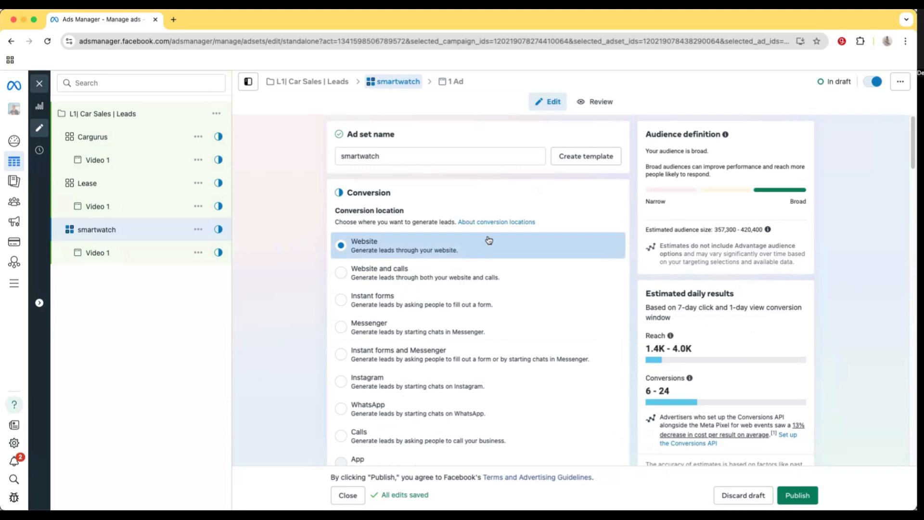
{"action": "mouse_move", "coordinate": [198, 206]}
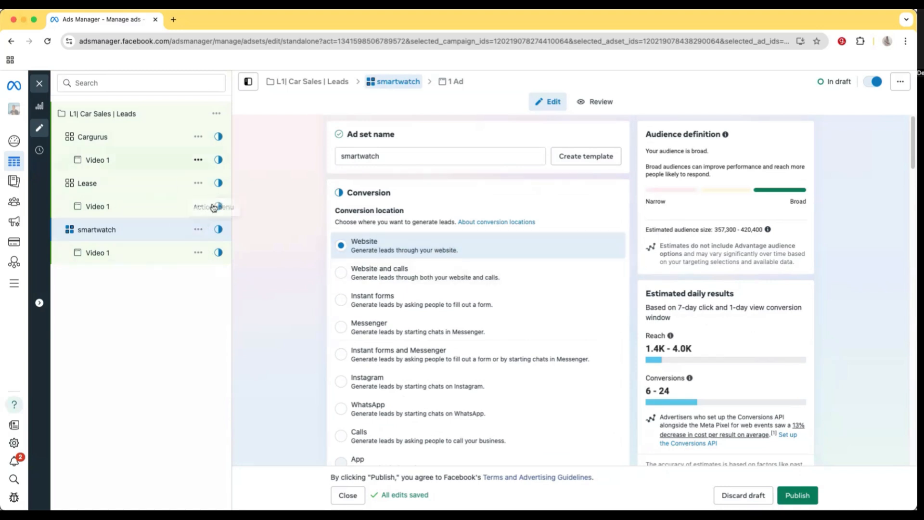
{"action": "mouse_move", "coordinate": [400, 175]}
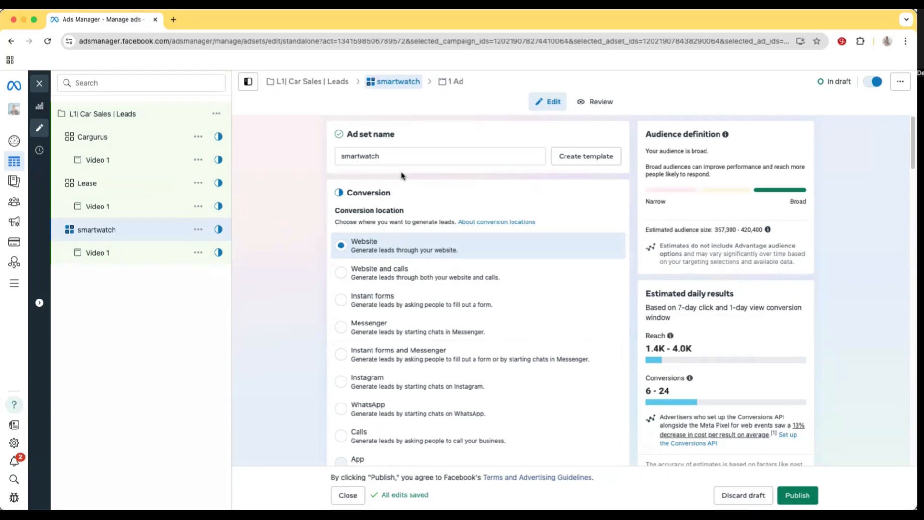
{"action": "mouse_move", "coordinate": [369, 213]}
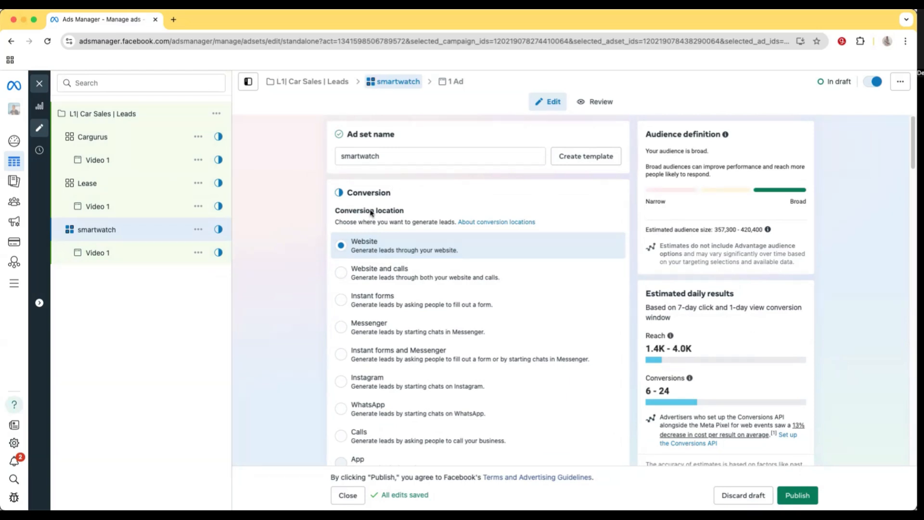
{"action": "mouse_move", "coordinate": [346, 179]}
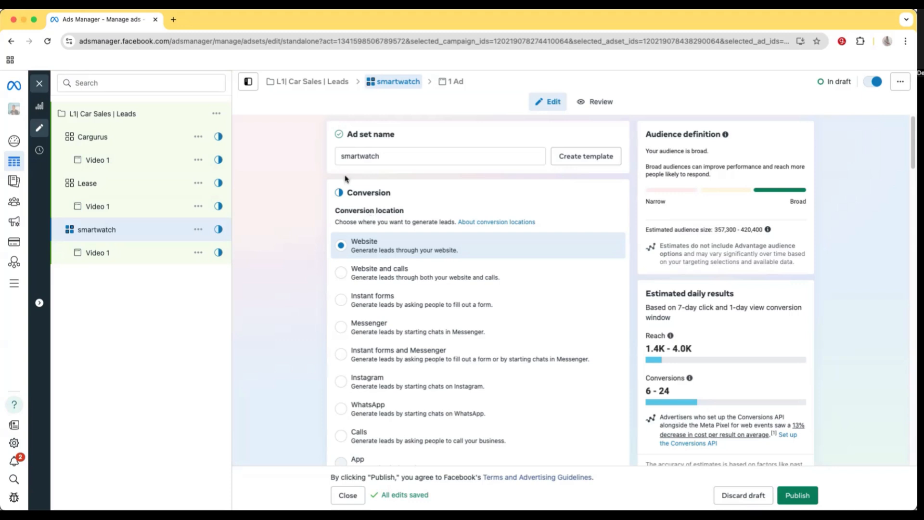
{"action": "mouse_move", "coordinate": [211, 182]}
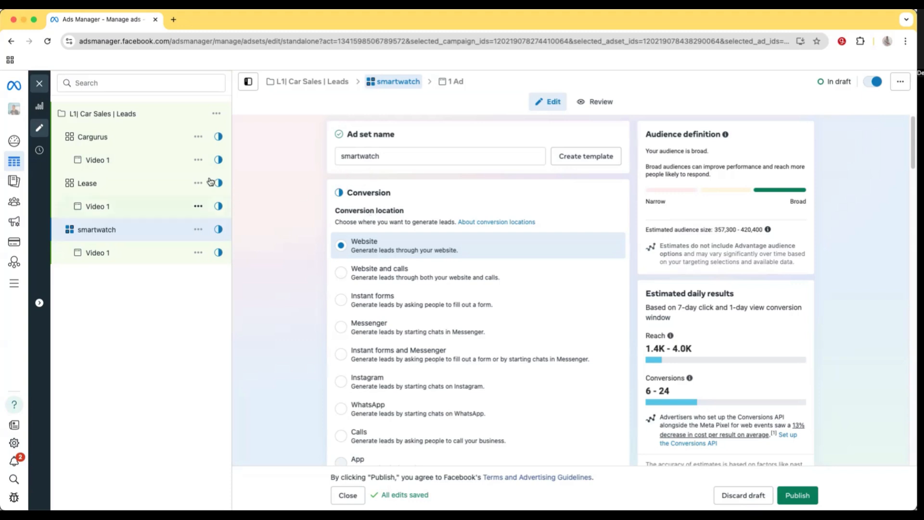
{"action": "mouse_move", "coordinate": [197, 206]}
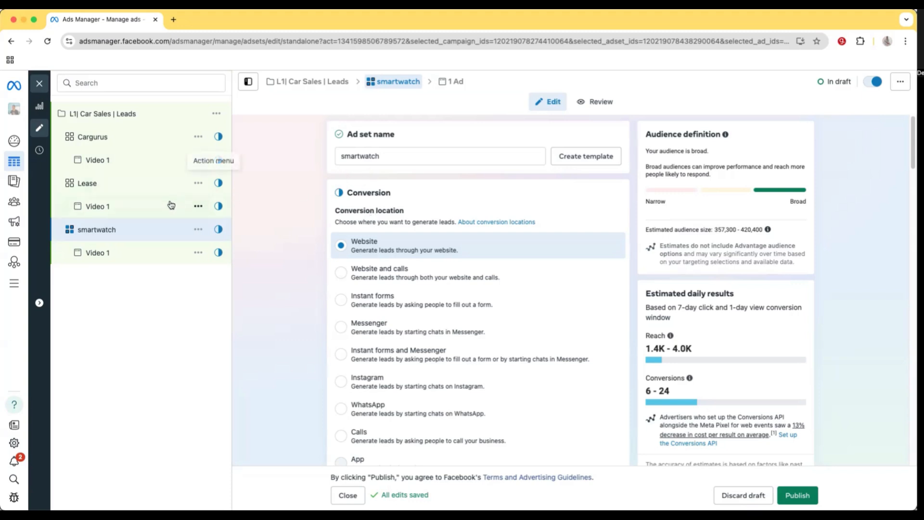
{"action": "mouse_move", "coordinate": [358, 145]}
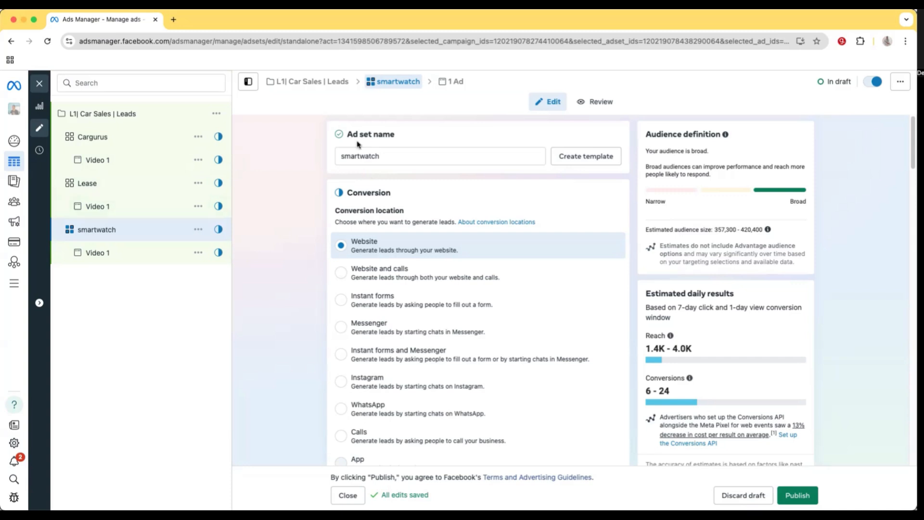
{"action": "mouse_move", "coordinate": [394, 189]}
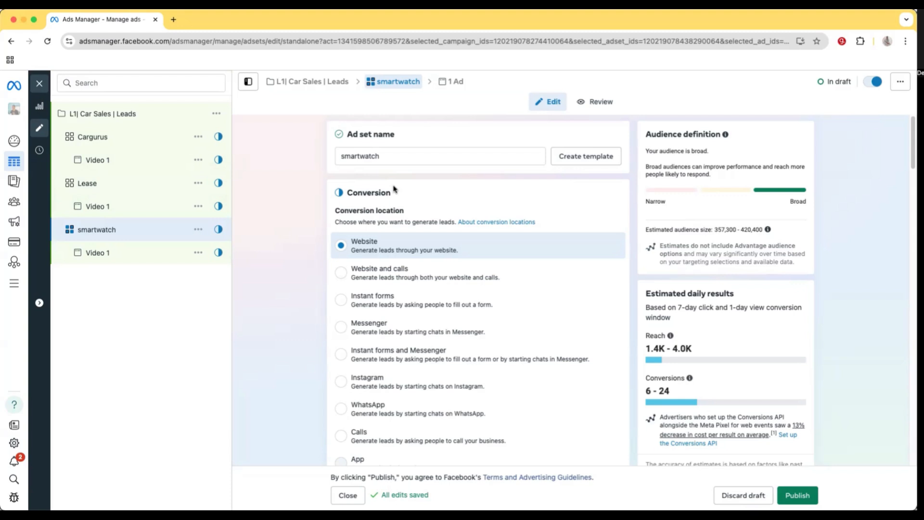
{"action": "mouse_move", "coordinate": [442, 280]}
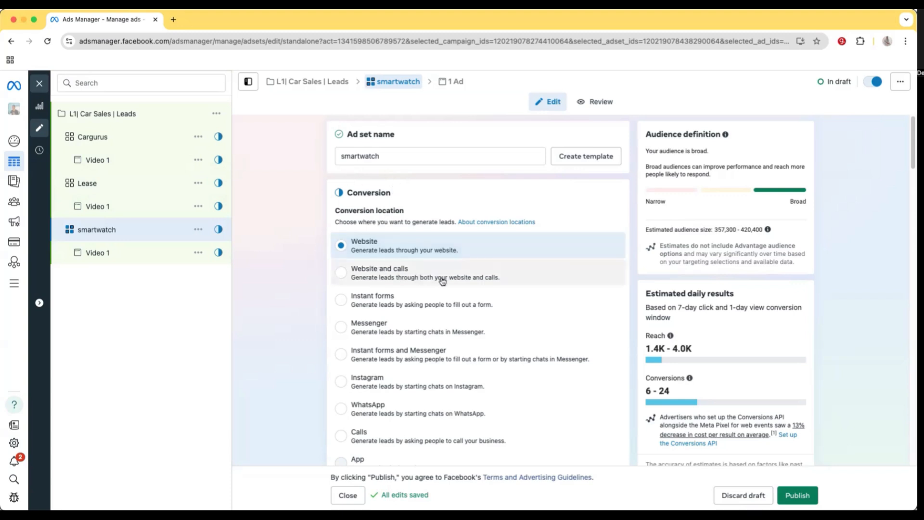
{"action": "mouse_move", "coordinate": [445, 283]}
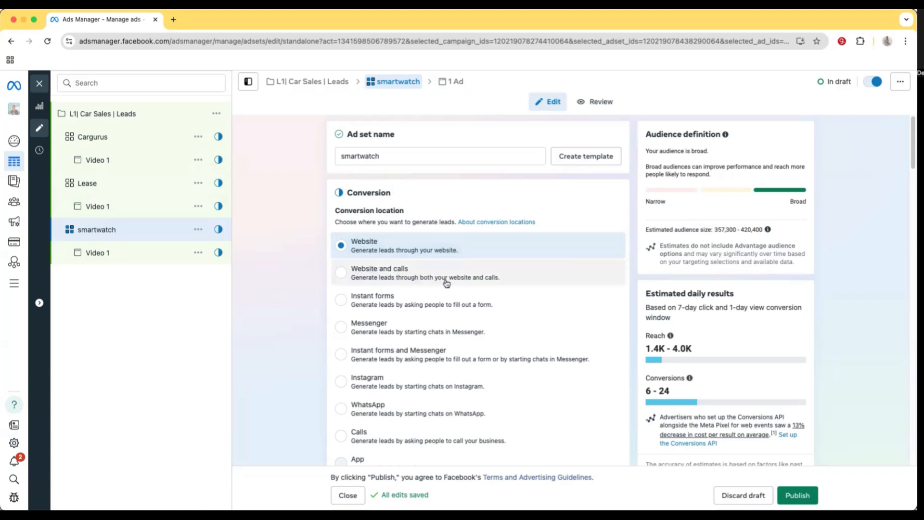